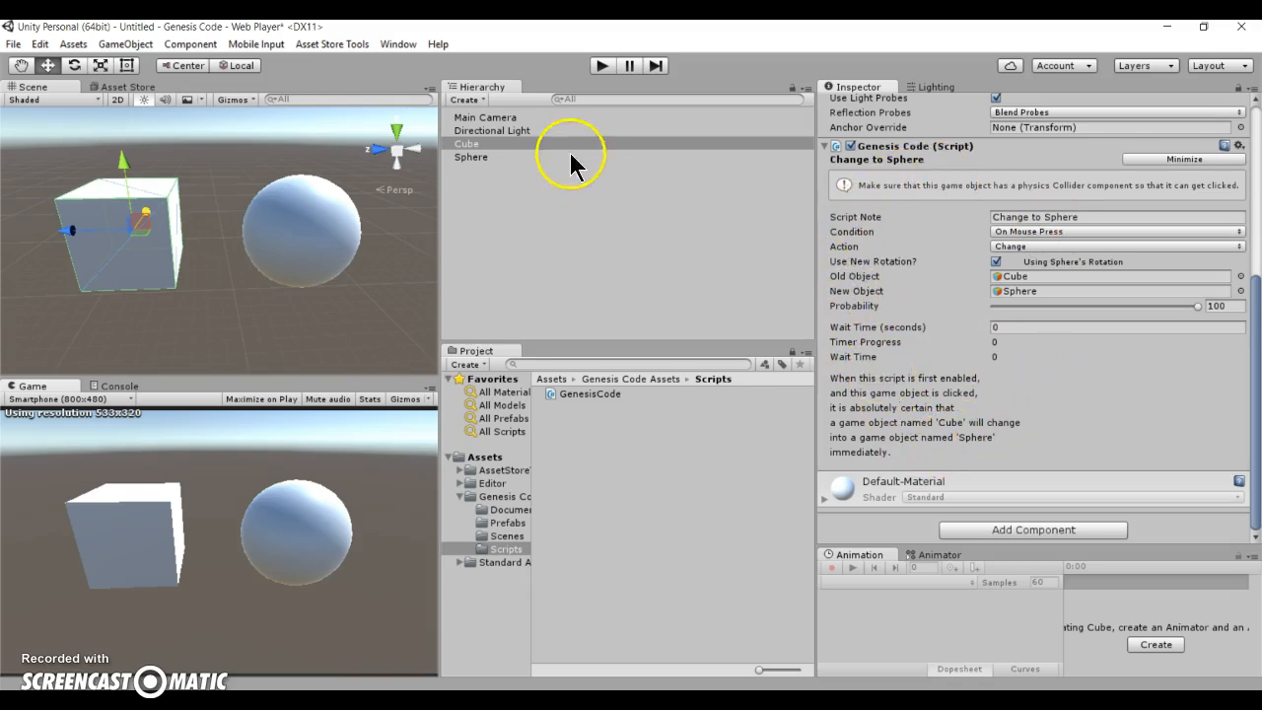
Inspect the Sphere and Directional Light, then play-test the scene briefly
click(470, 158)
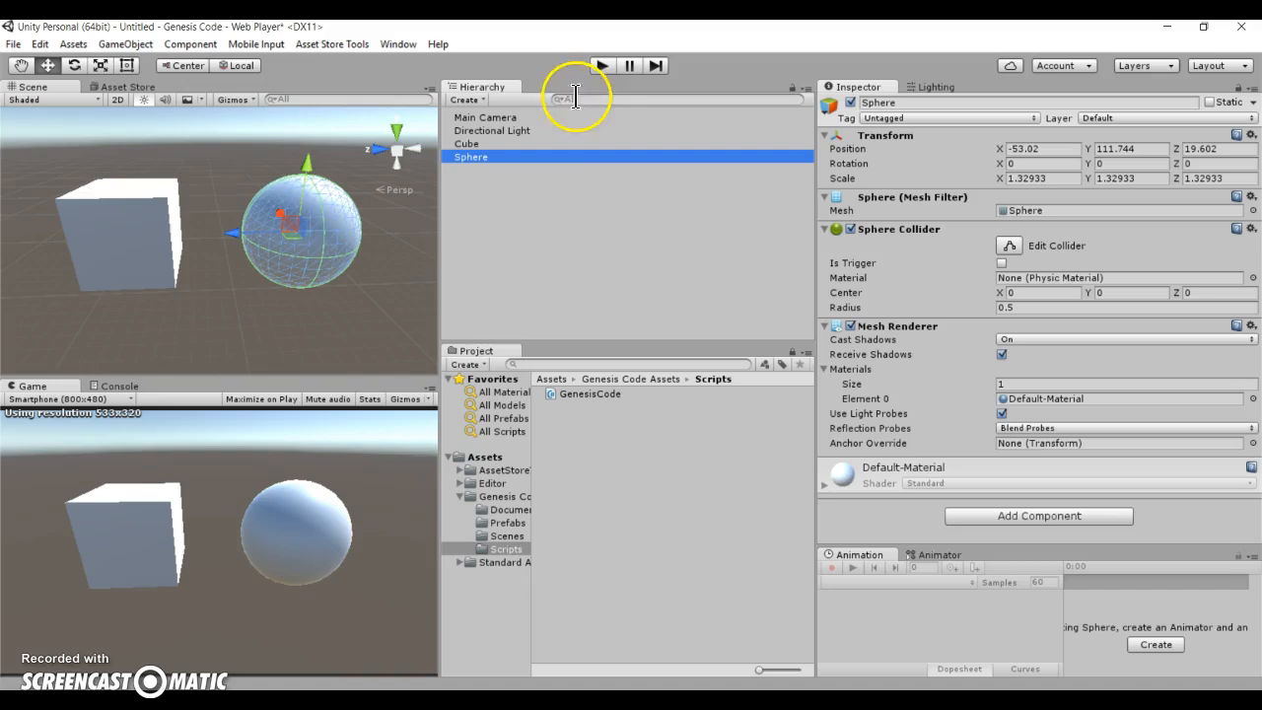
click(493, 130)
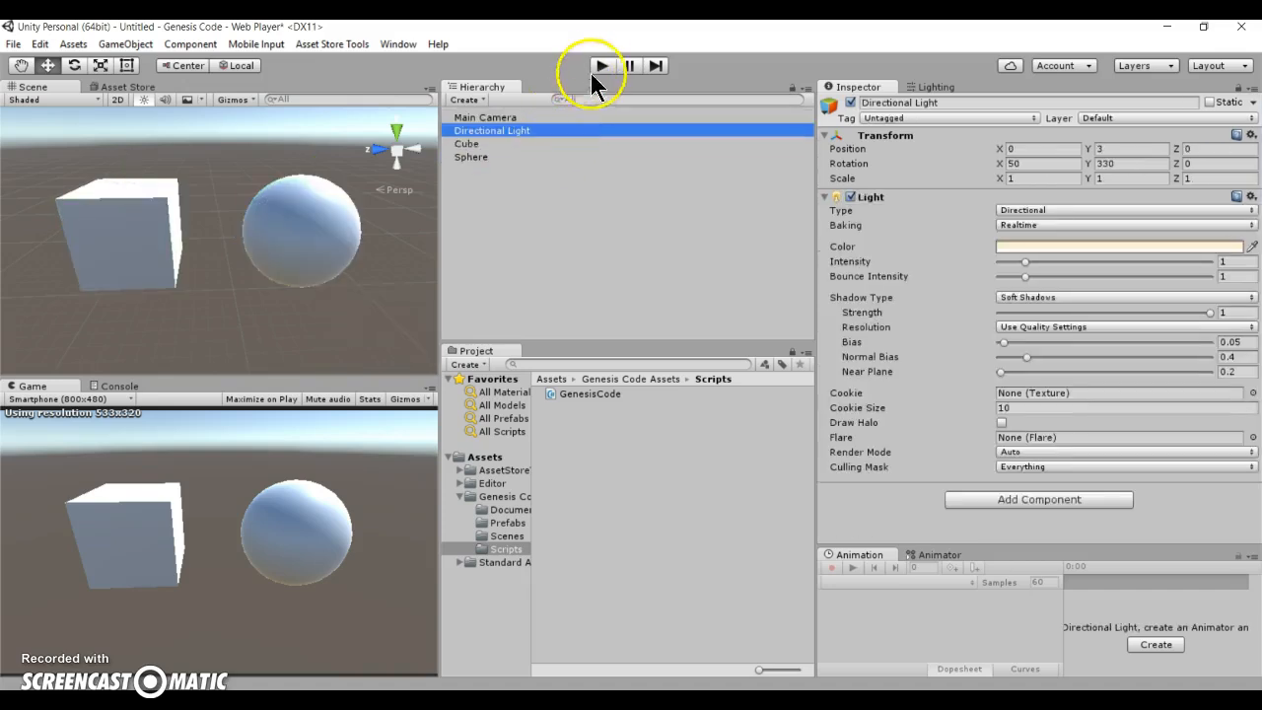
click(599, 65)
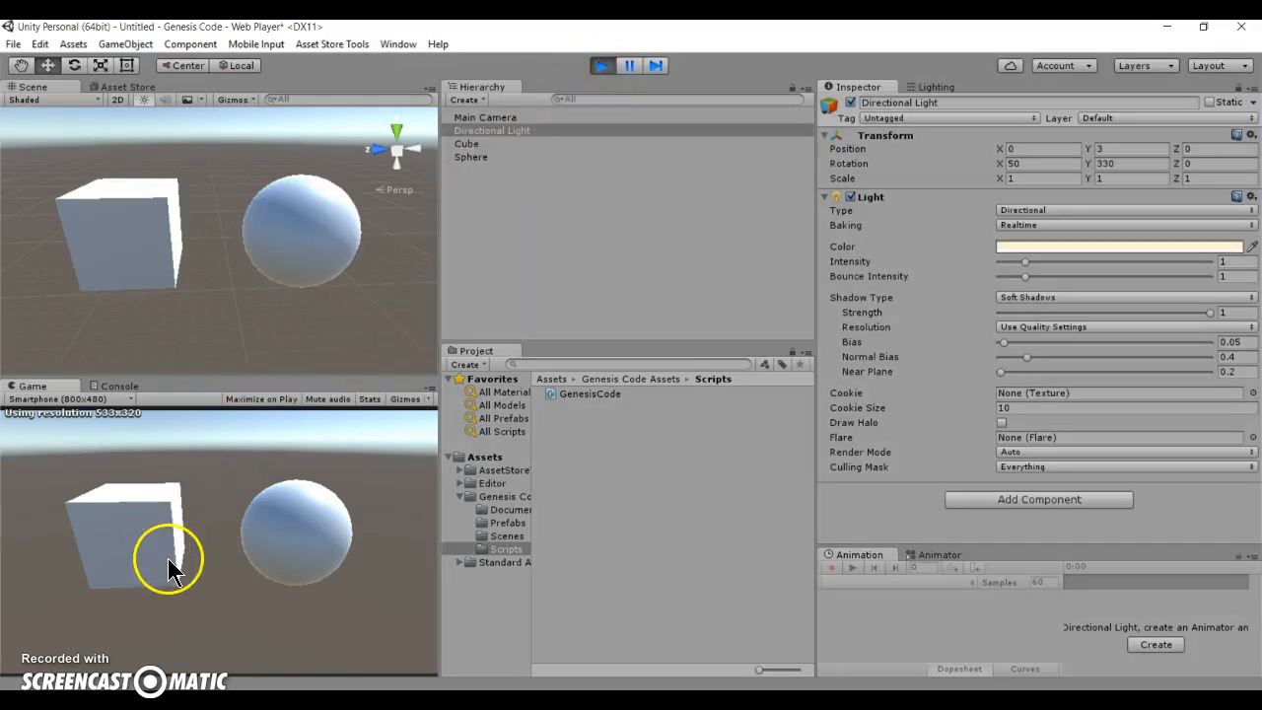
mouse_move(245, 603)
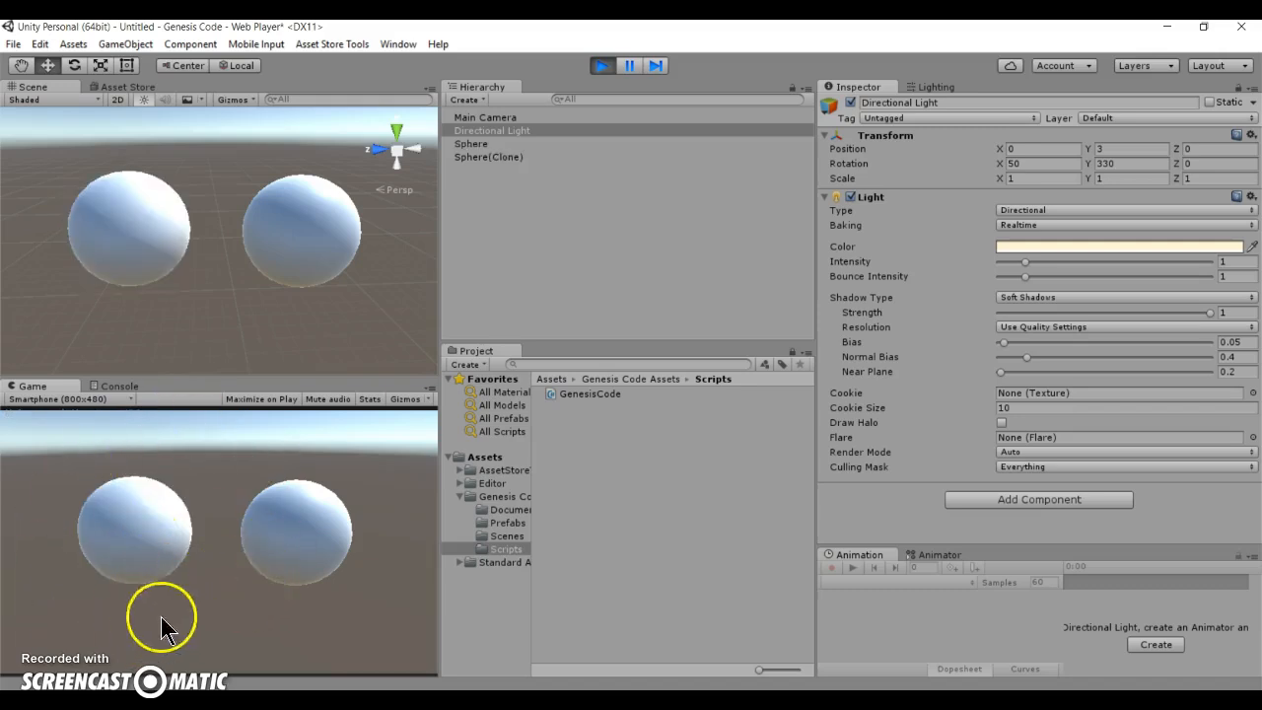
click(599, 65)
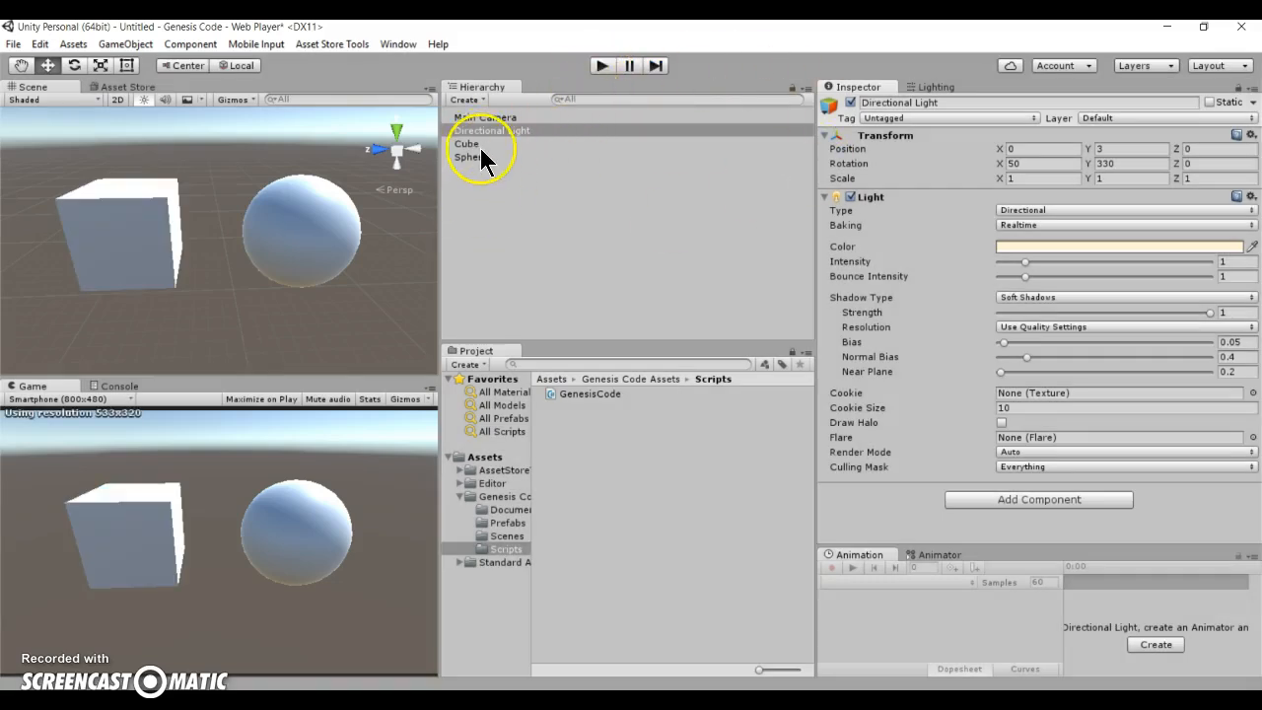
Select the Cube and remove its second, default Genesis Code component
click(465, 142)
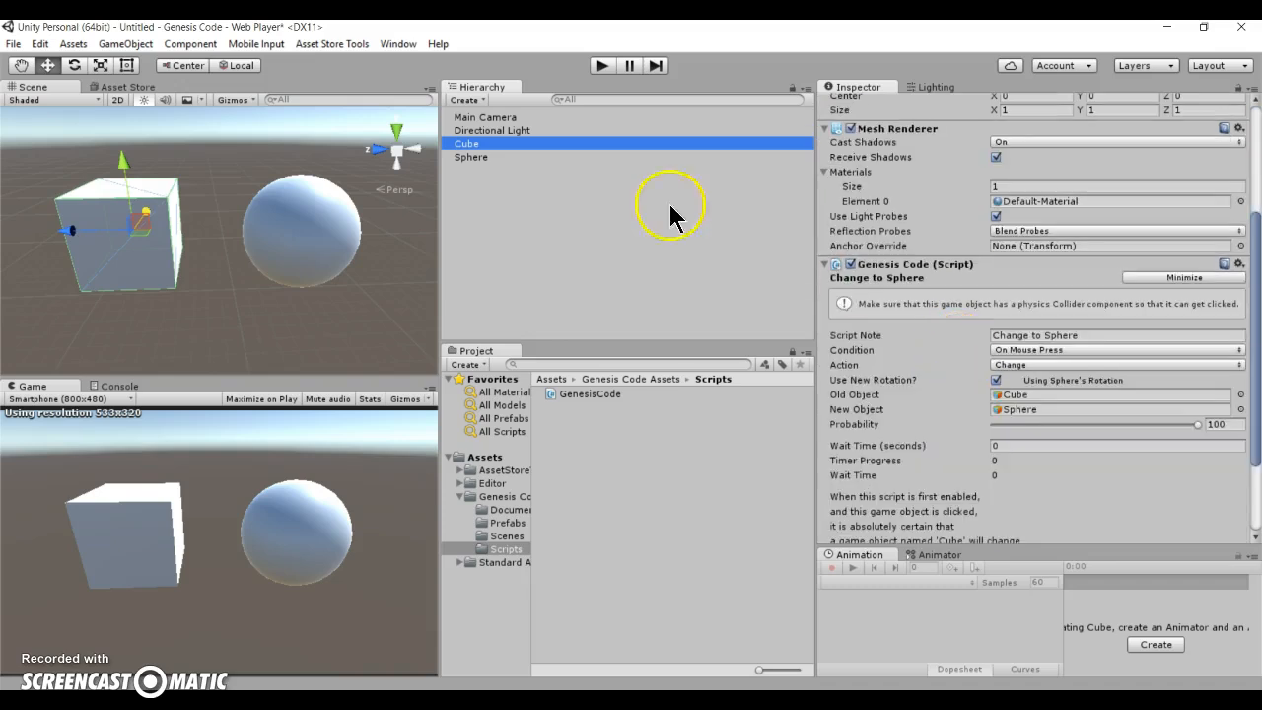
scroll(down, 3)
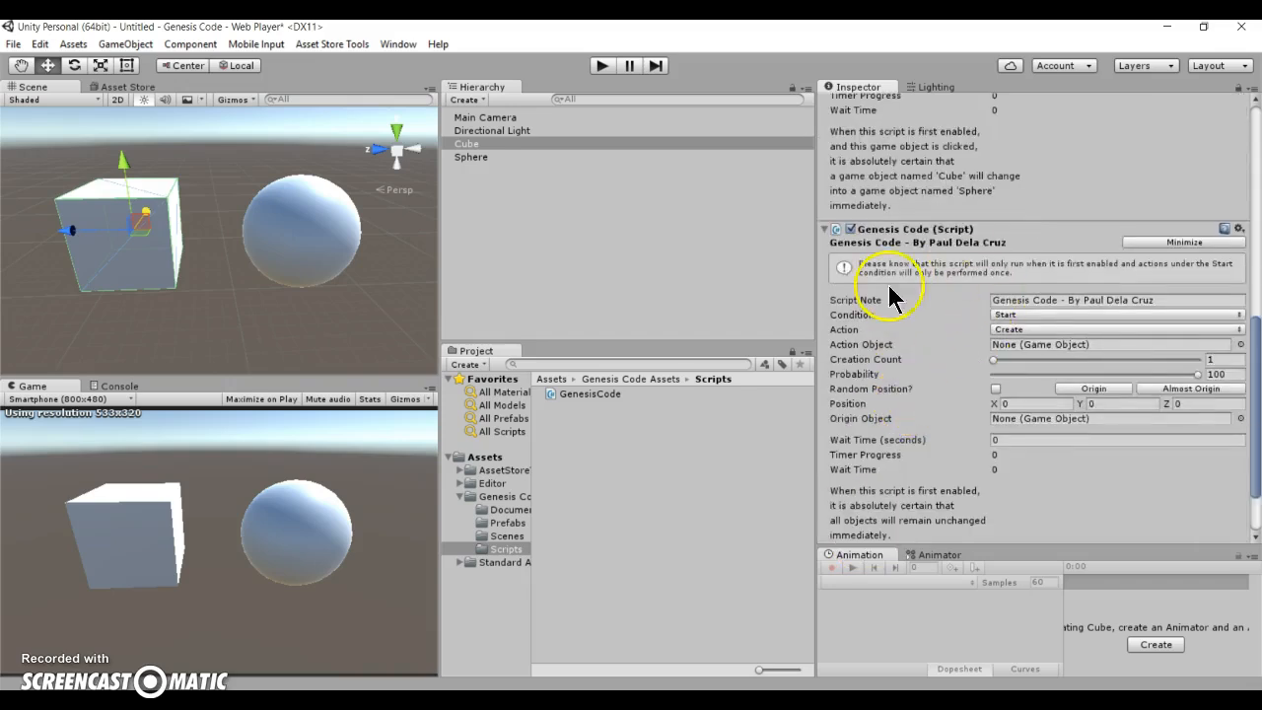
click(1238, 229)
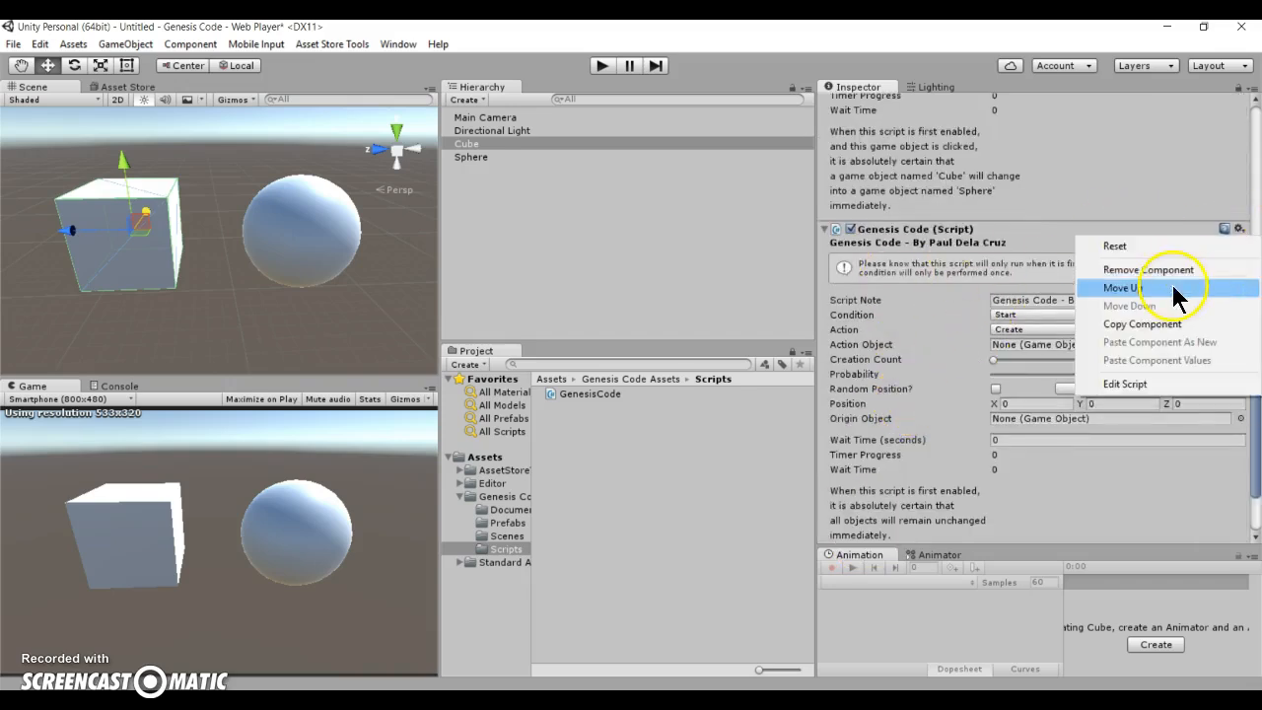
click(1124, 288)
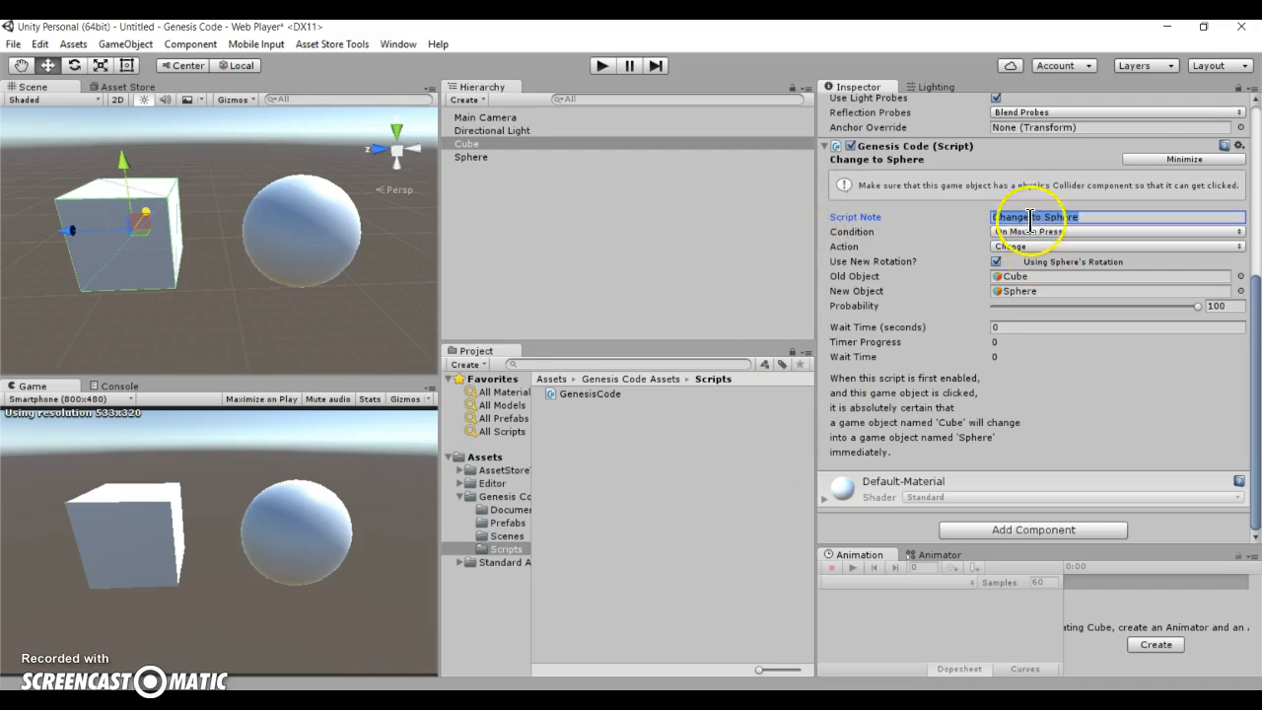
mouse_move(166, 647)
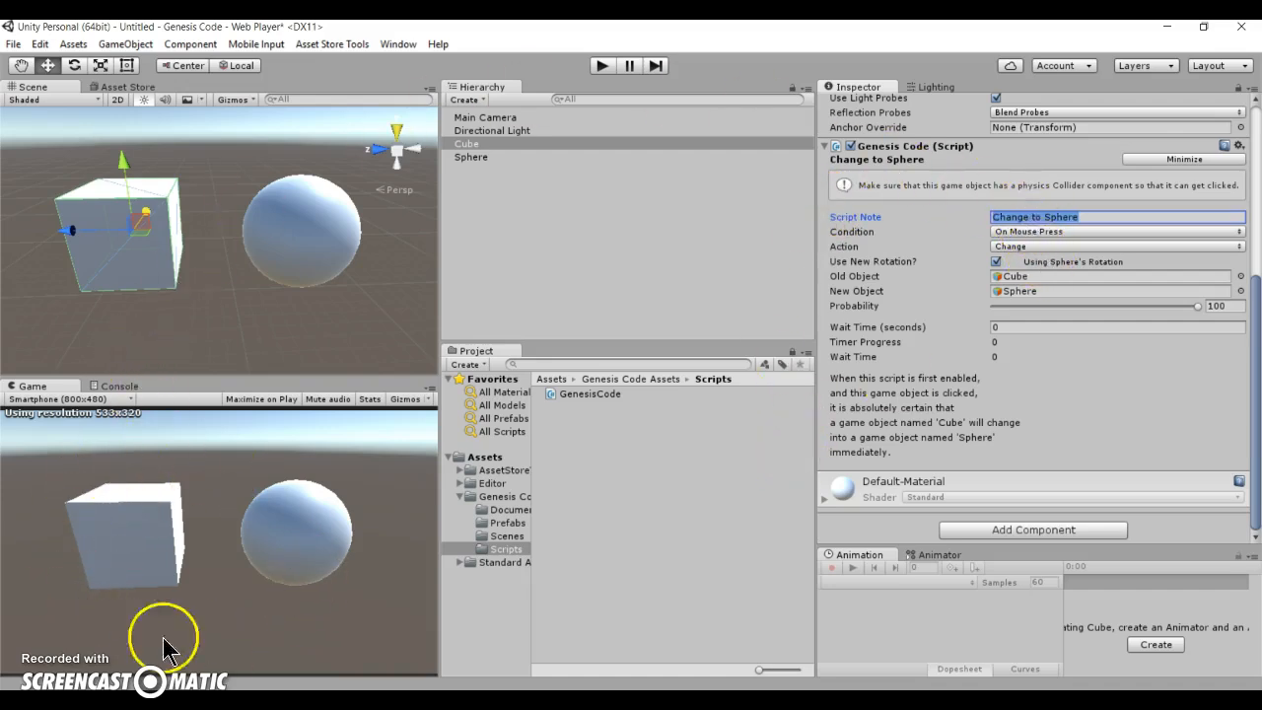
mouse_move(844, 235)
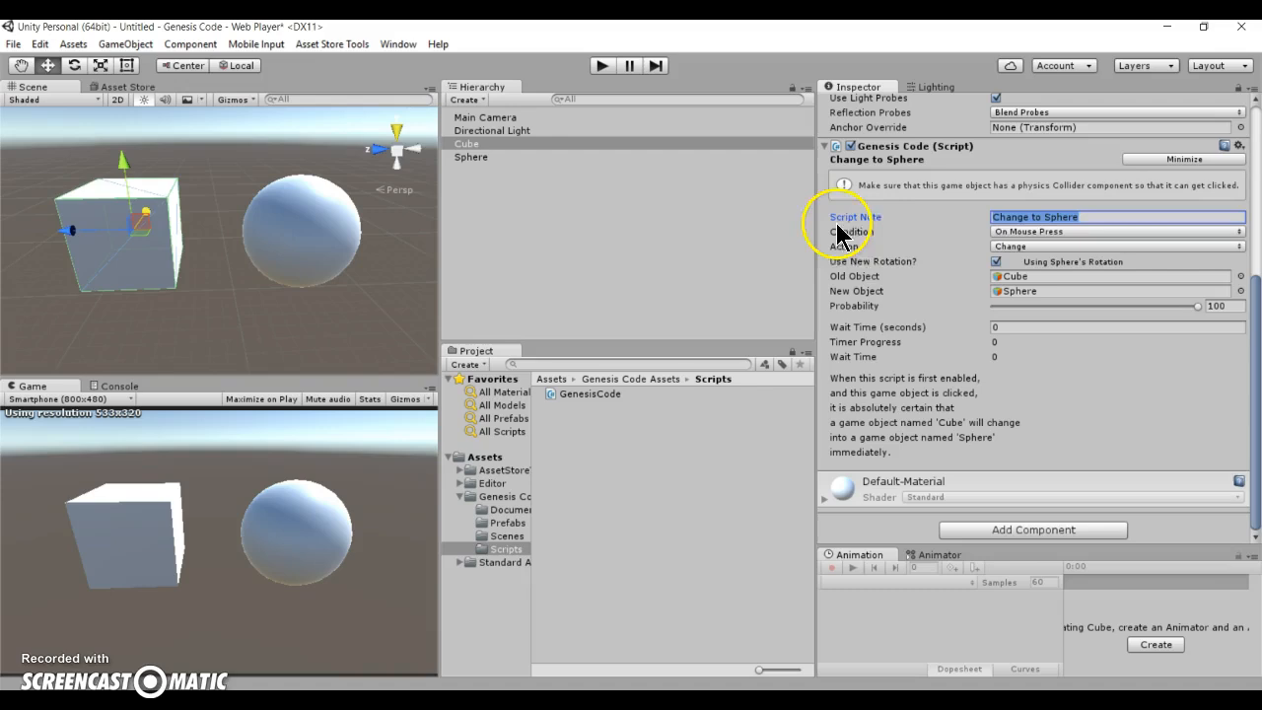
click(1089, 215)
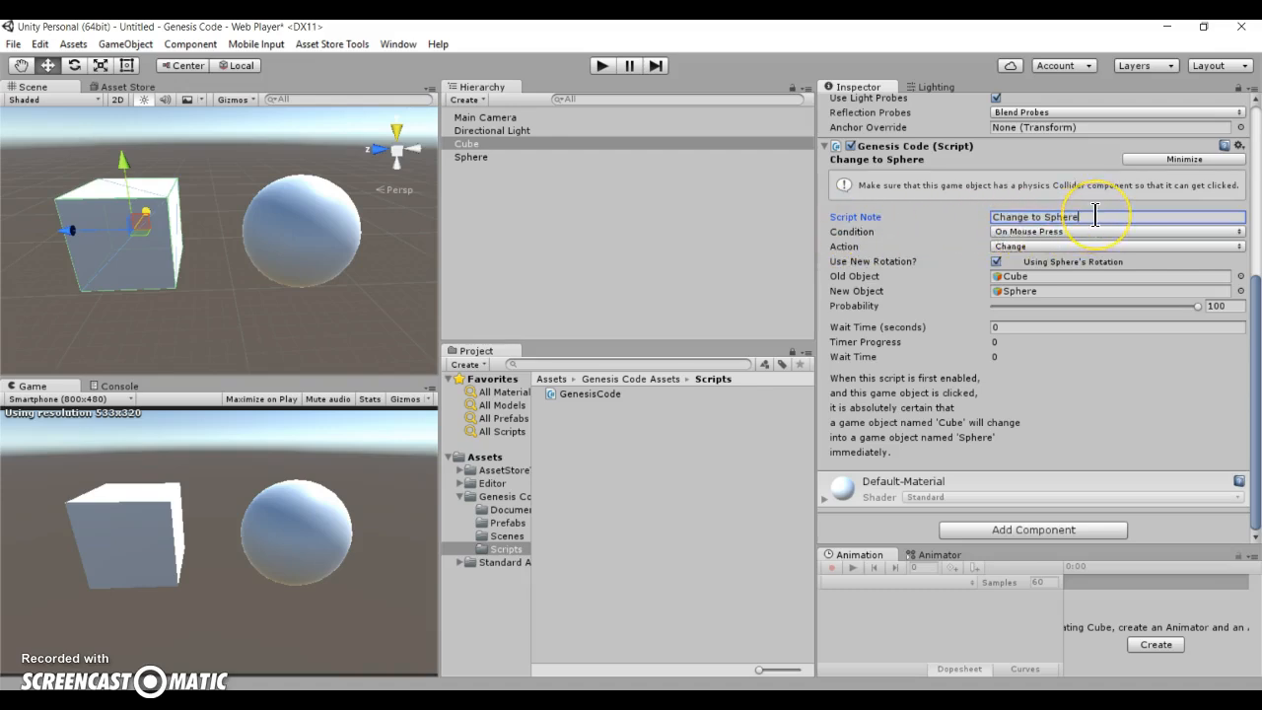
mouse_move(1141, 201)
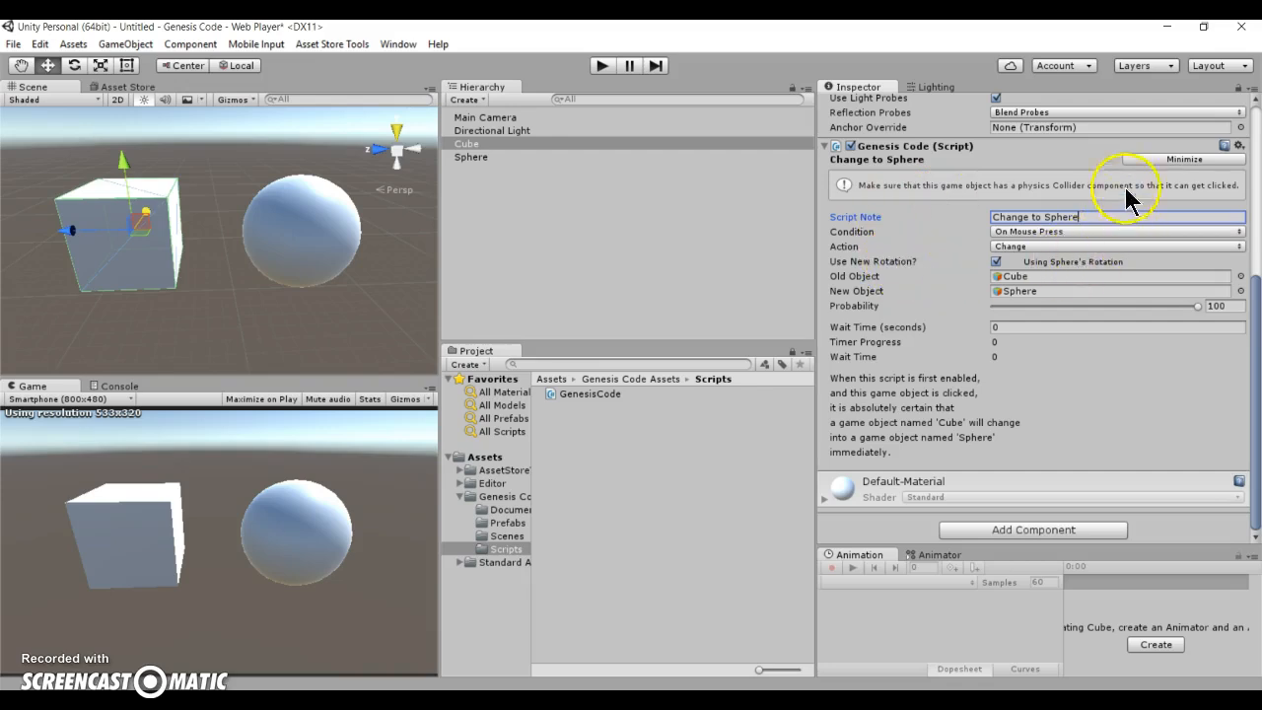
mouse_move(1140, 175)
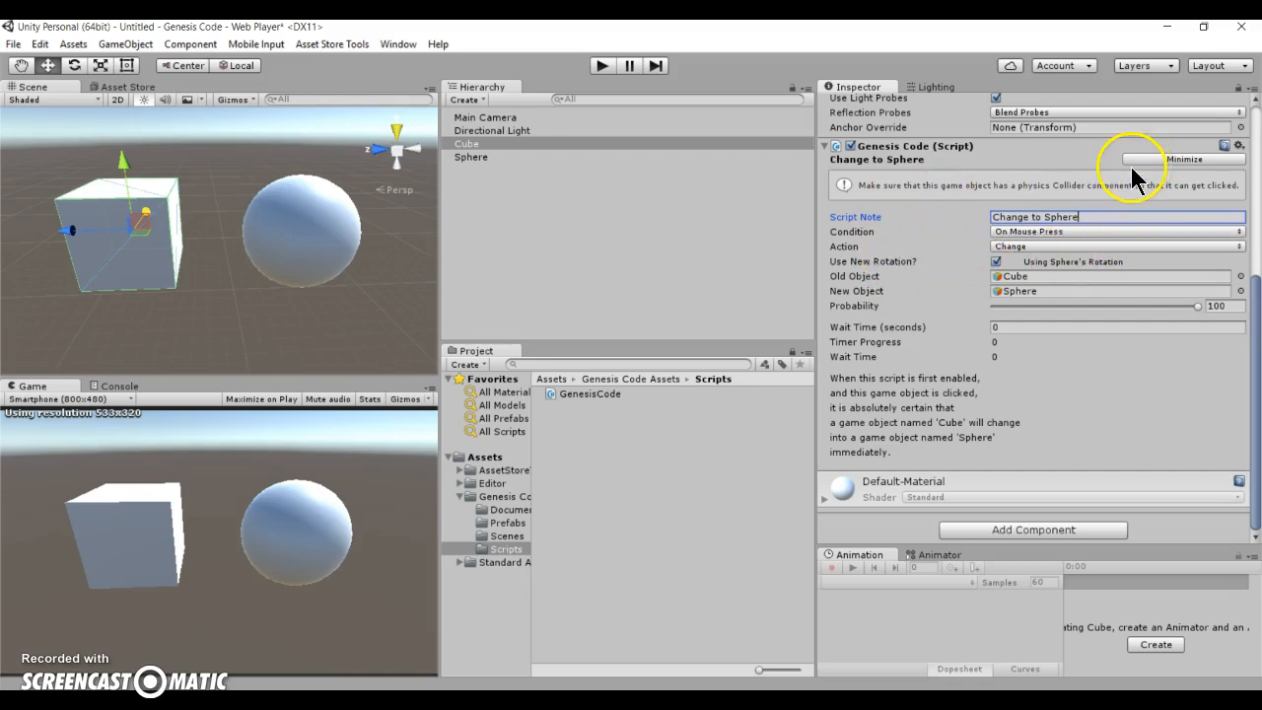
mouse_move(1171, 174)
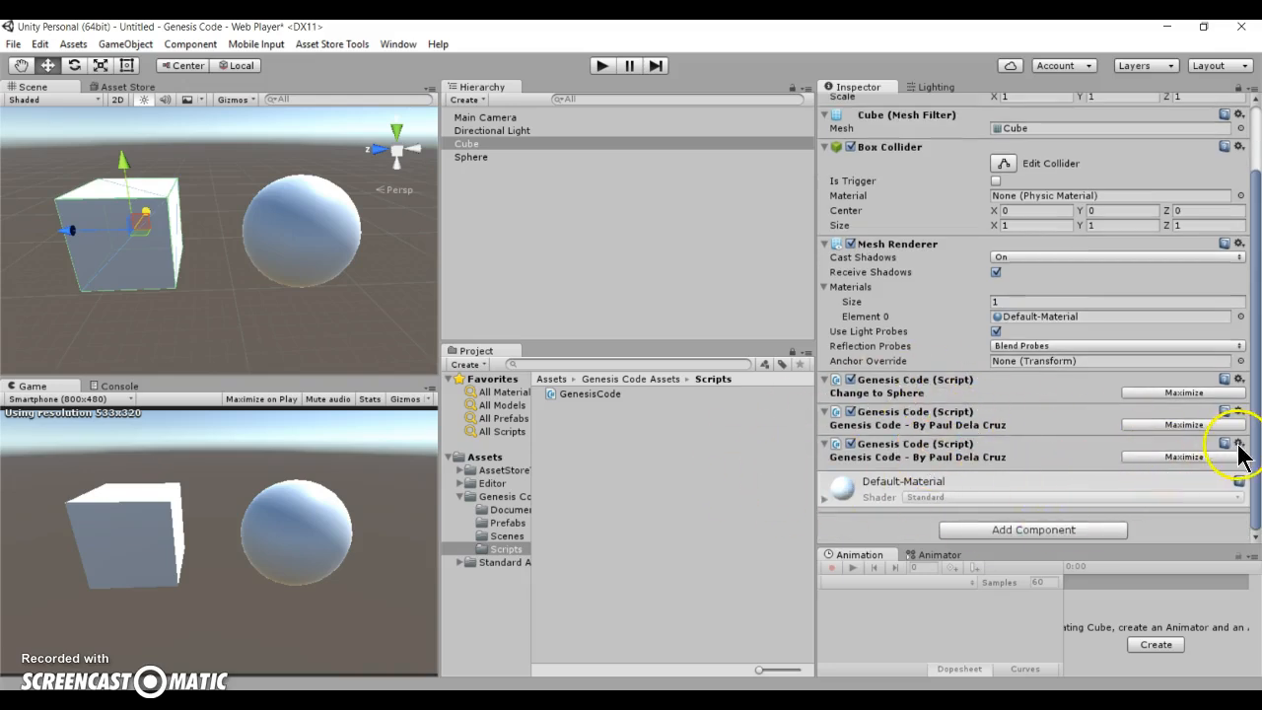
click(1239, 437)
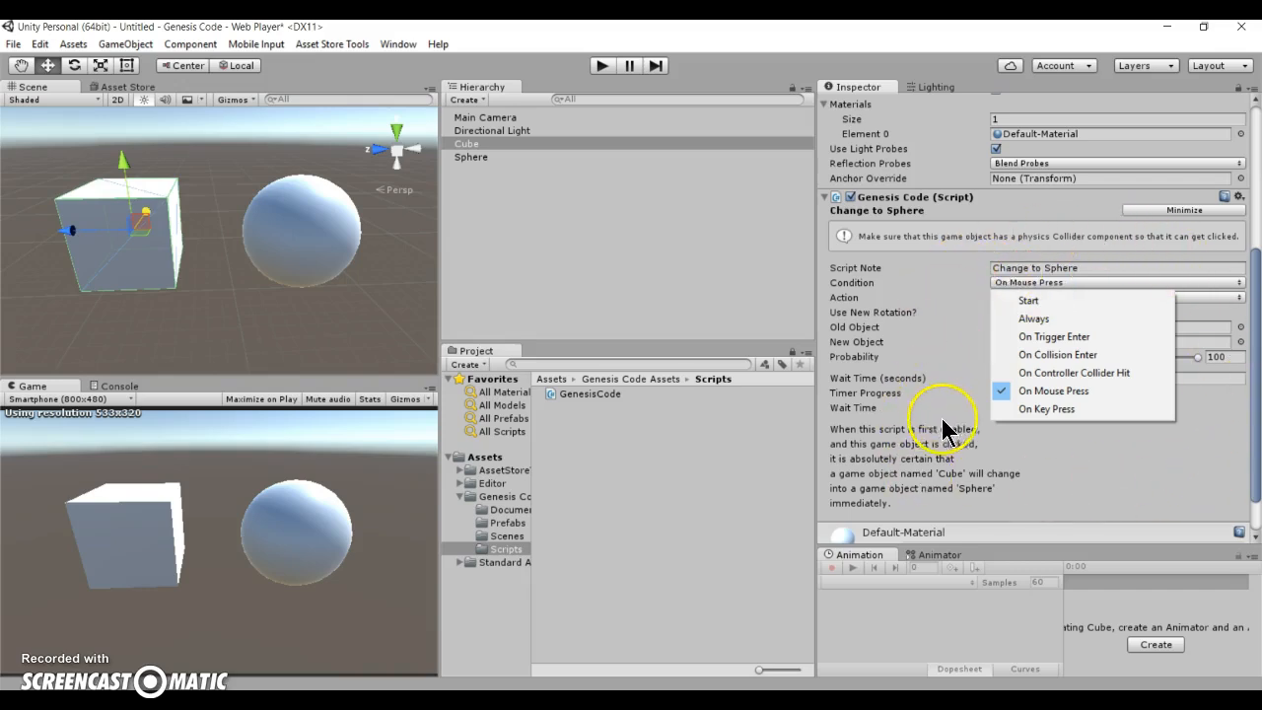
mouse_move(1051, 299)
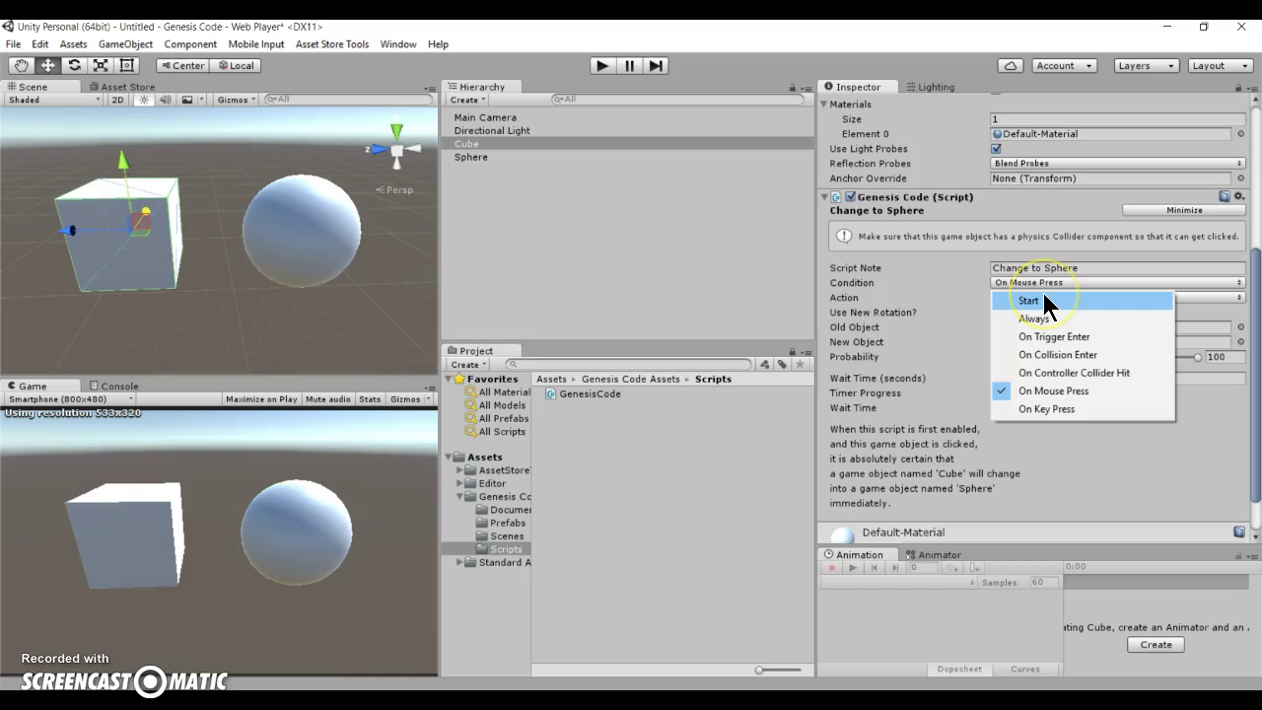
mouse_move(1045, 304)
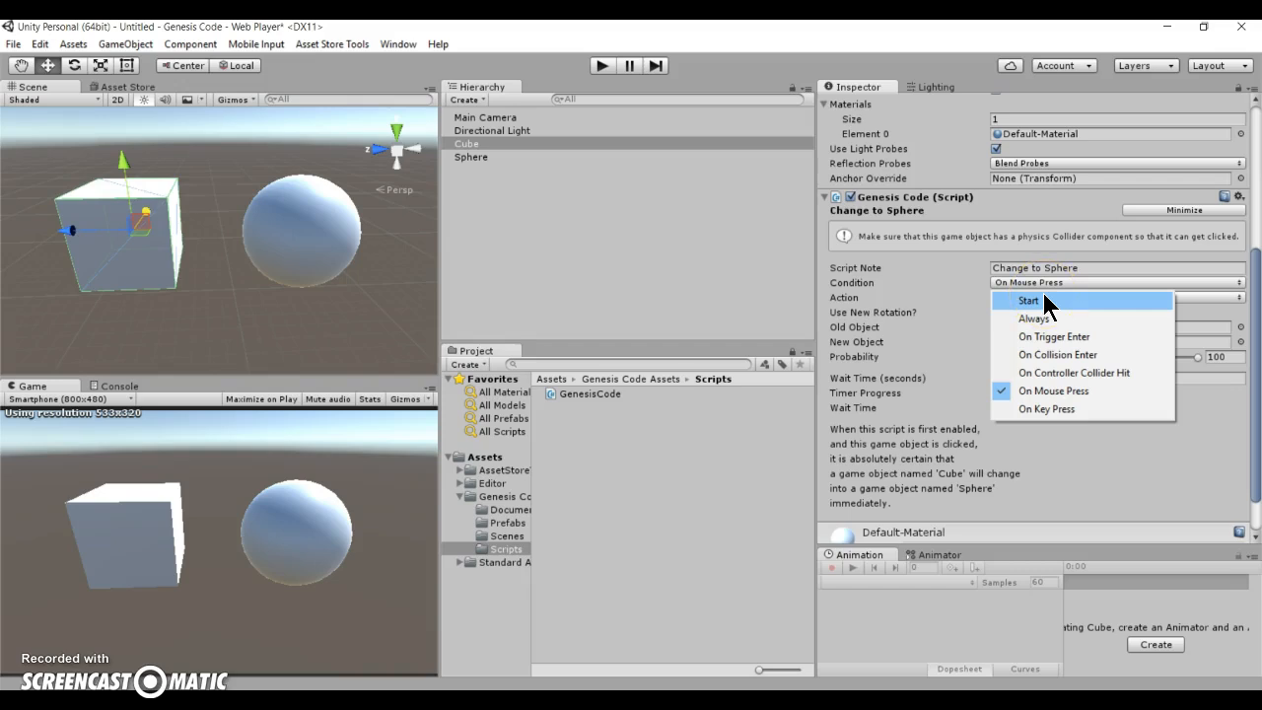
mouse_move(1050, 312)
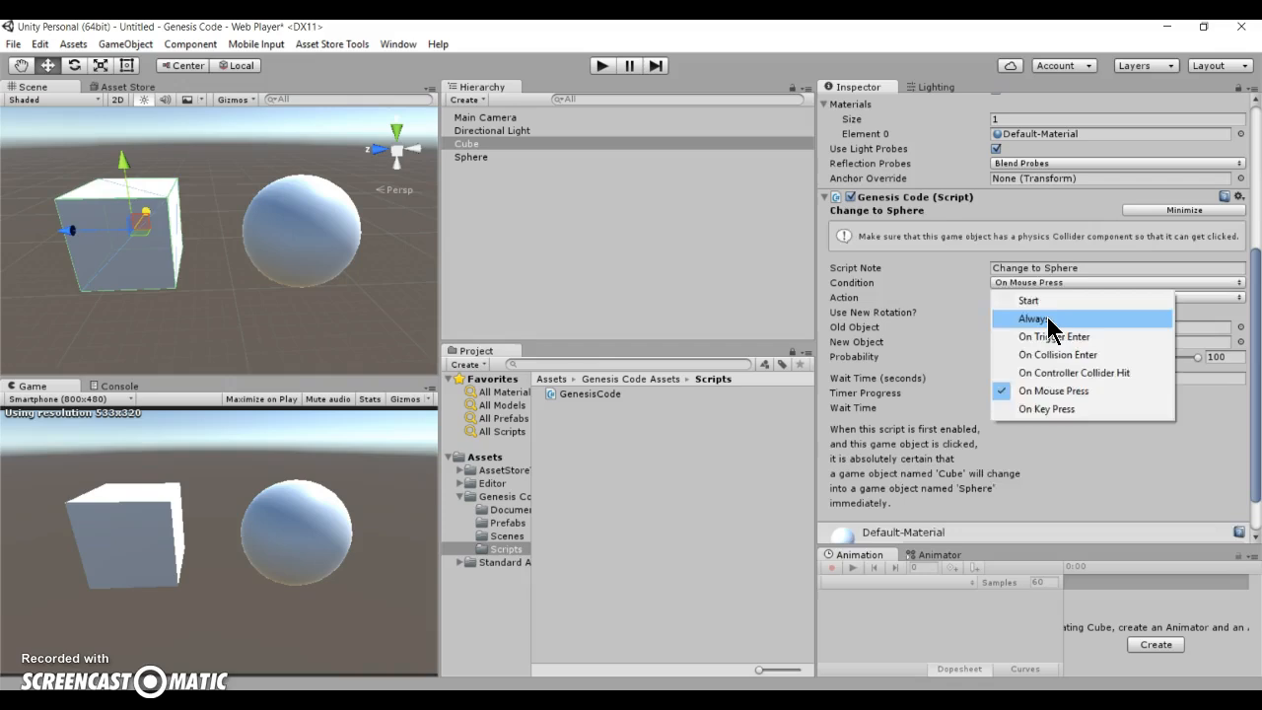
Try On Trigger Enter as the condition, then set it back to On Mouse Press
click(1034, 318)
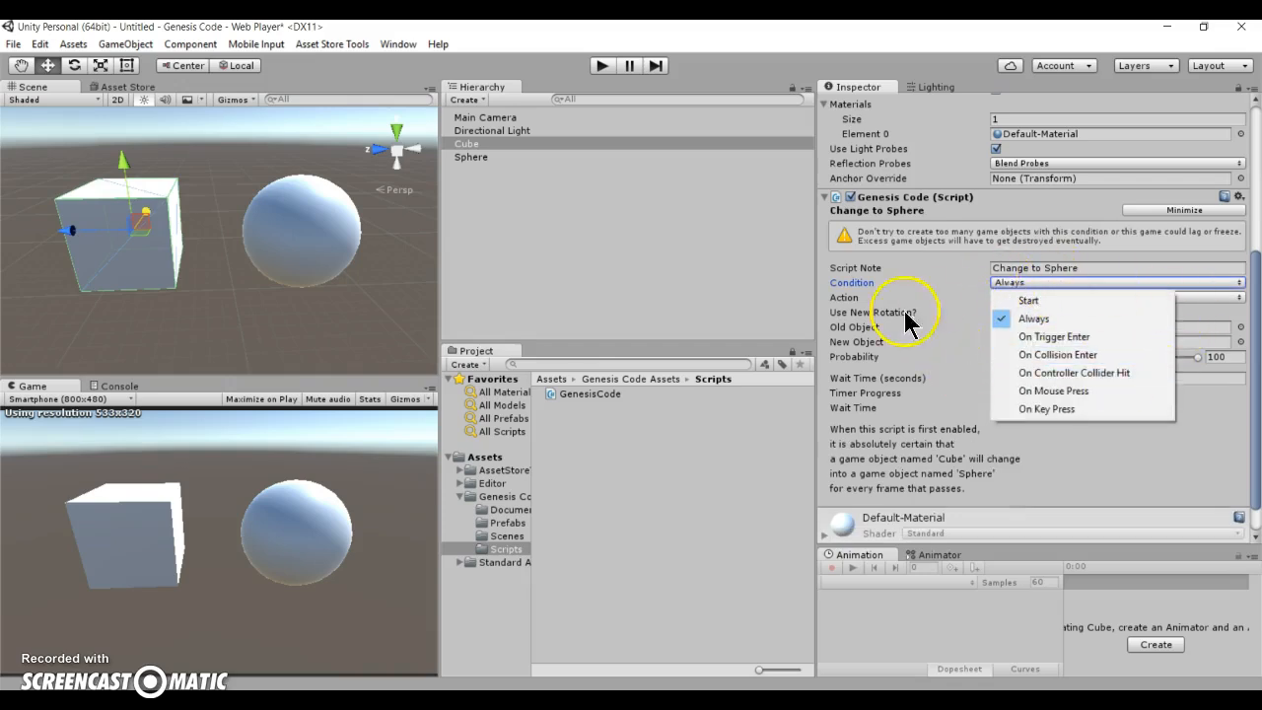
mouse_move(1128, 316)
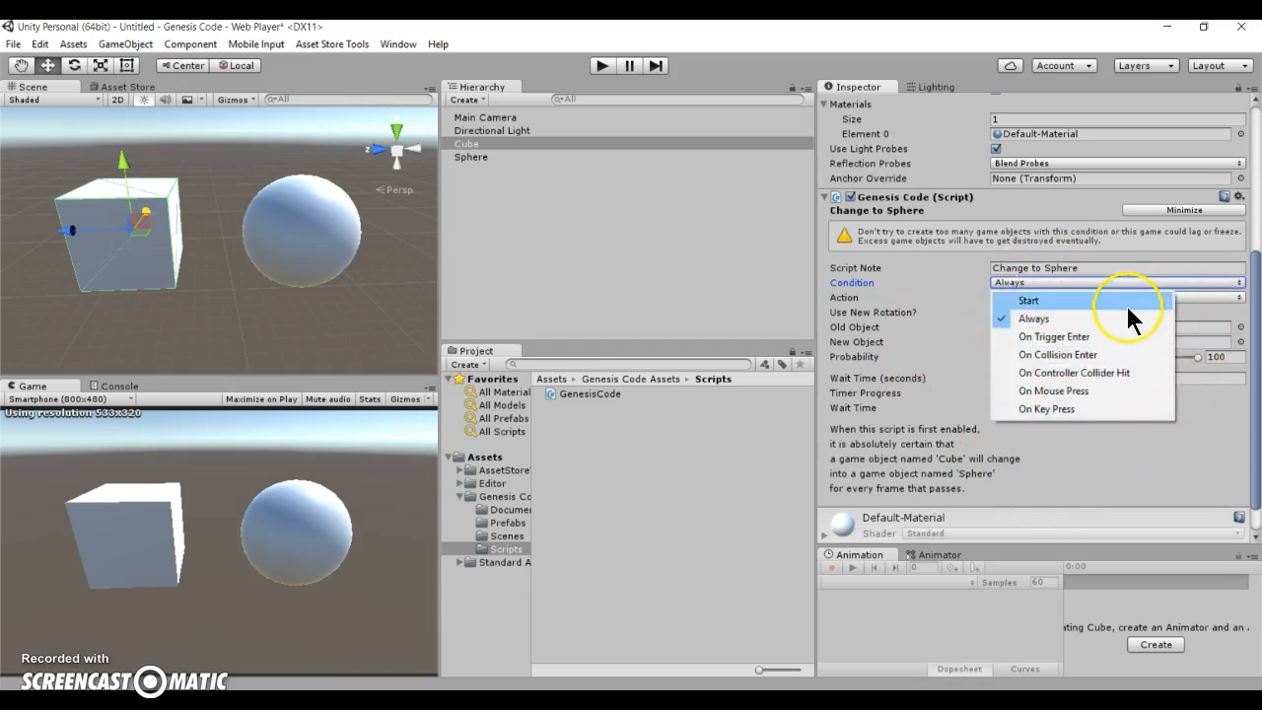
mouse_move(1132, 316)
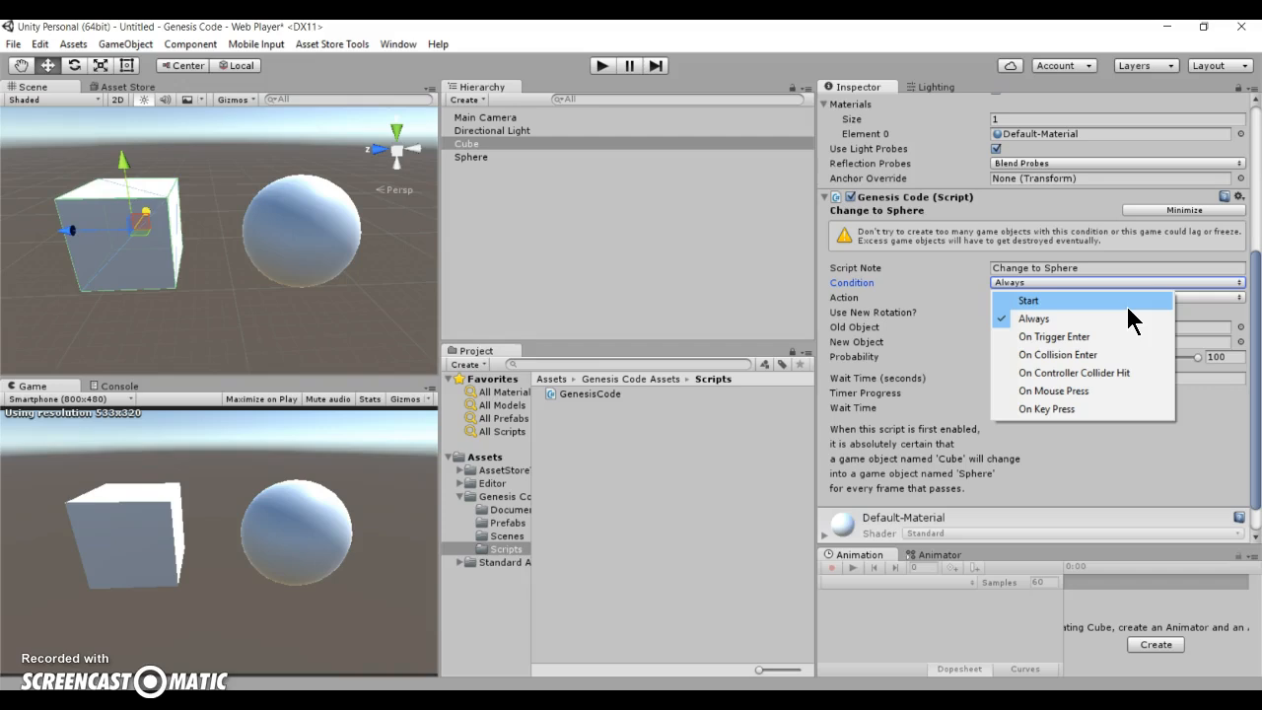
click(1029, 300)
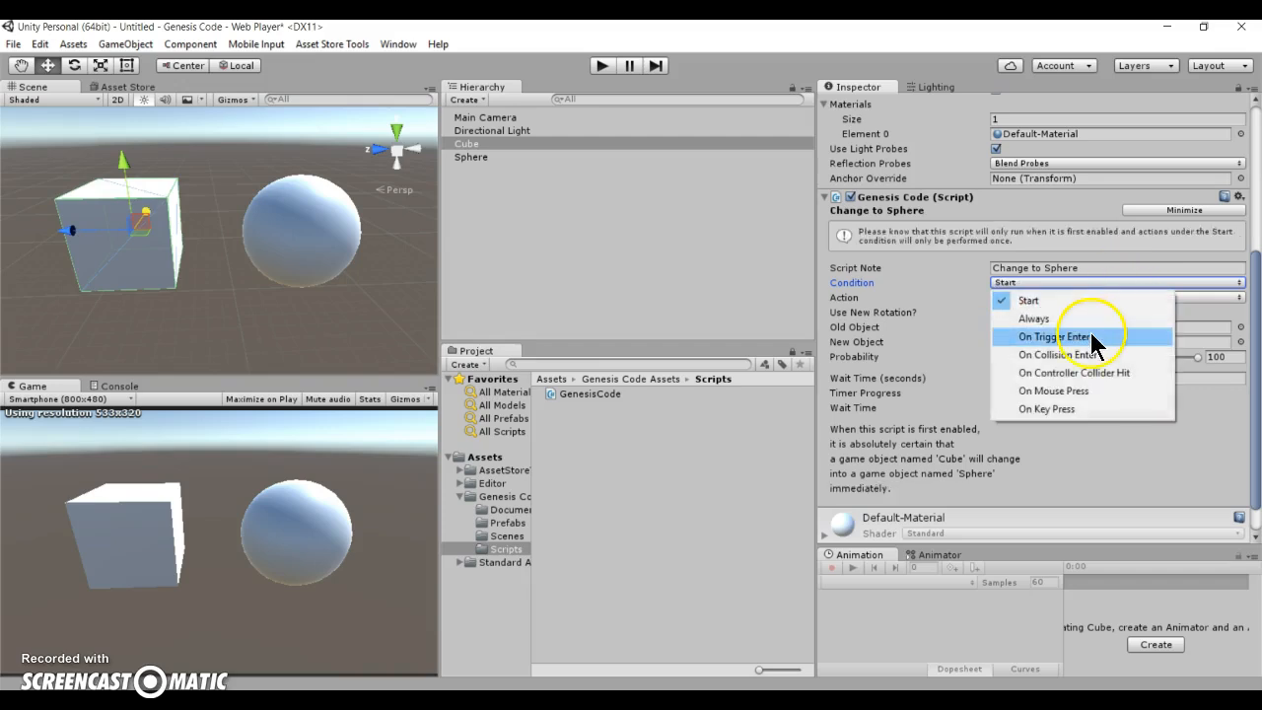
mouse_move(1065, 351)
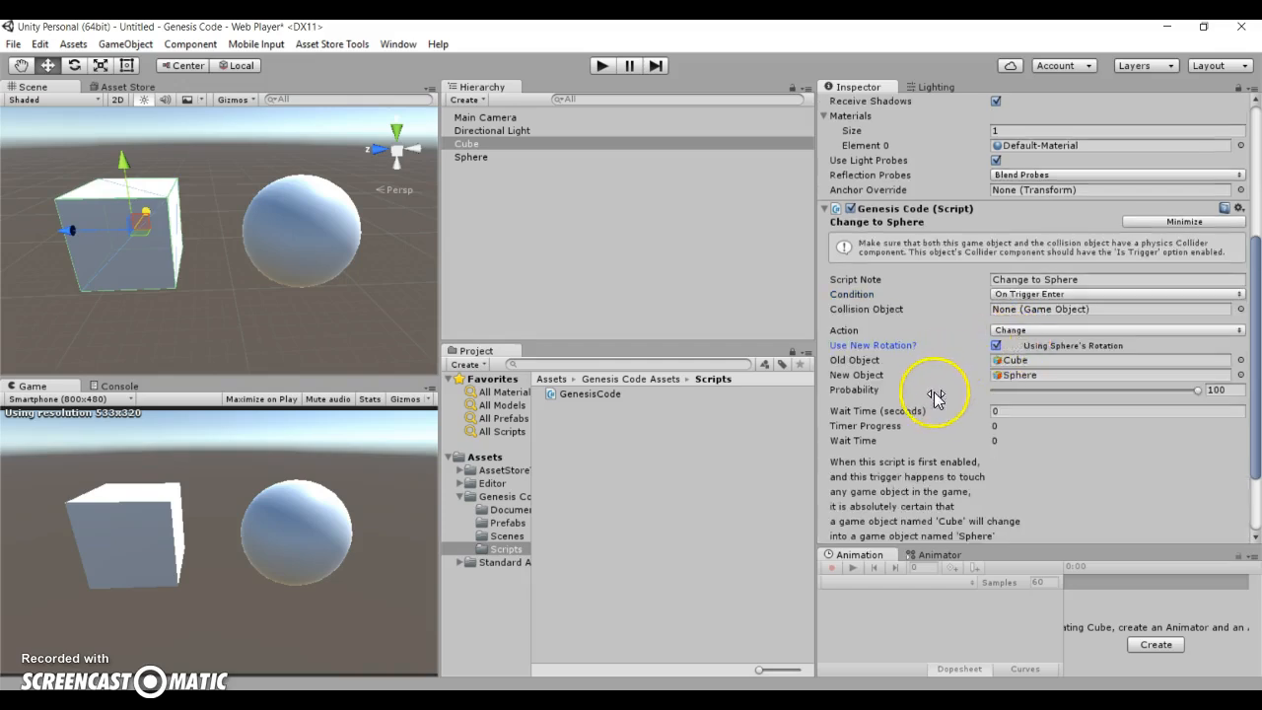
mouse_move(1081, 311)
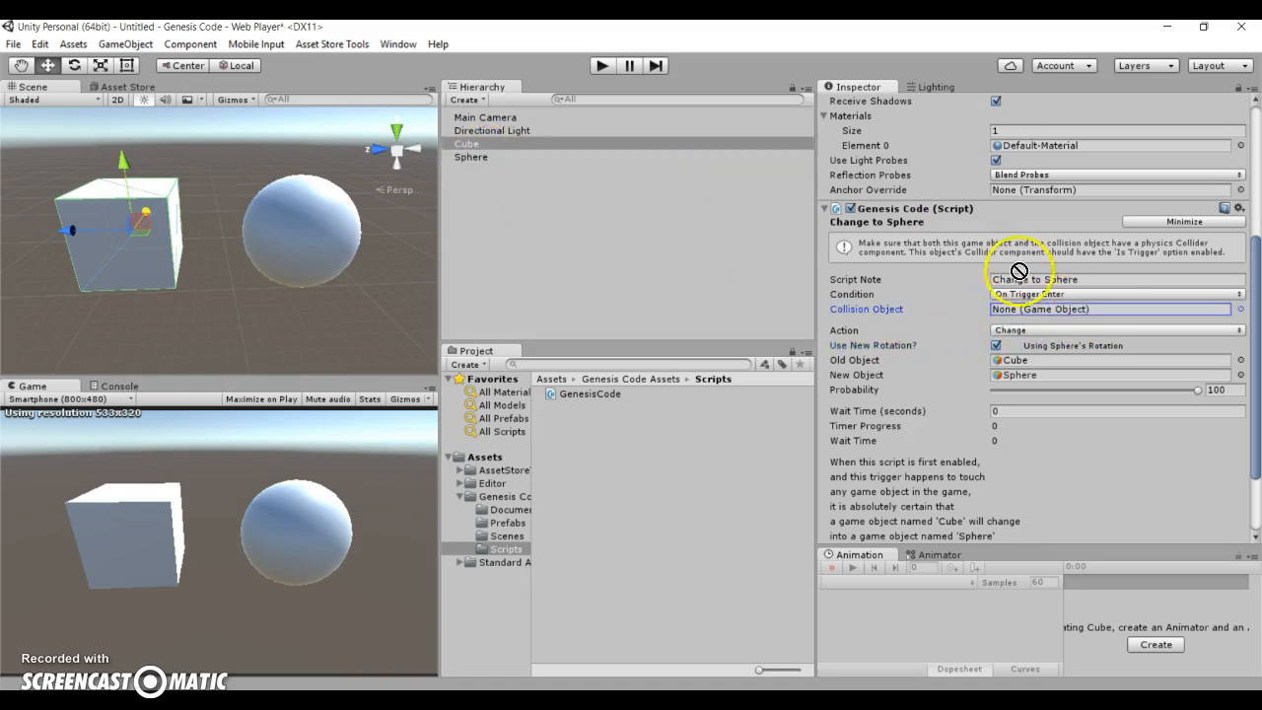
click(1114, 308)
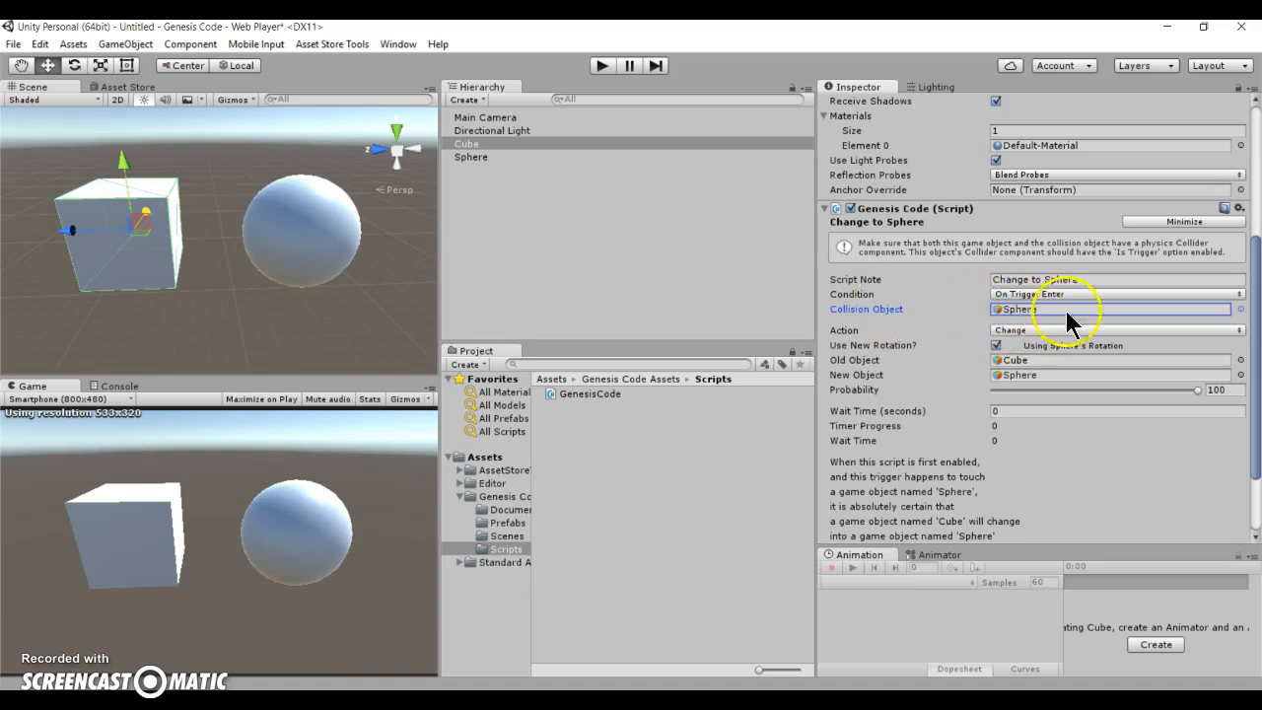
mouse_move(931, 339)
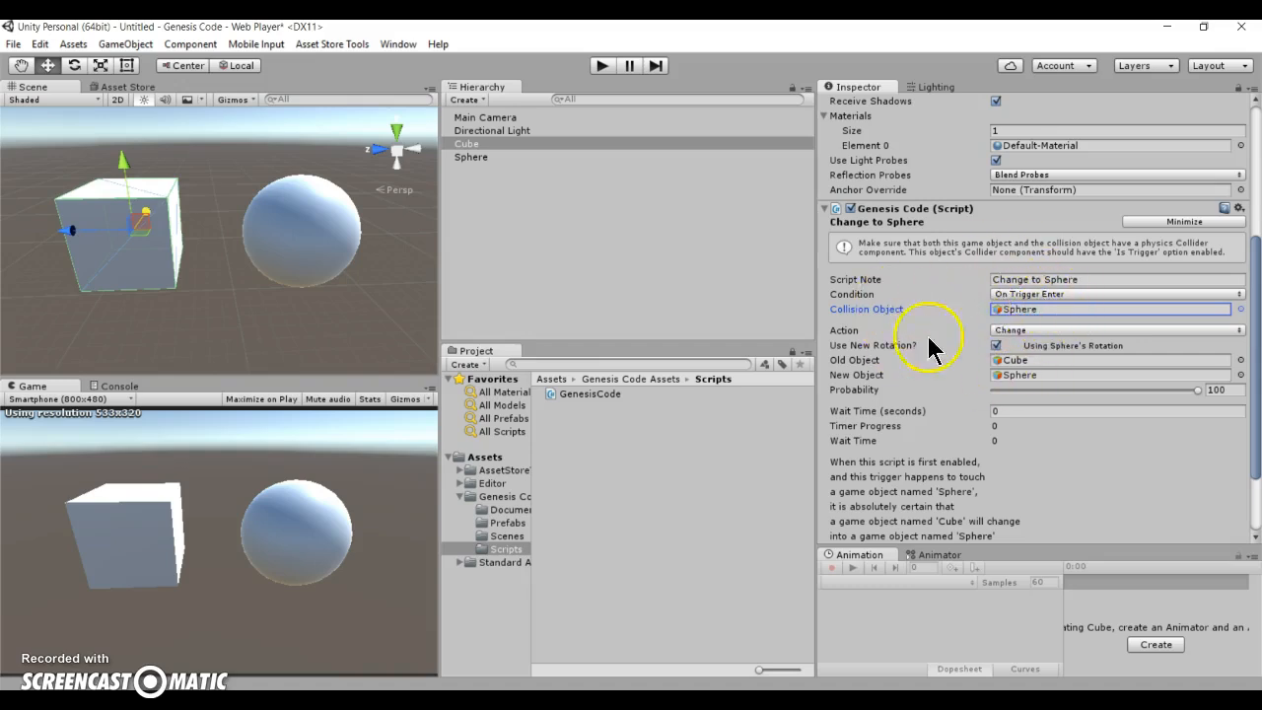
click(1116, 293)
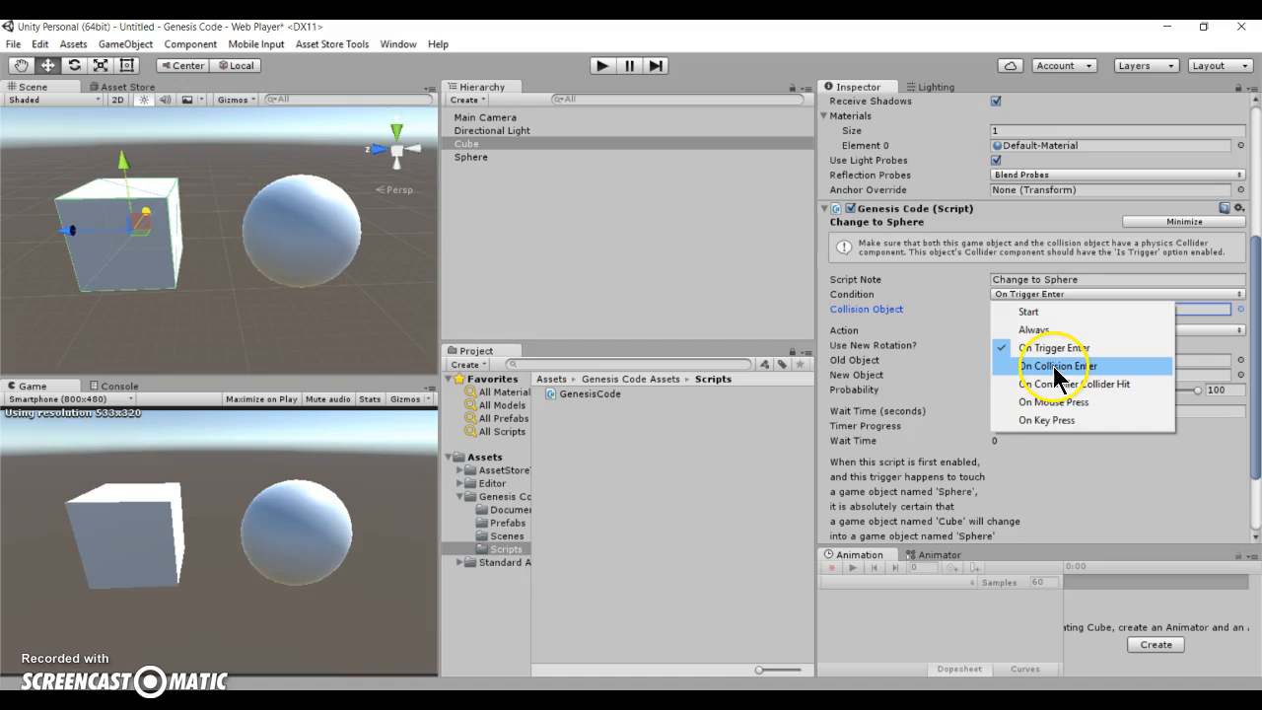
mouse_move(1081, 383)
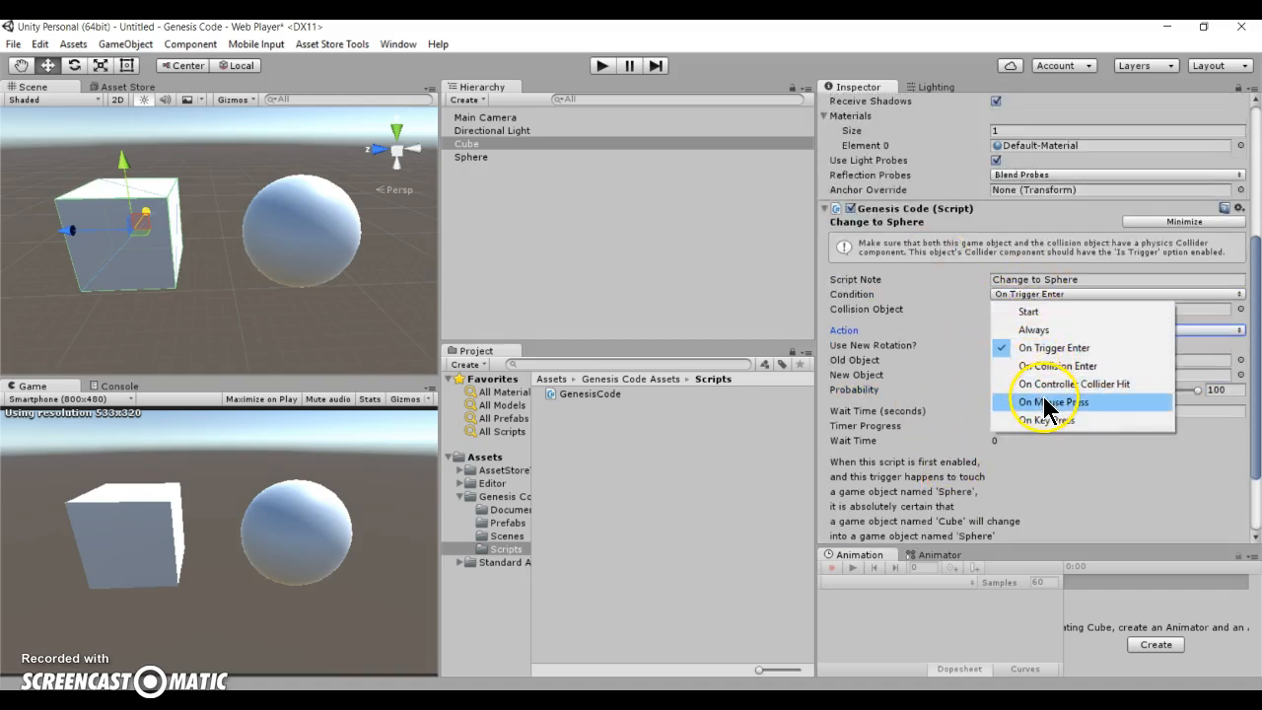
mouse_move(1049, 422)
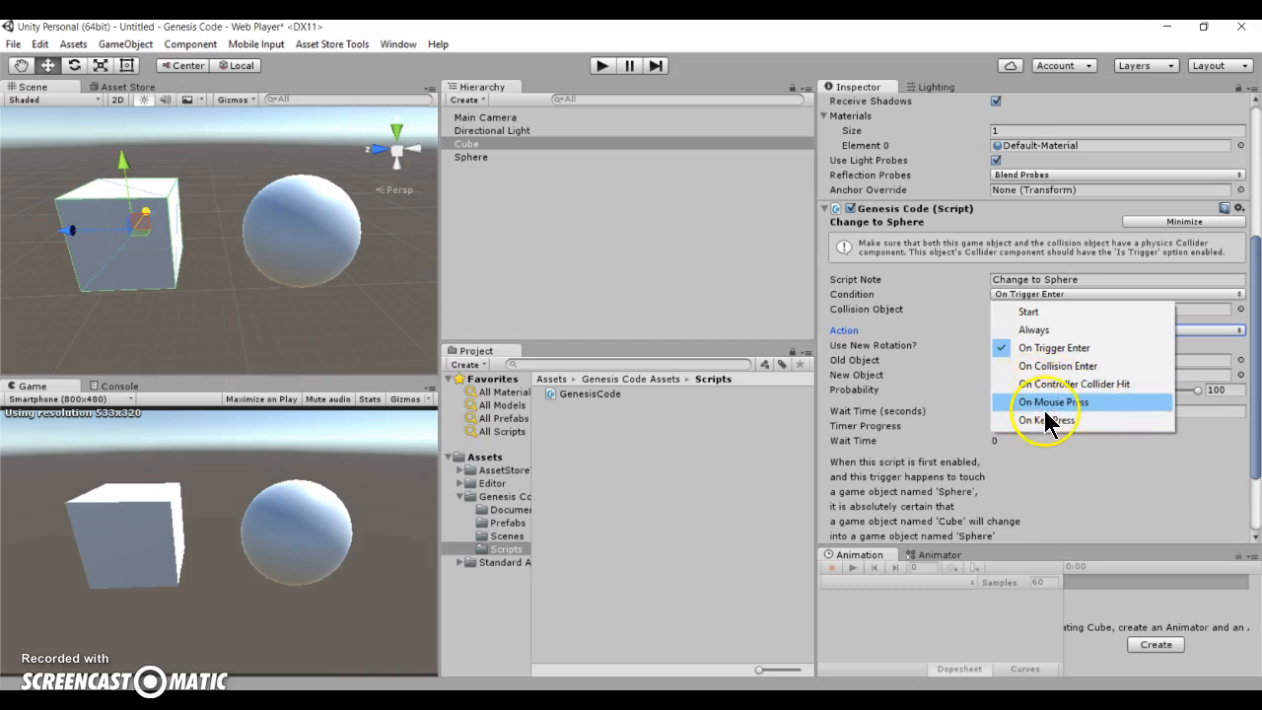
click(1077, 398)
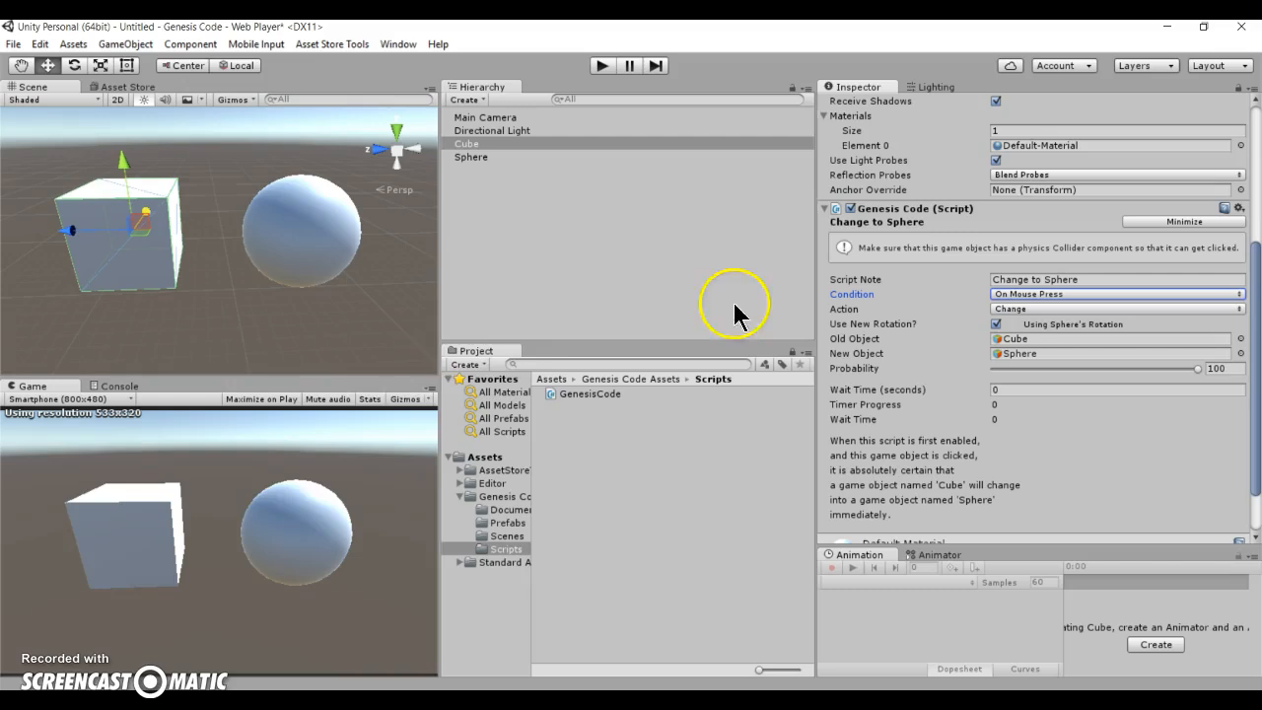
mouse_move(207, 529)
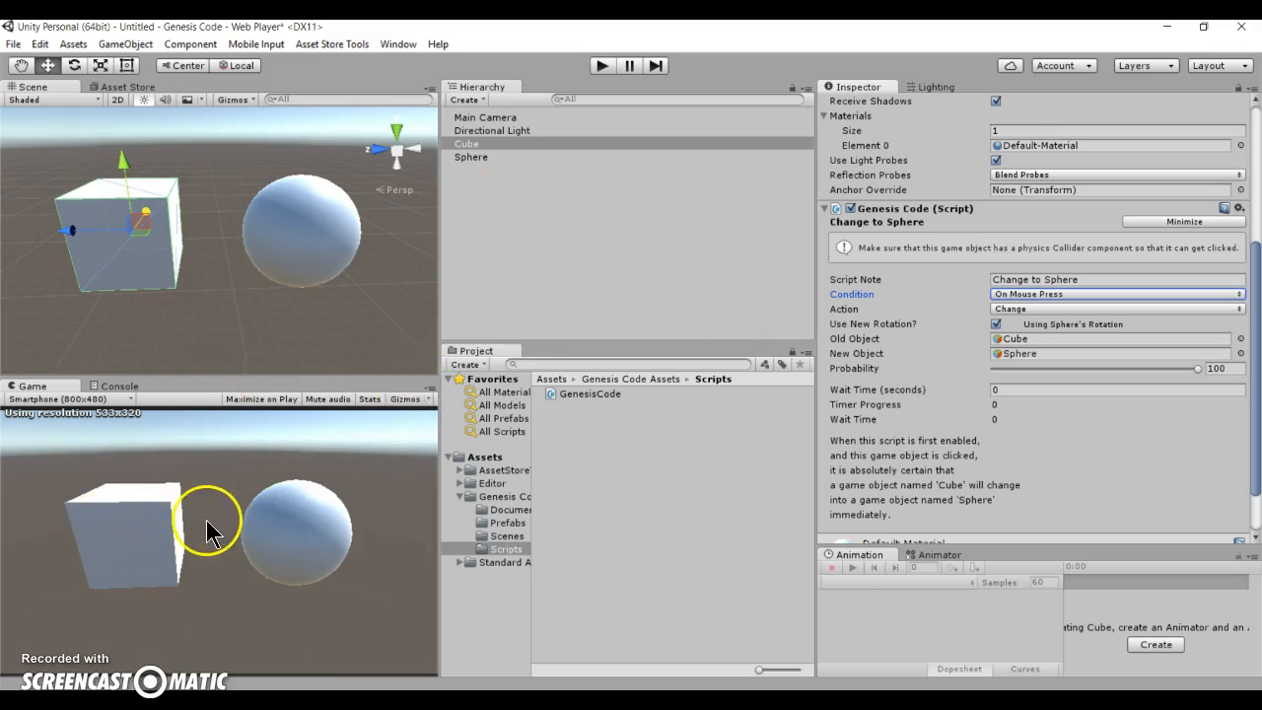
mouse_move(114, 575)
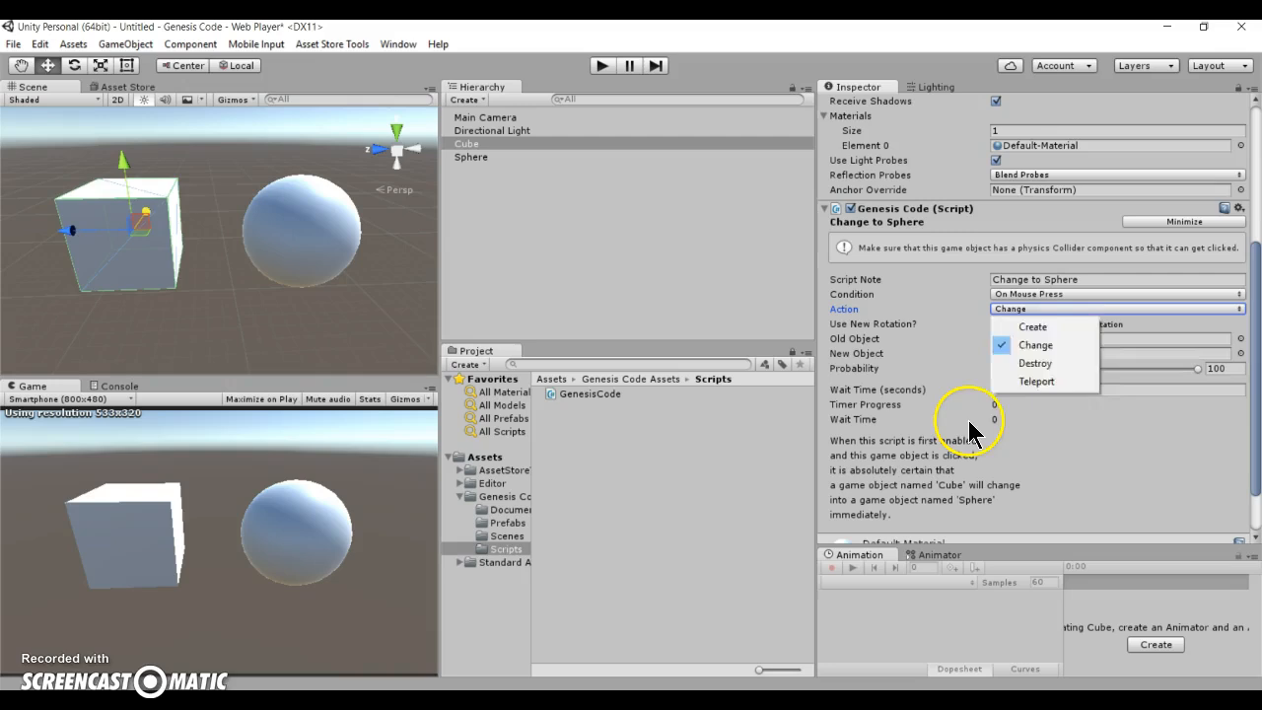
Keep the Change action with the Sphere as New Object and set the condition to On Key Press
click(1035, 343)
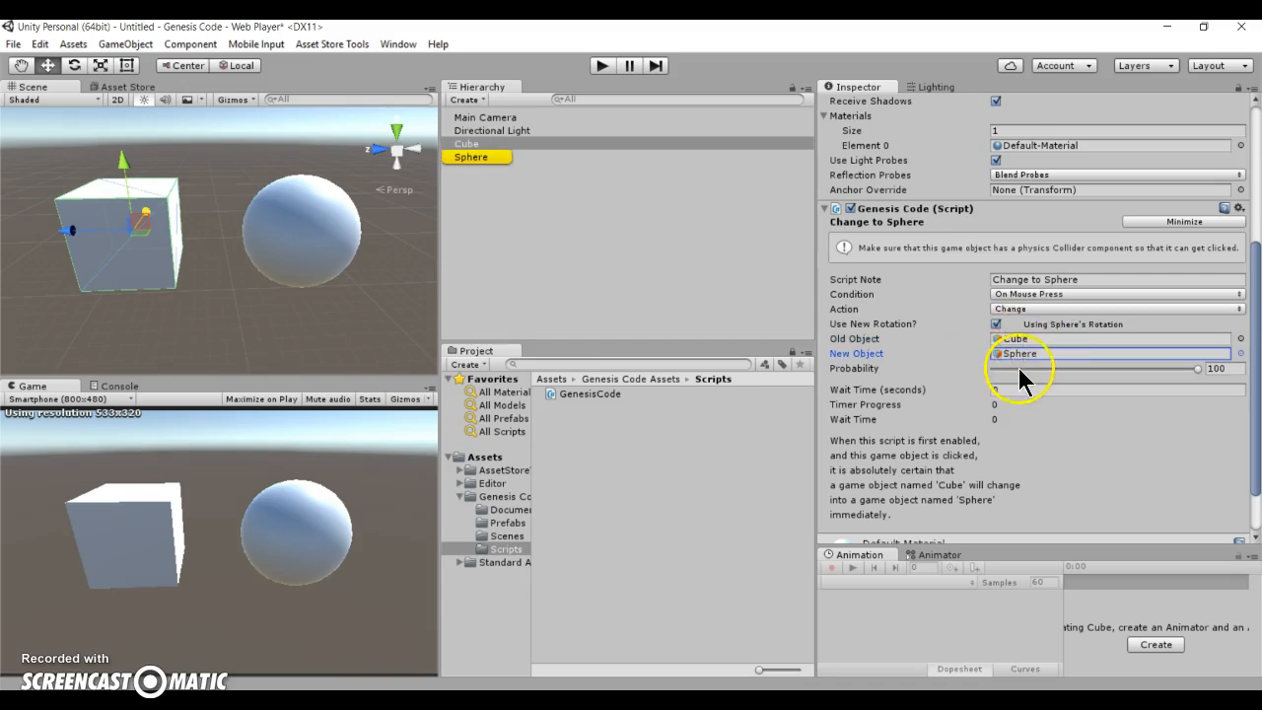
click(1116, 294)
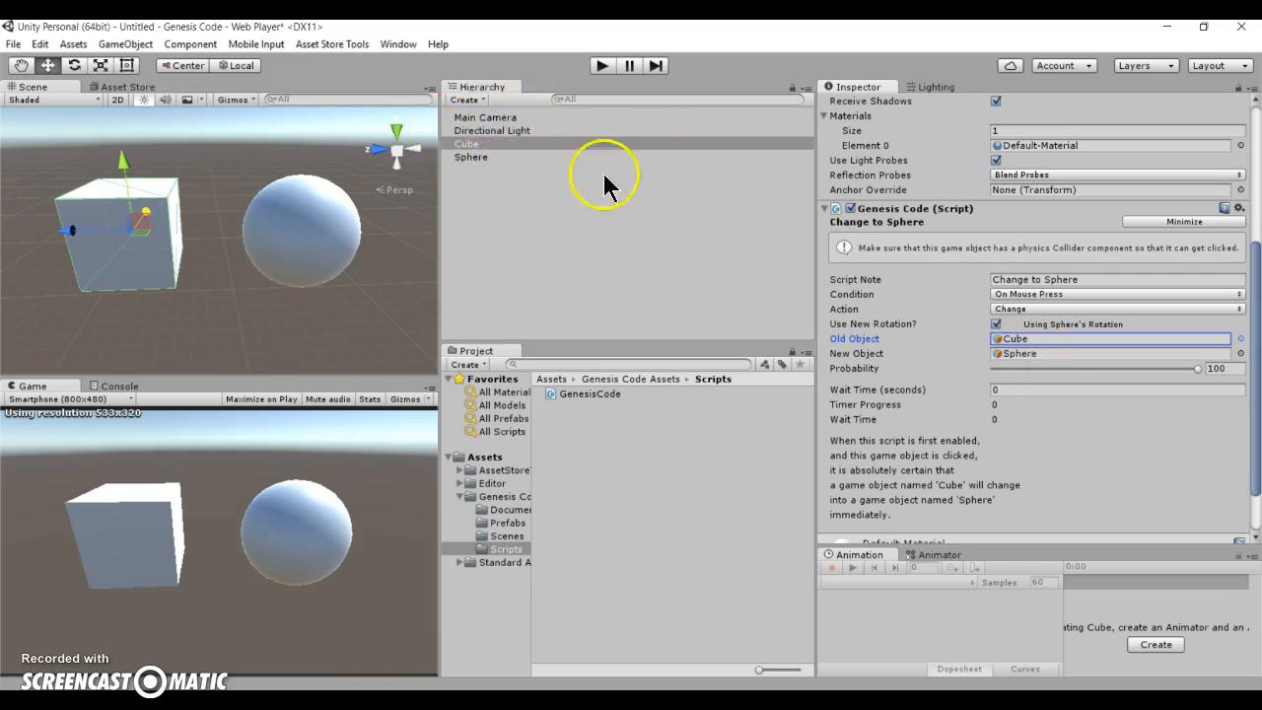
mouse_move(1075, 353)
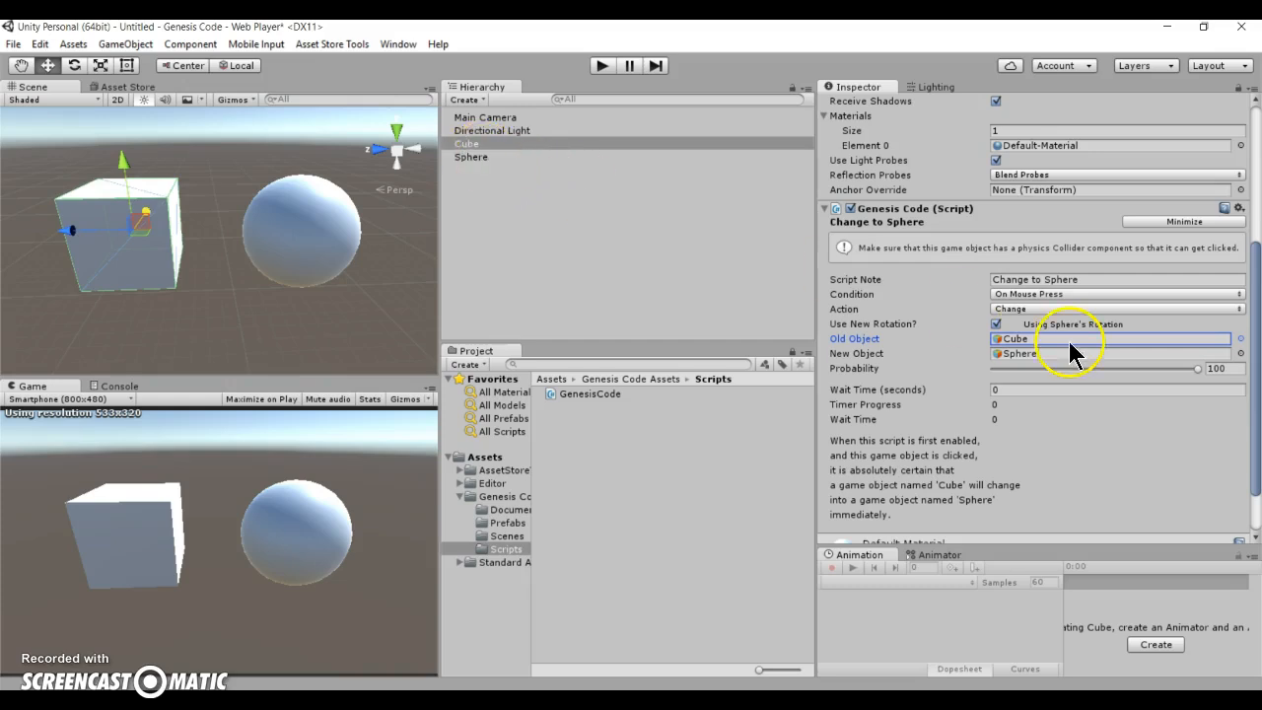
mouse_move(963, 430)
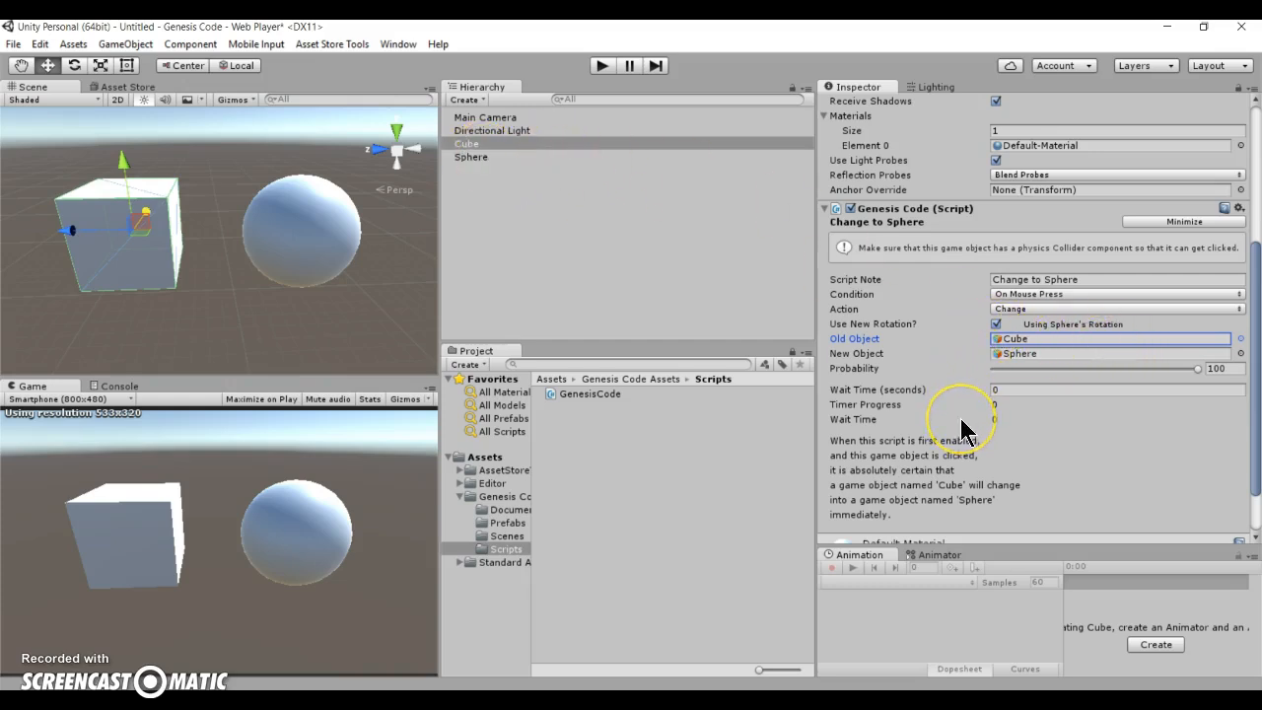
click(1114, 390)
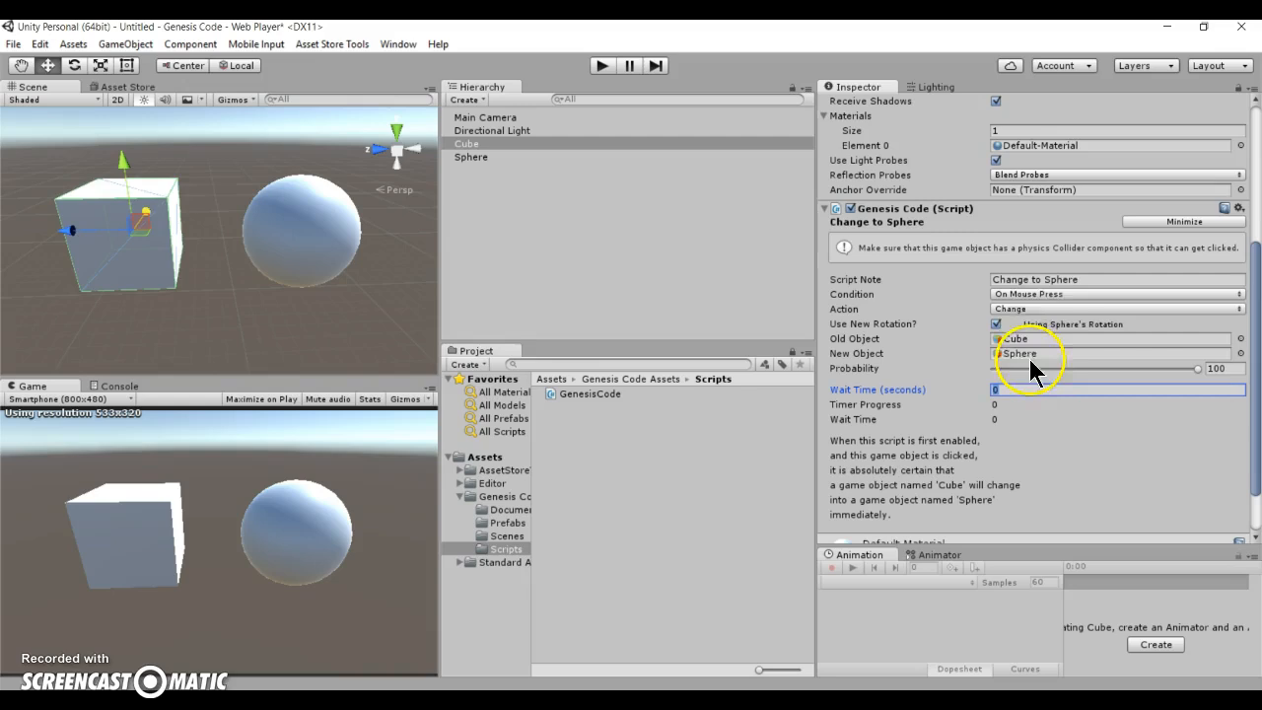
click(1116, 293)
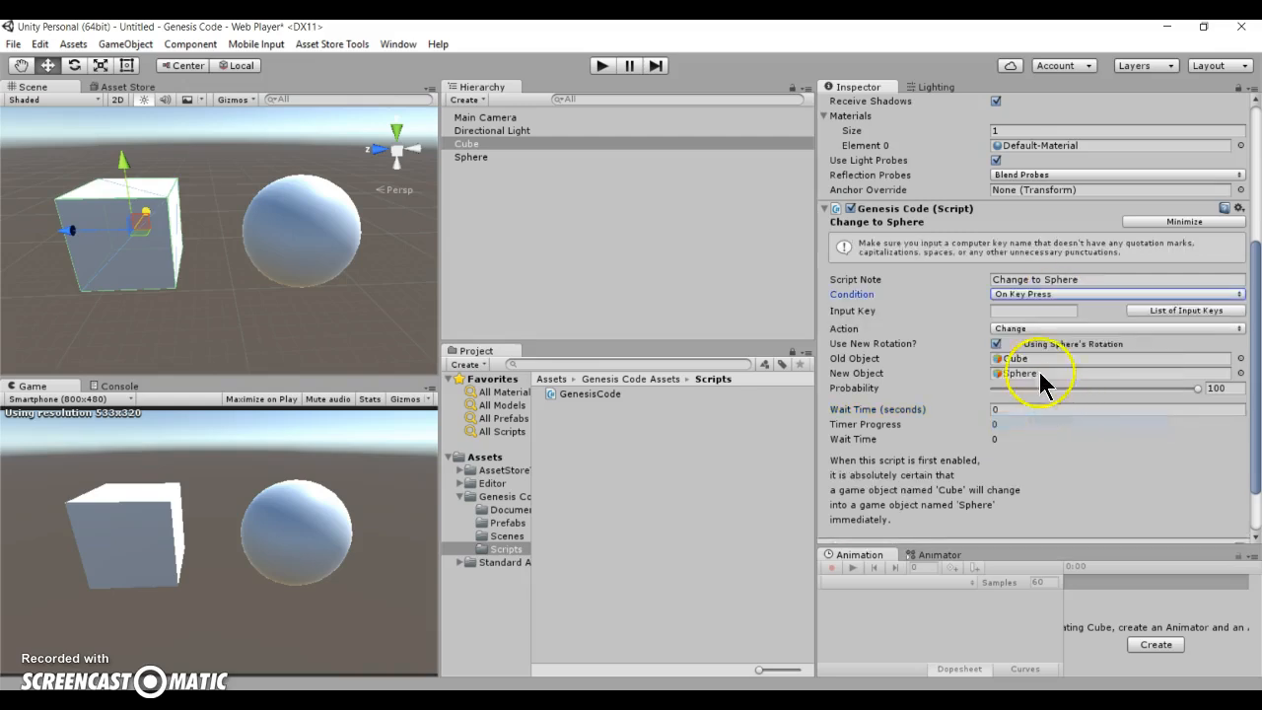
Set the Input Key to 'space' so pressing space swaps the Cube for the Sphere
click(1033, 311)
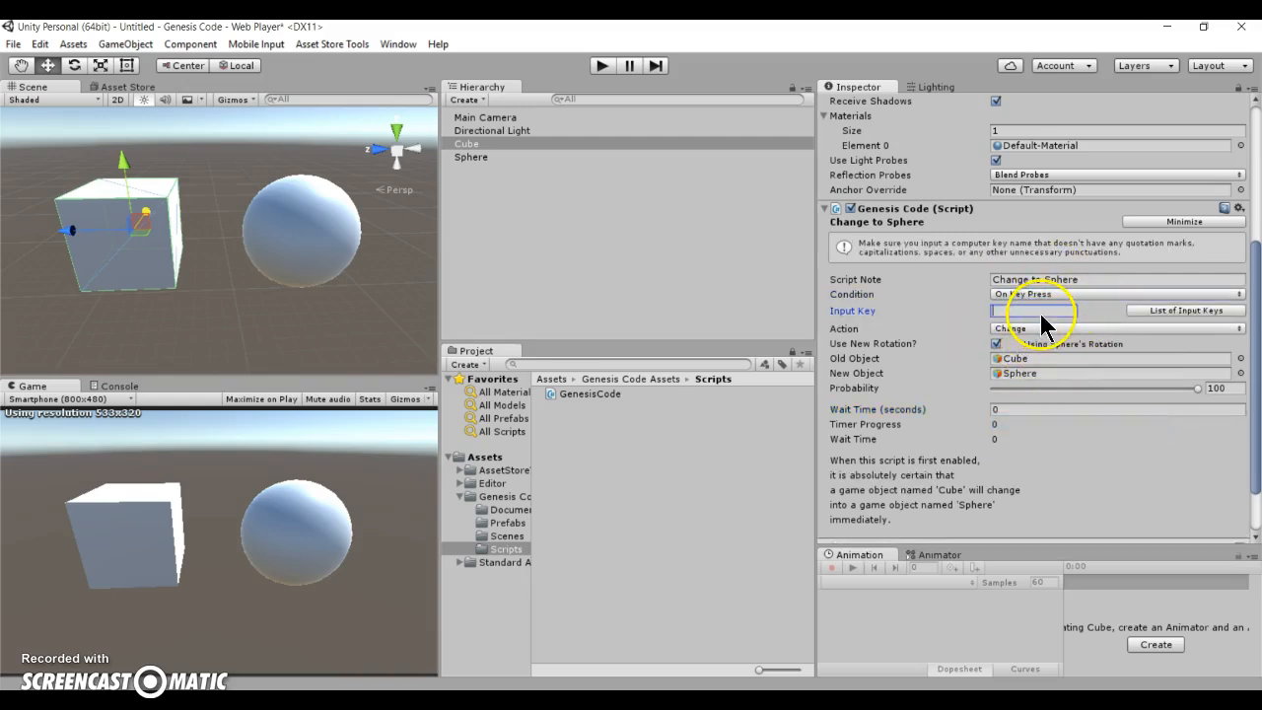
click(1033, 312)
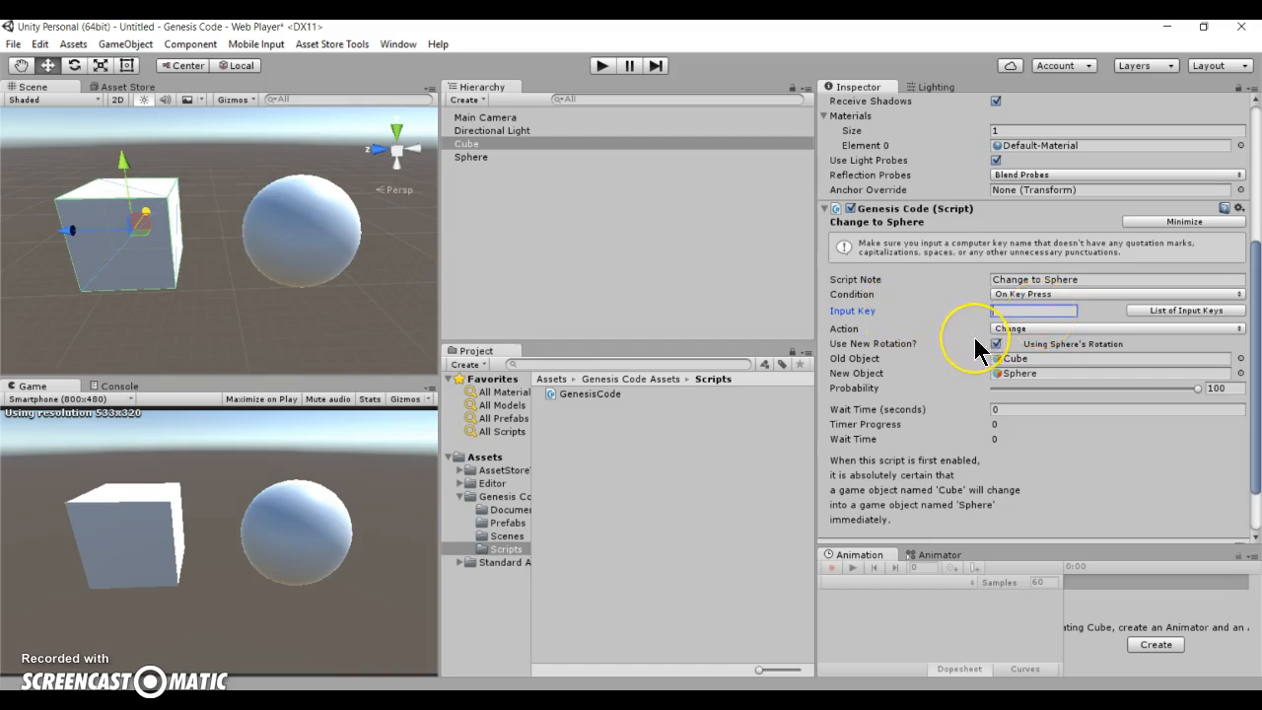
text(space)
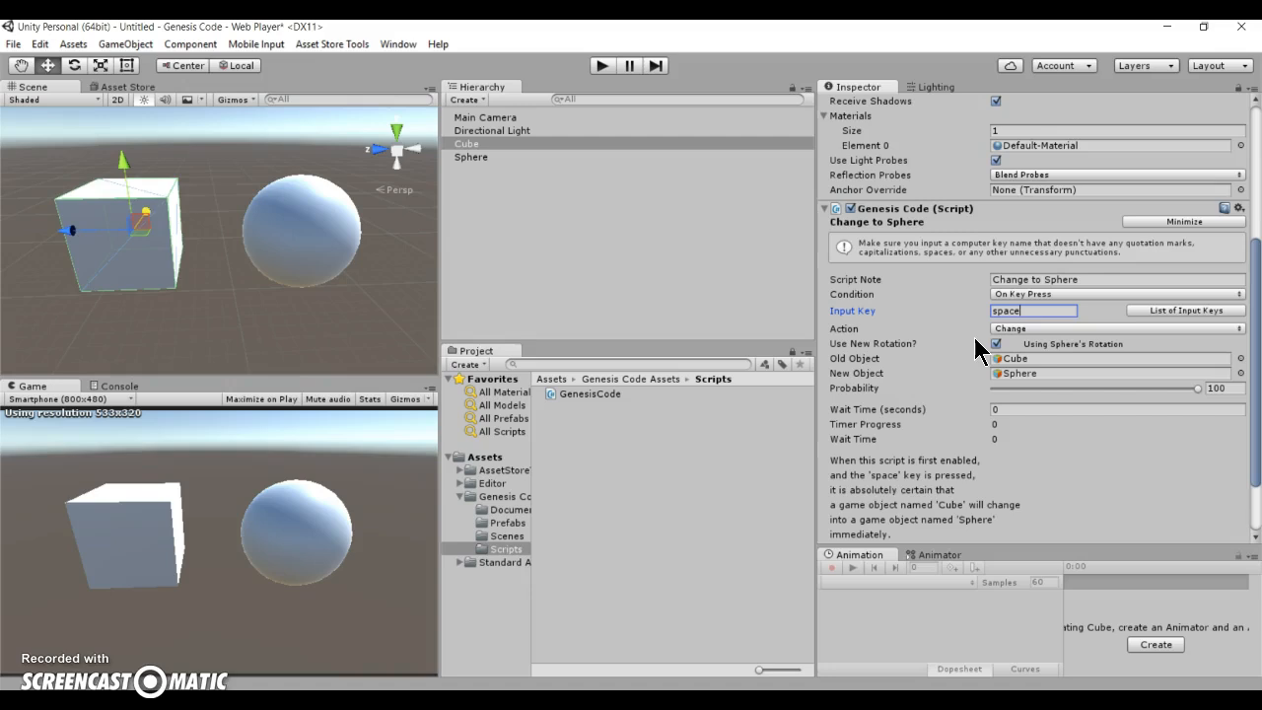
click(1116, 408)
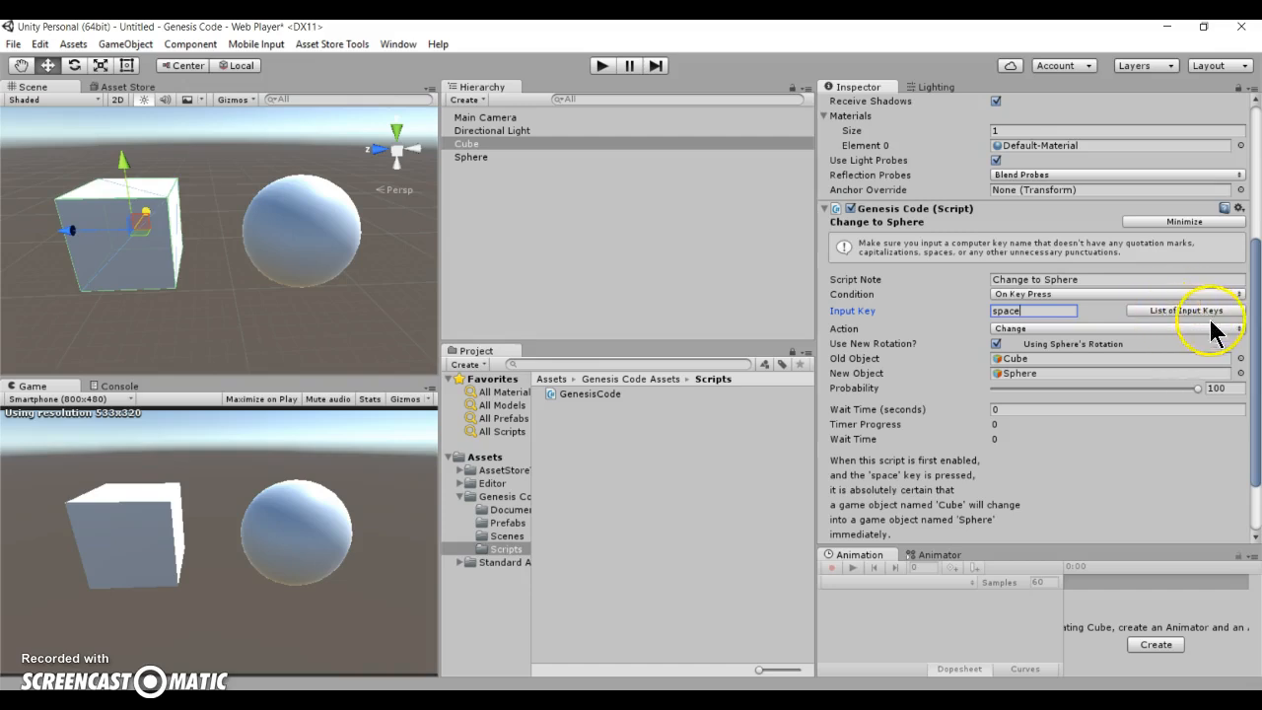
mouse_move(1179, 325)
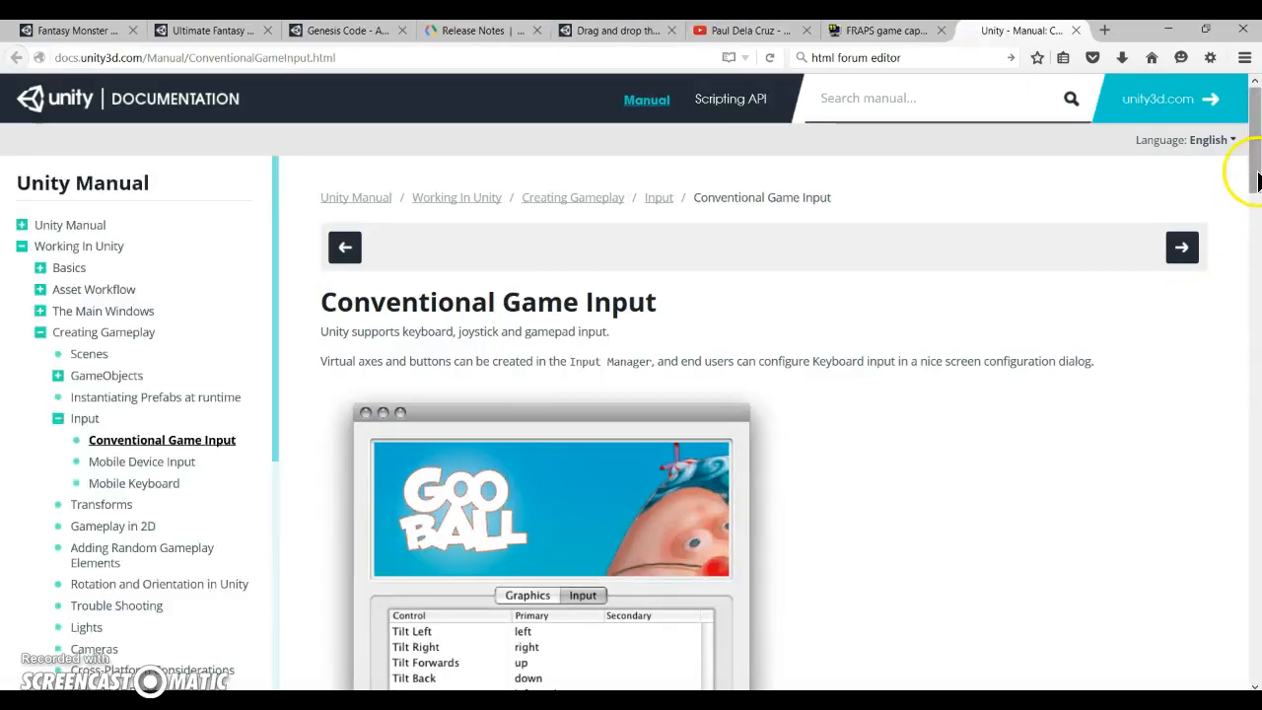
Scroll the Unity manual's Conventional Game Input page to the key-name list
scroll(down, 3)
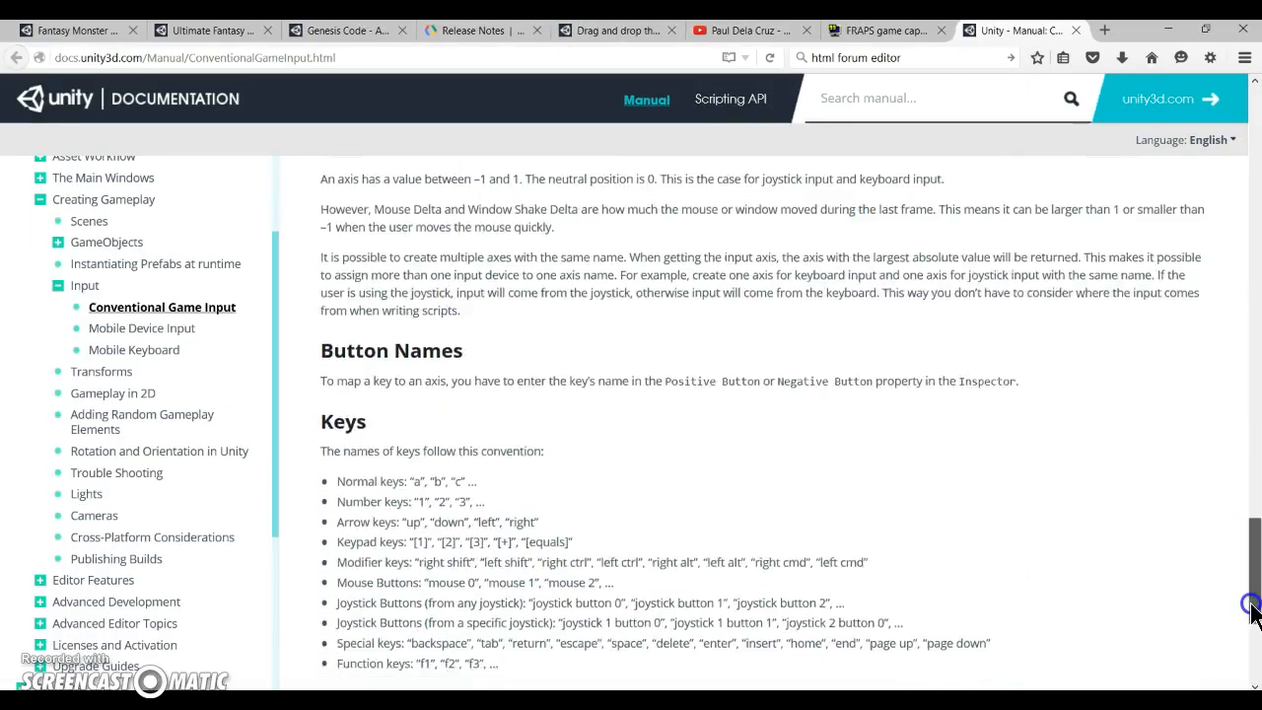
scroll(down, 3)
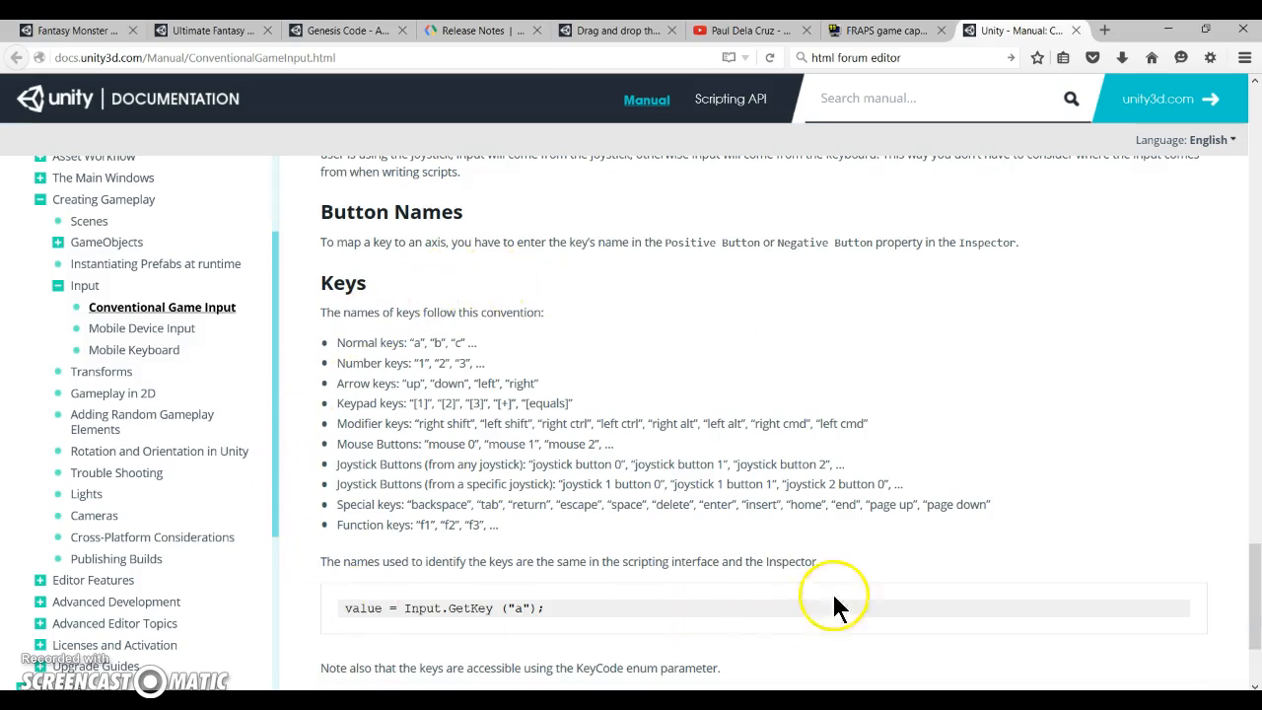
mouse_move(700, 627)
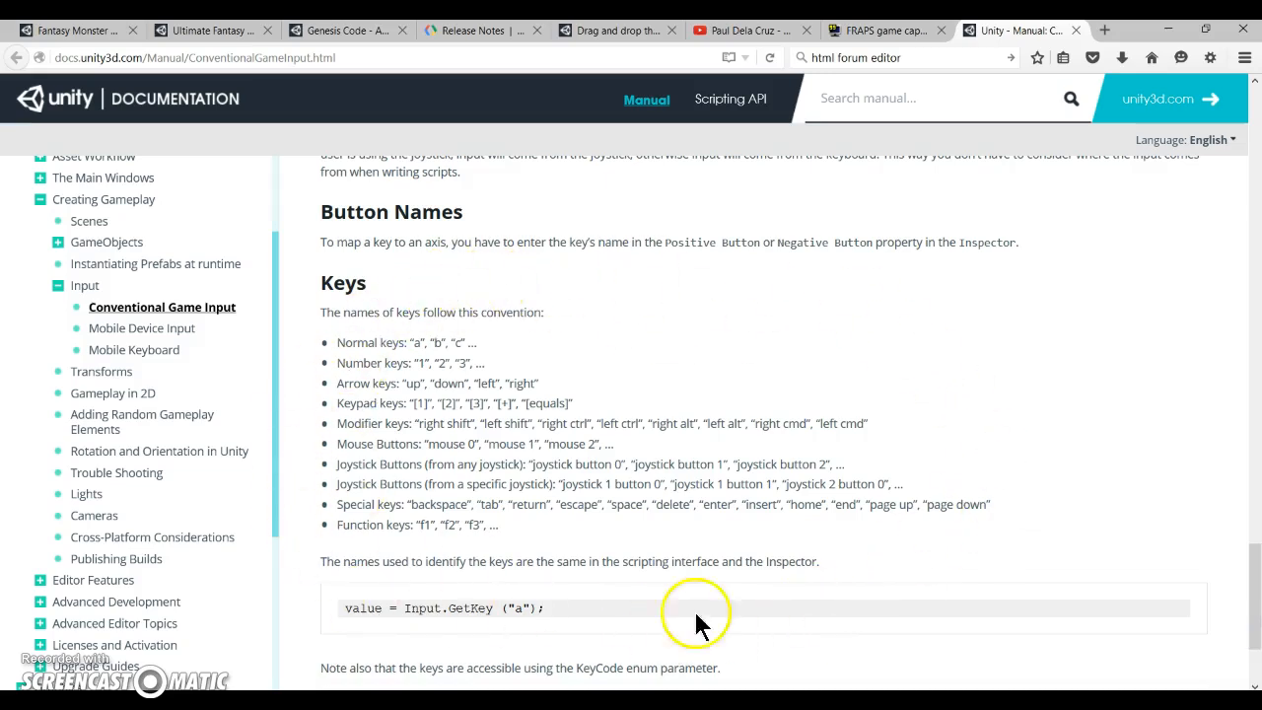
mouse_move(1065, 185)
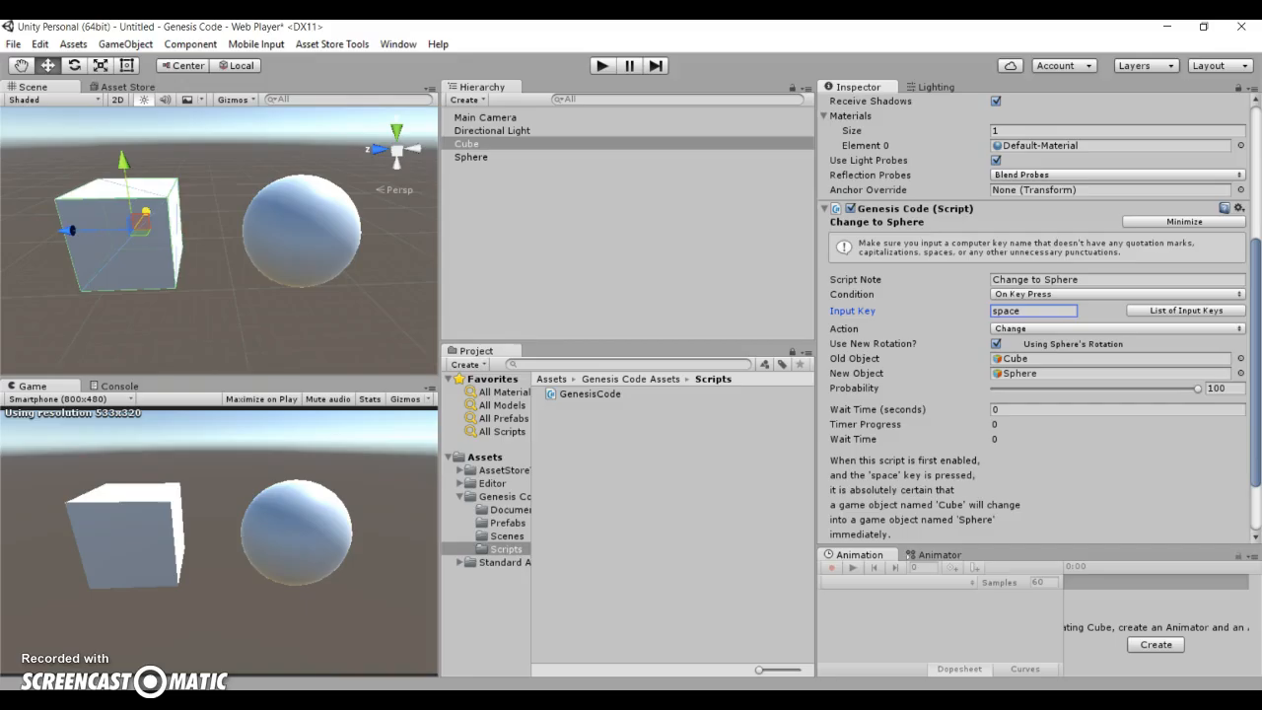
Play-test the scene: pressing space turns the Cube into a Sphere clone, then end play mode
click(1033, 312)
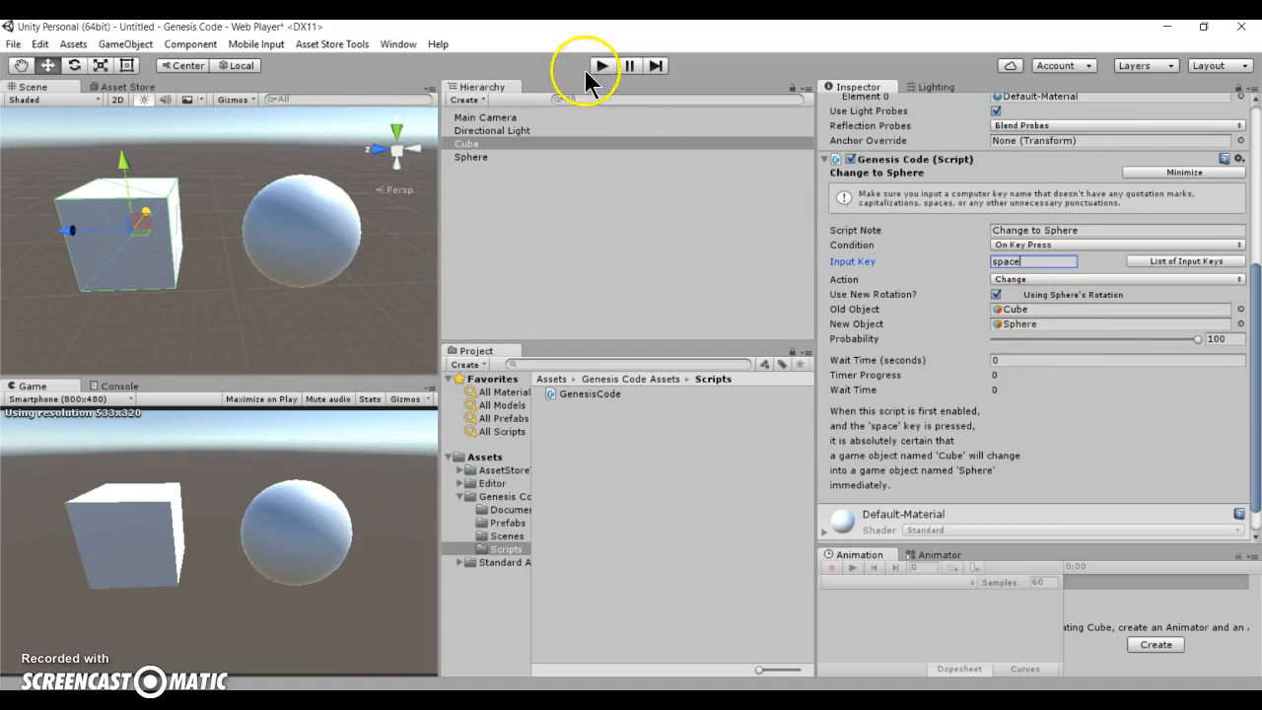
click(1036, 260)
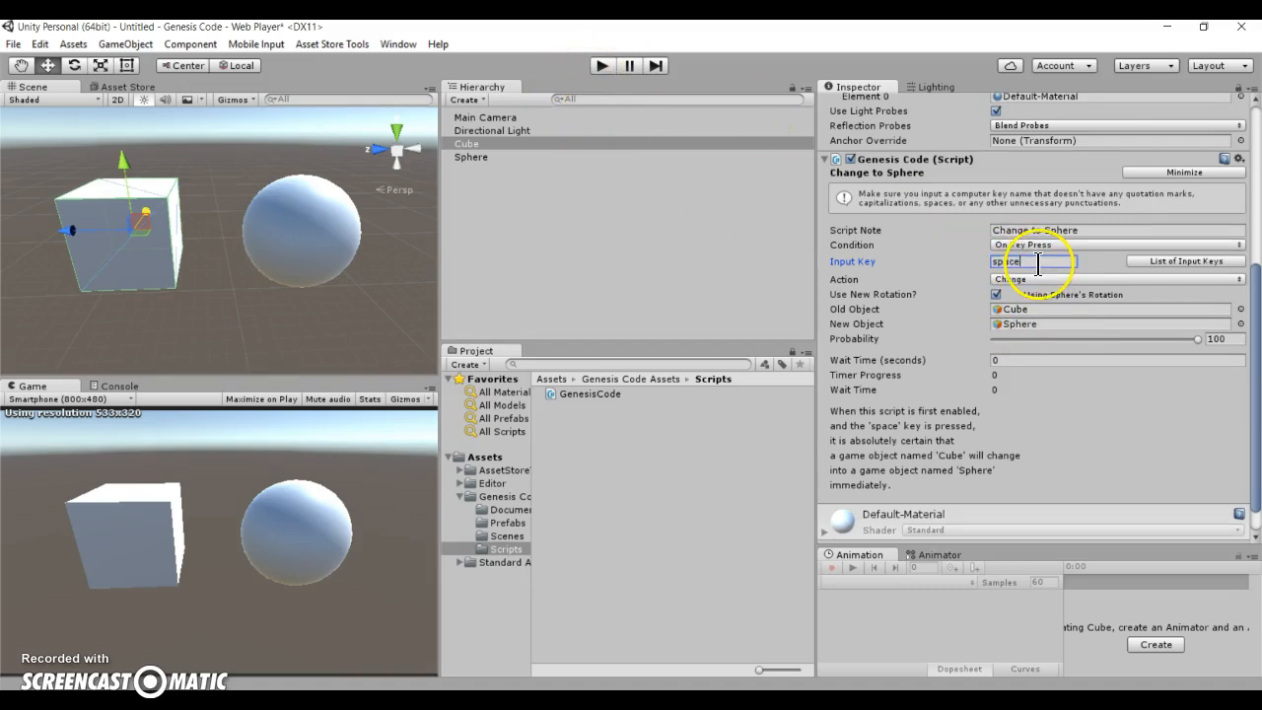
click(600, 65)
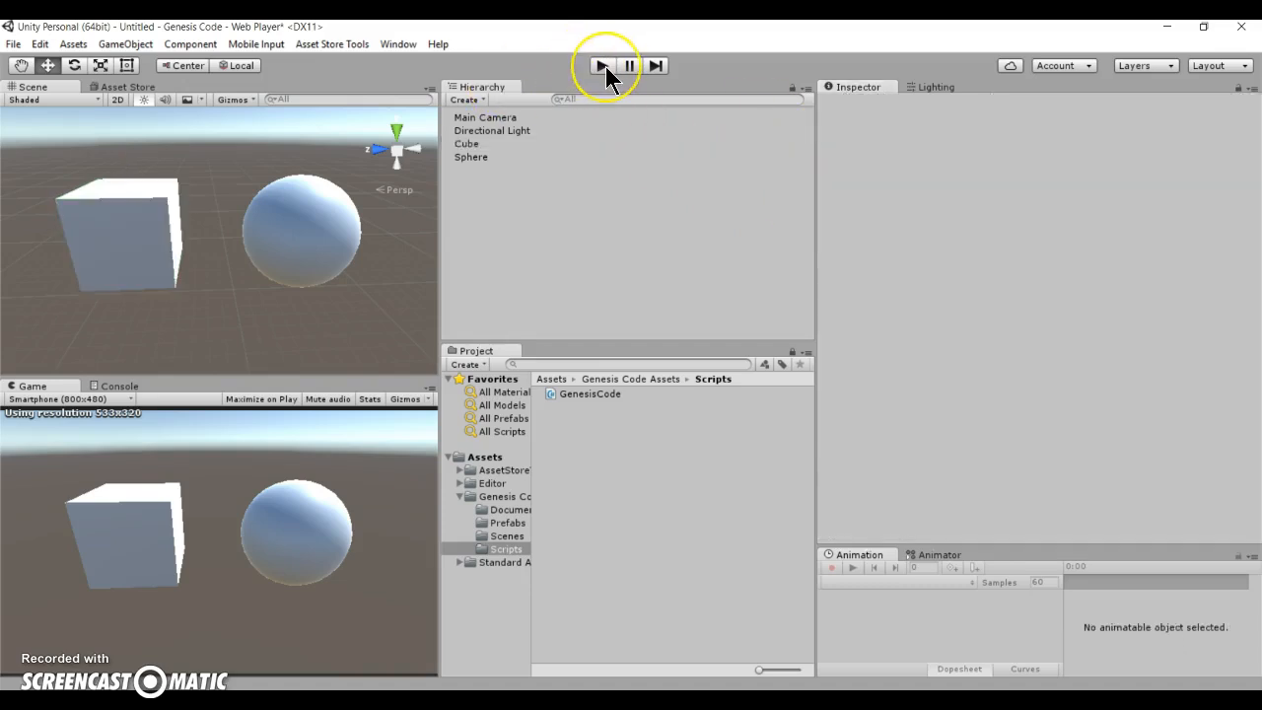
click(599, 65)
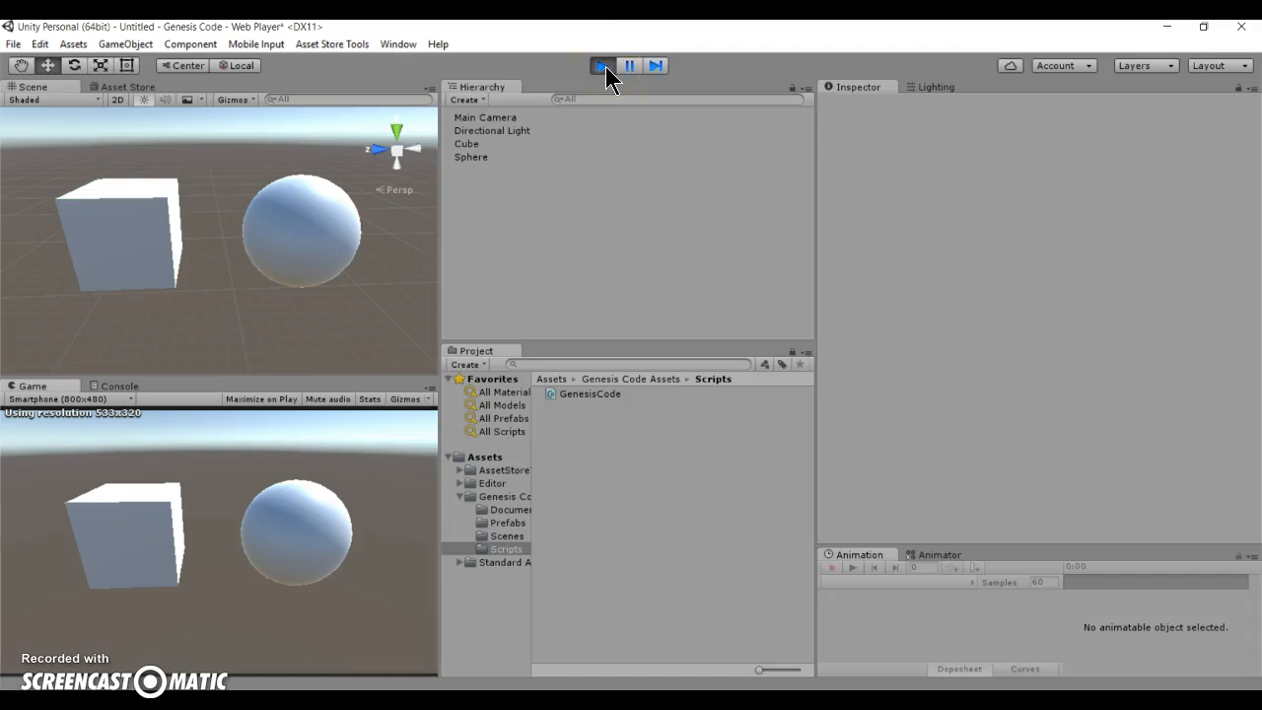
click(596, 65)
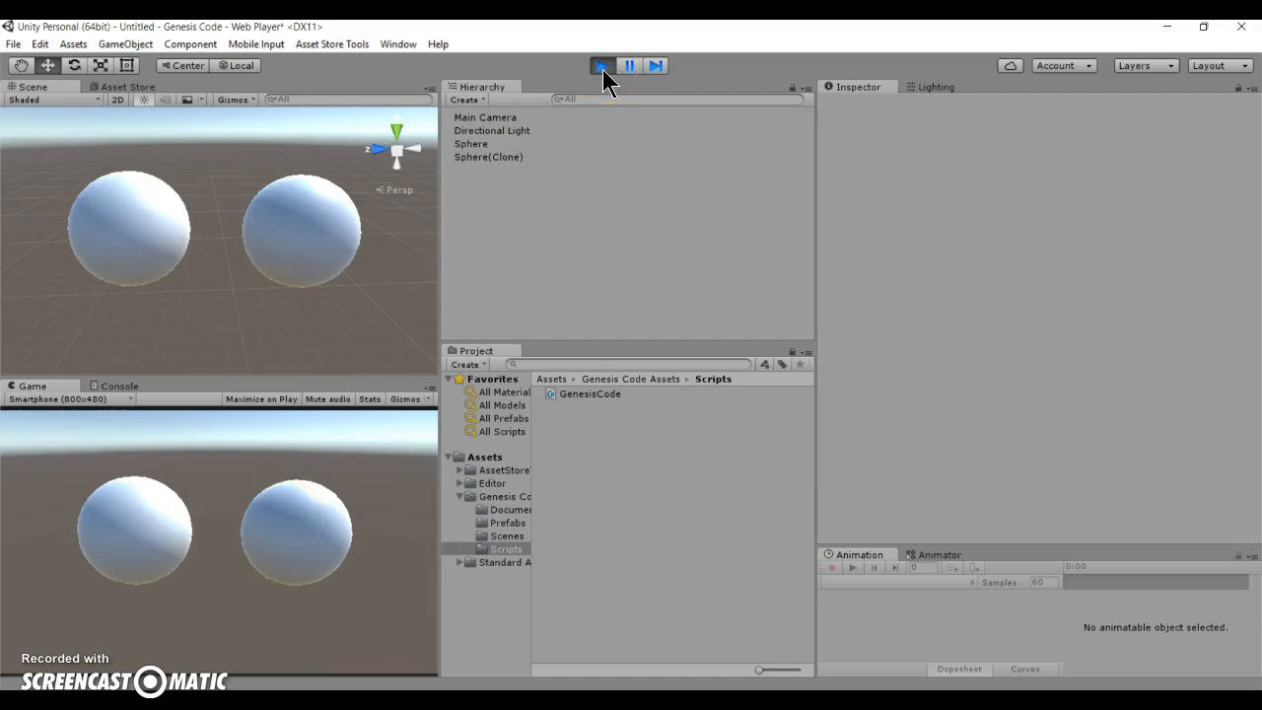
click(597, 65)
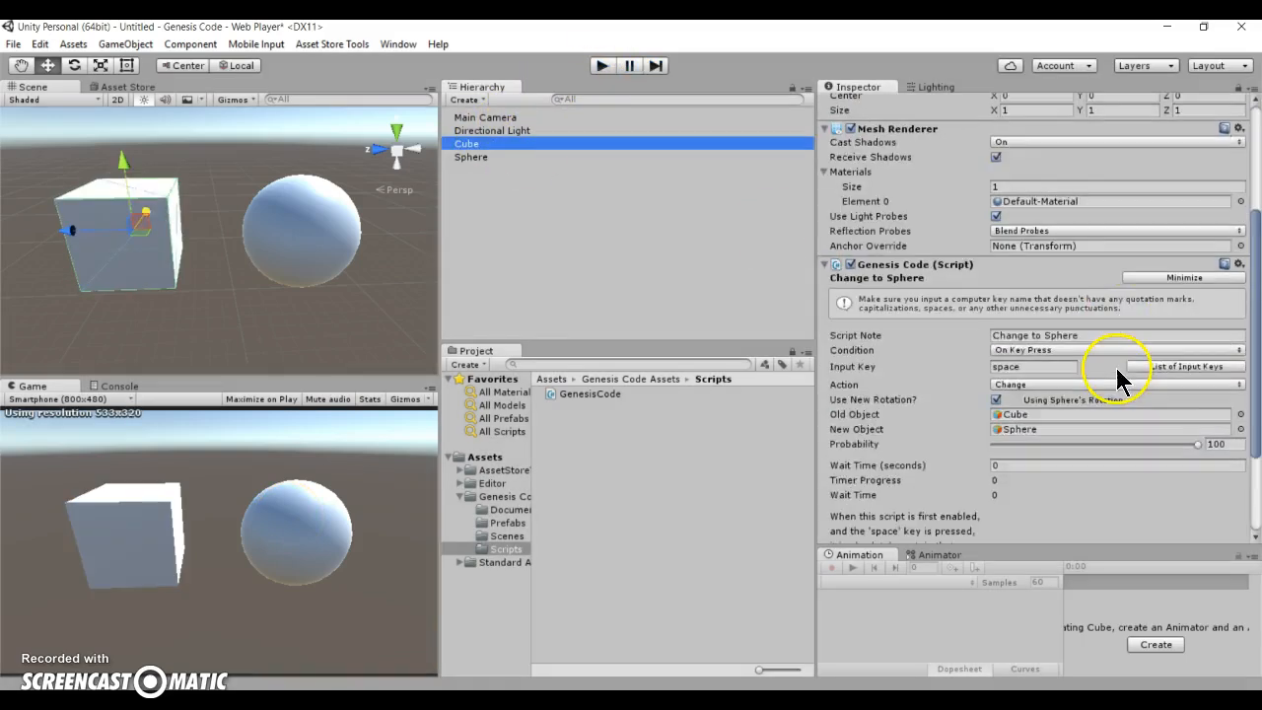
Leave Use New Rotation unchecked so the Change keeps the Cube's rotation
scroll(down, 3)
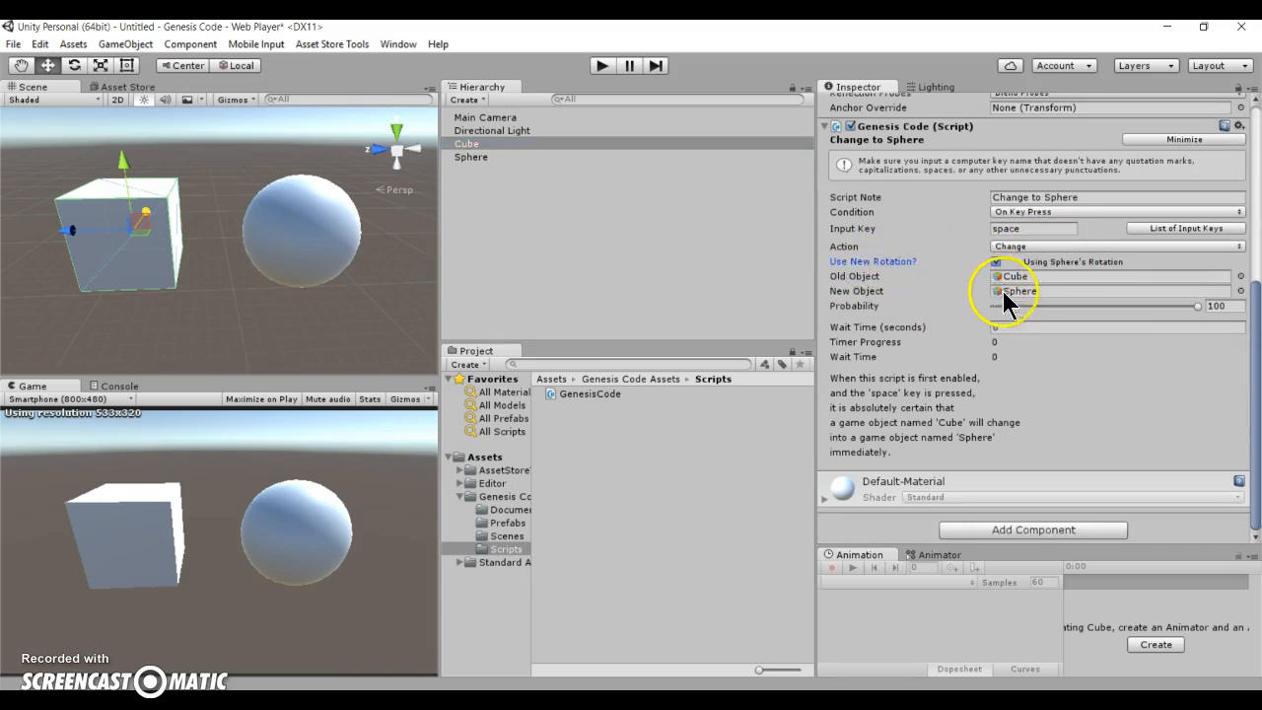
click(996, 260)
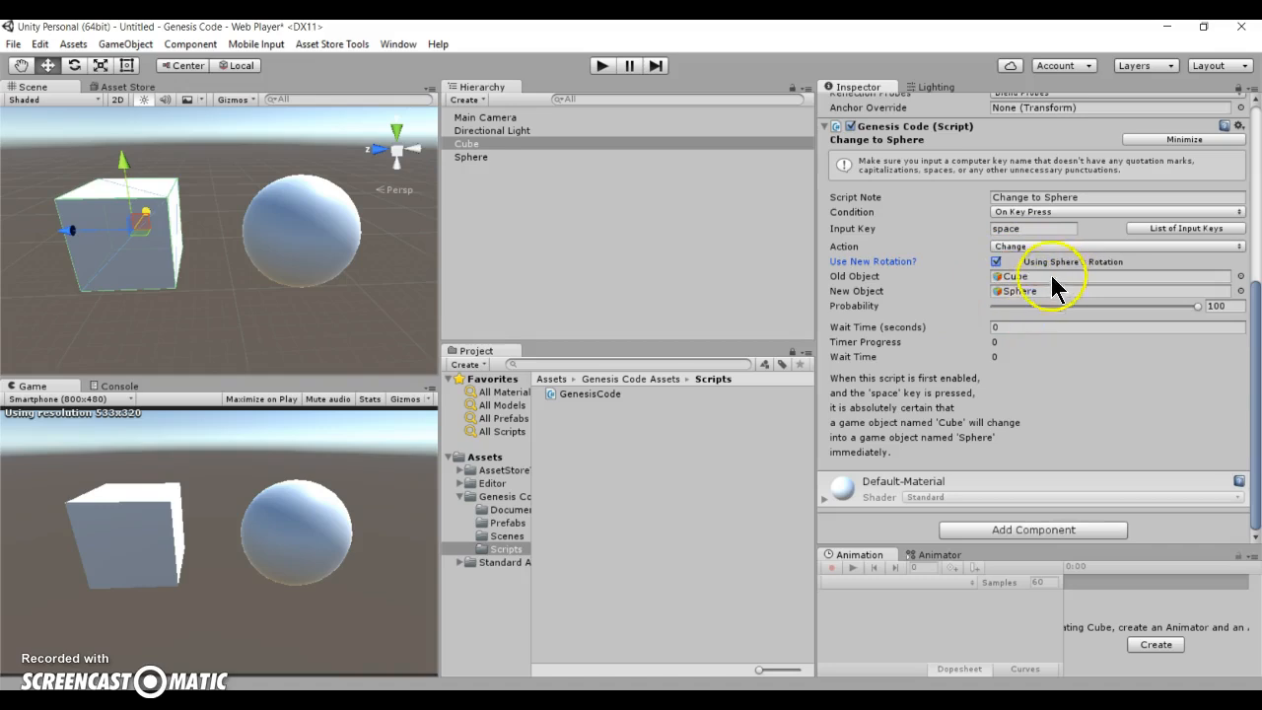
mouse_move(1015, 357)
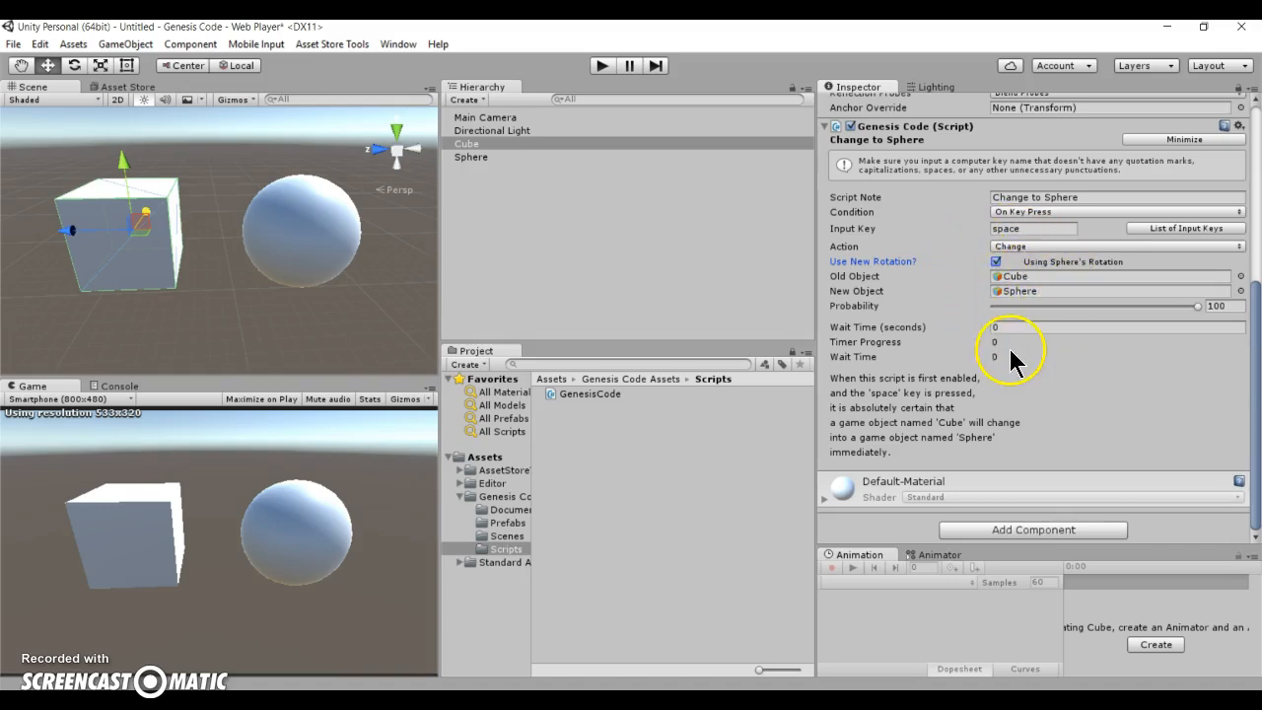
click(998, 261)
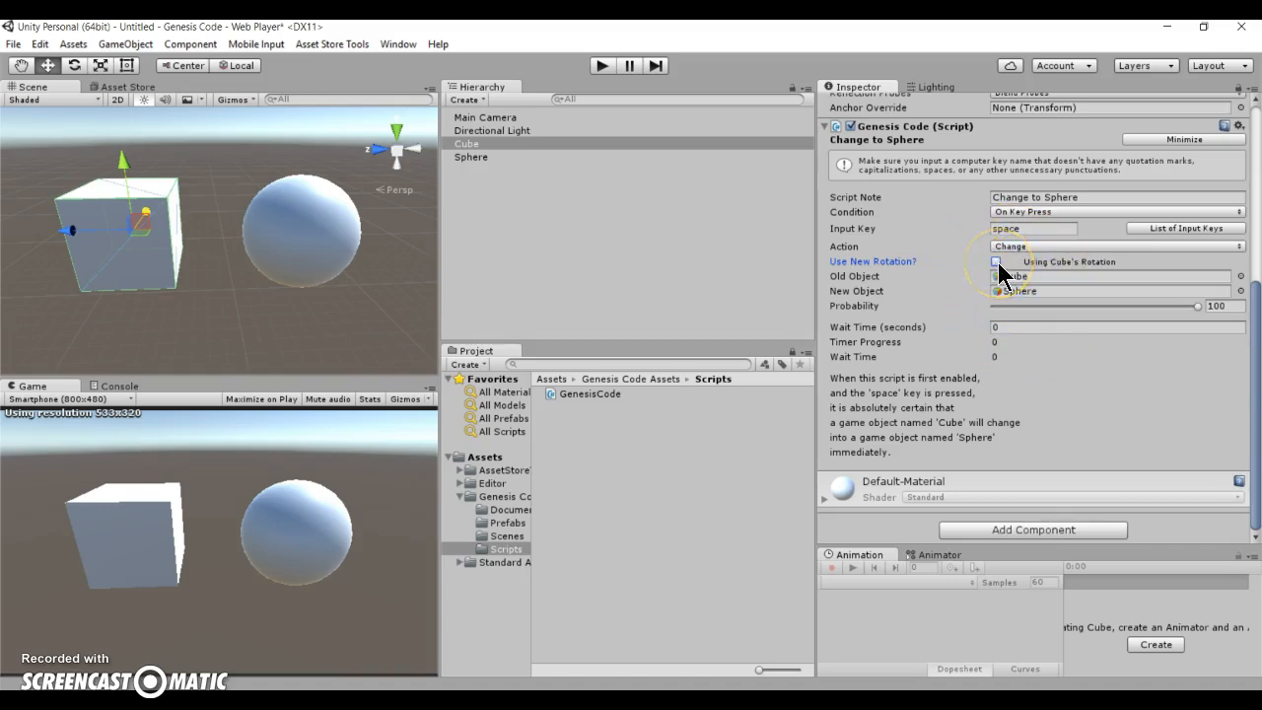
click(994, 260)
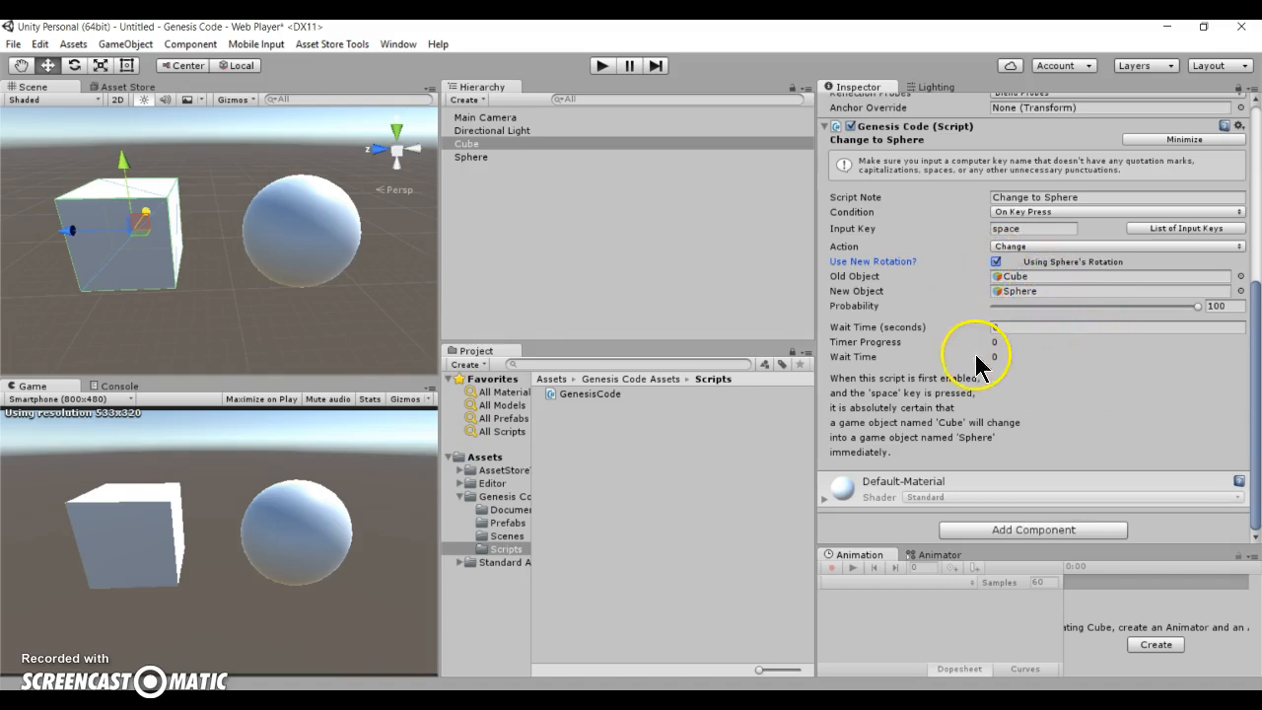
mouse_move(79, 537)
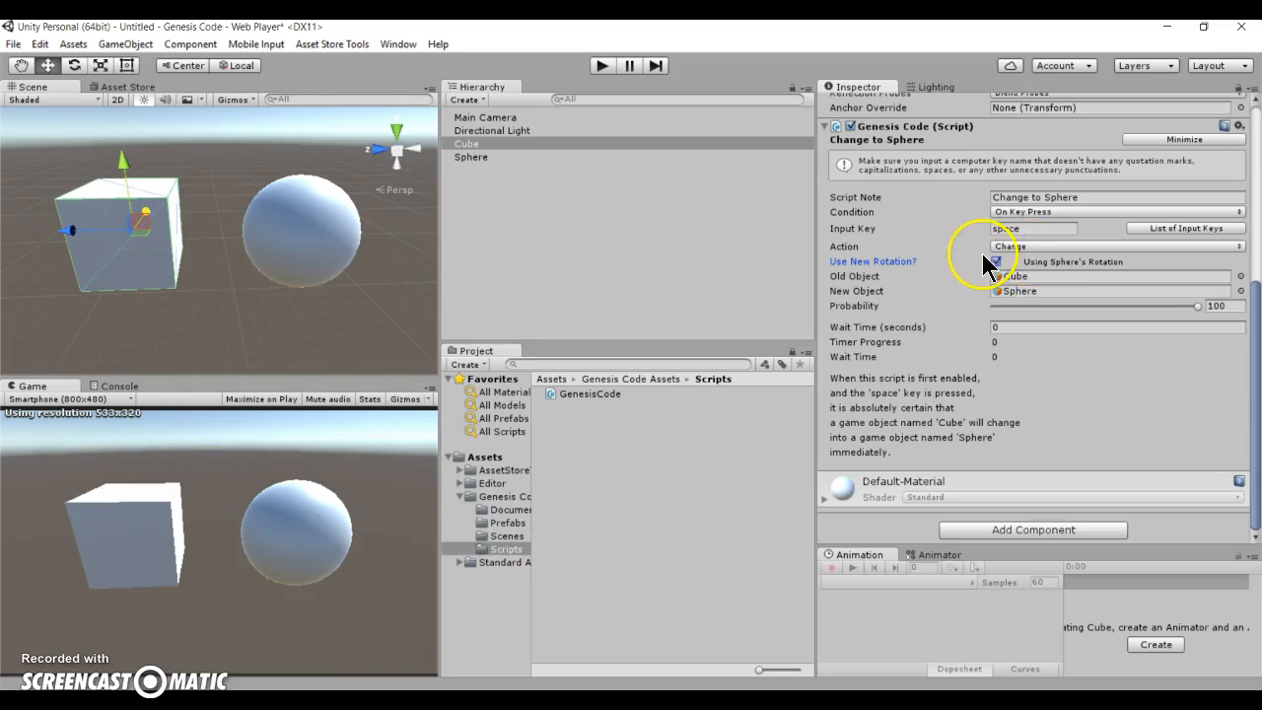
click(994, 260)
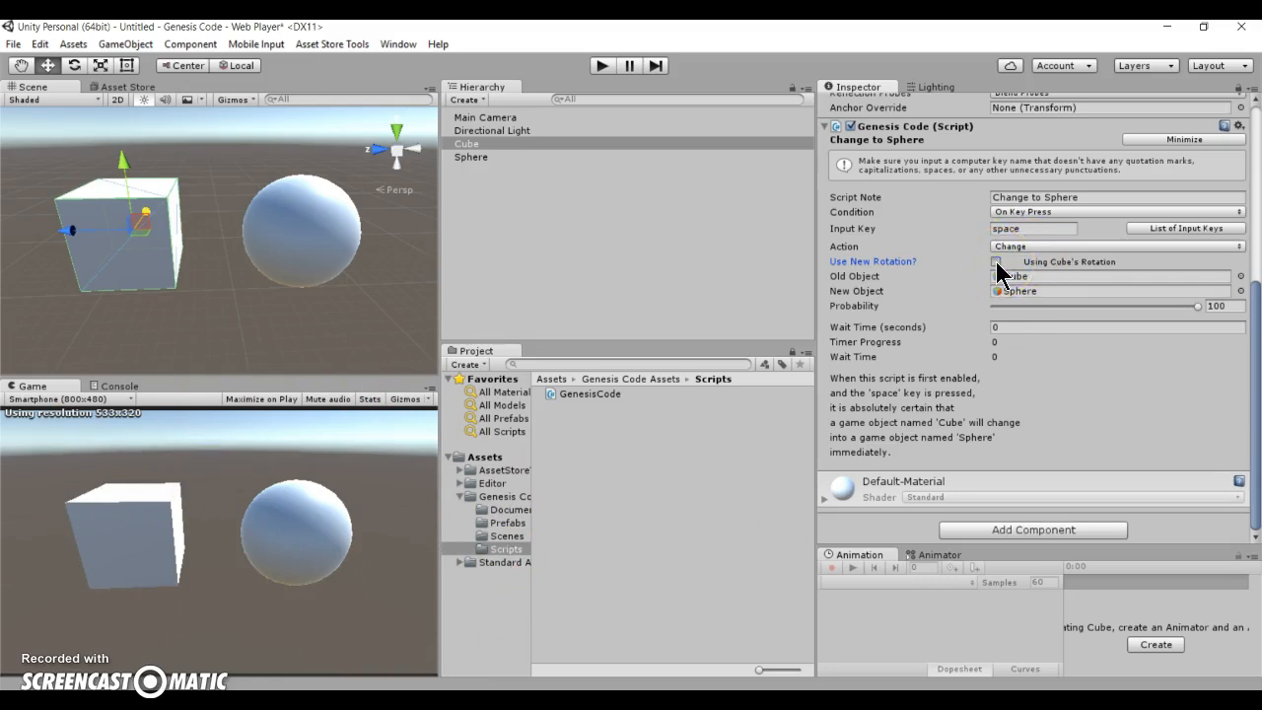
click(1114, 244)
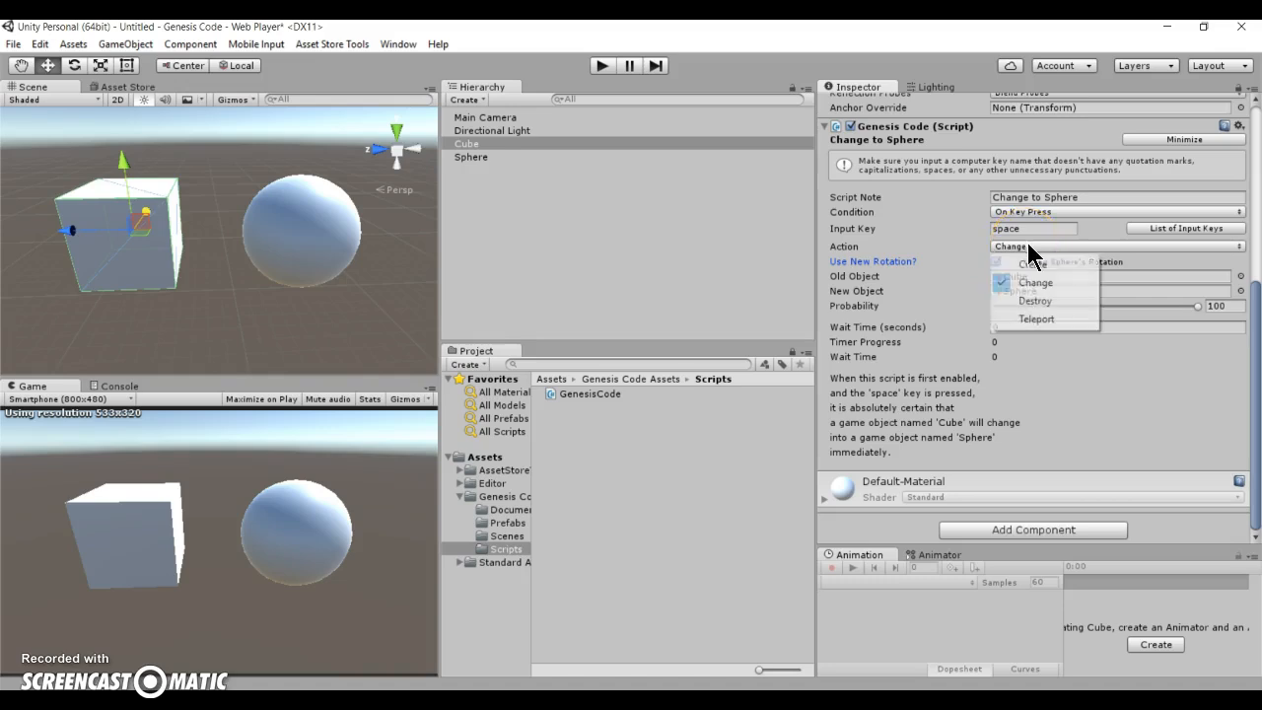
Set the Action to Create, spawning a Sphere at 0,0,0 with the Cube as origin
click(1036, 284)
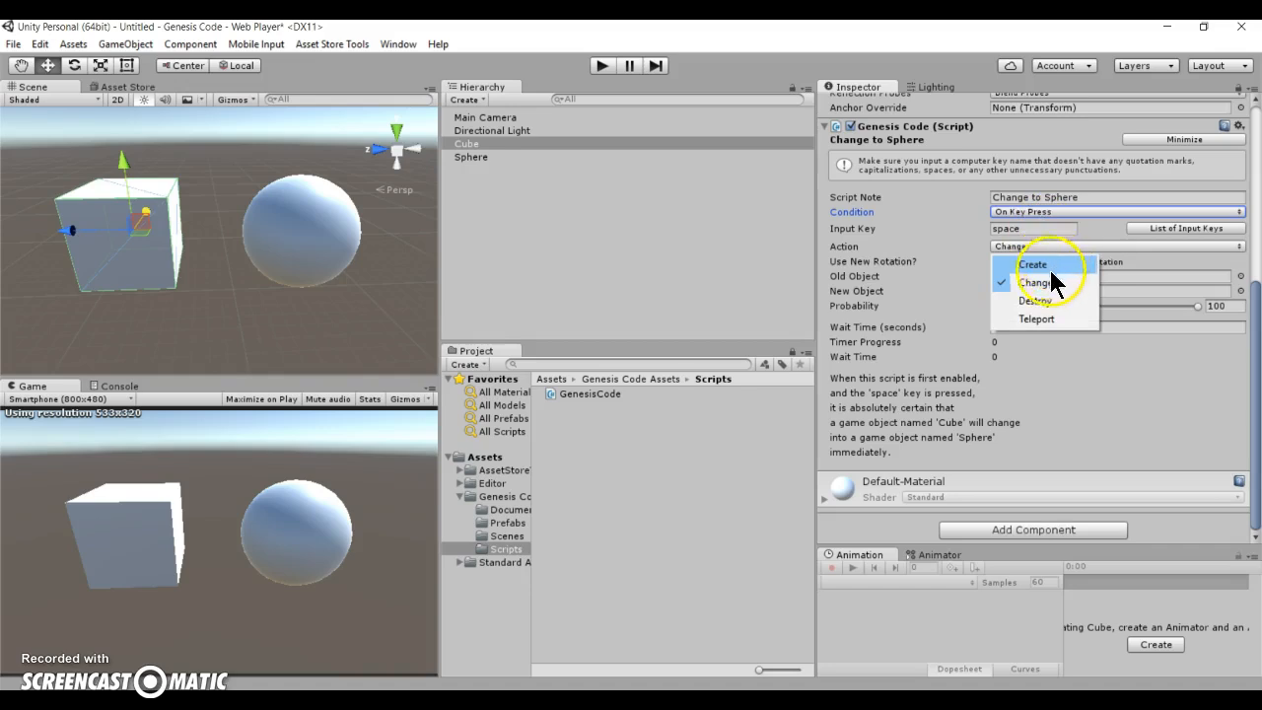
click(1033, 264)
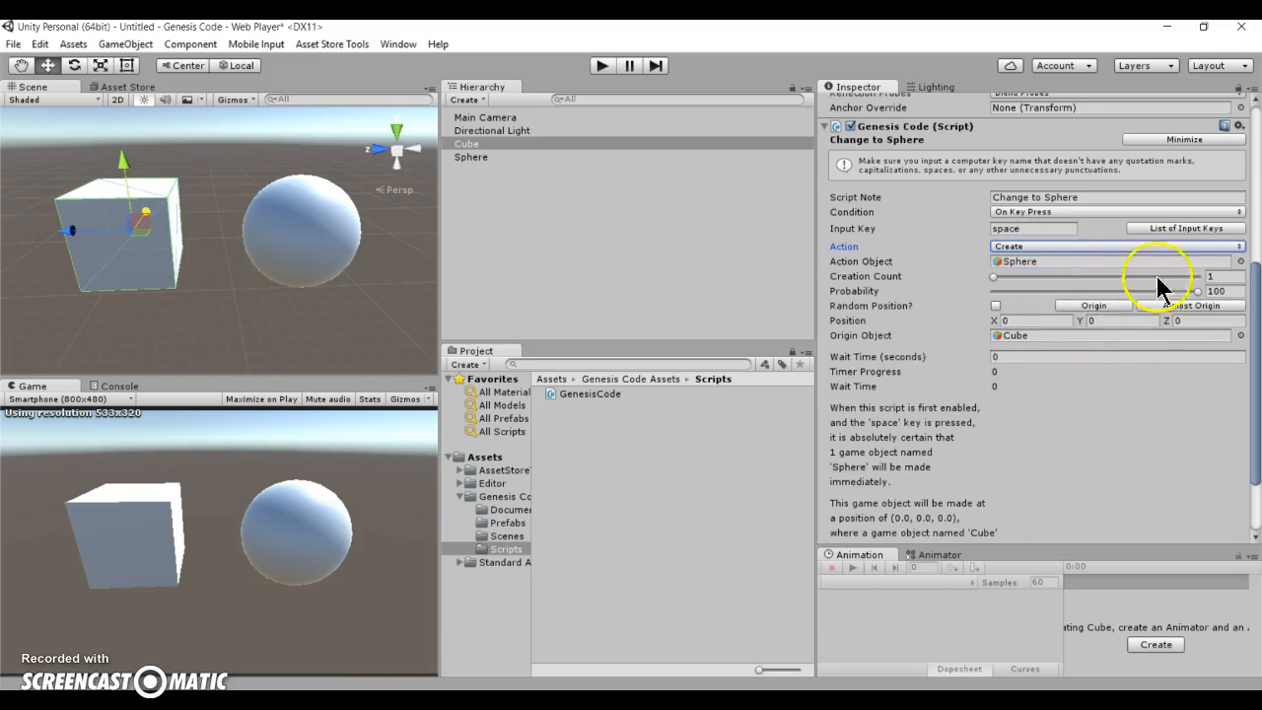
mouse_move(1018, 276)
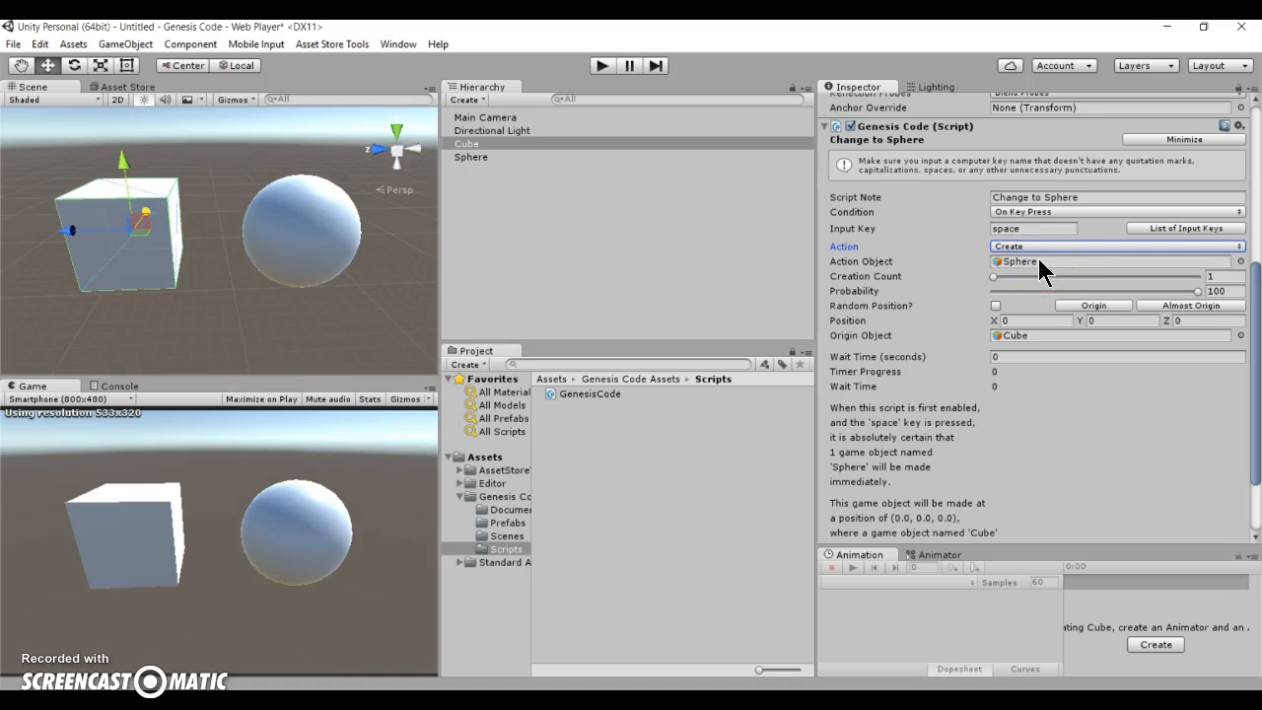
Review the Sphere action object, adjust count and probability sliders, and enable Random Position
click(1029, 320)
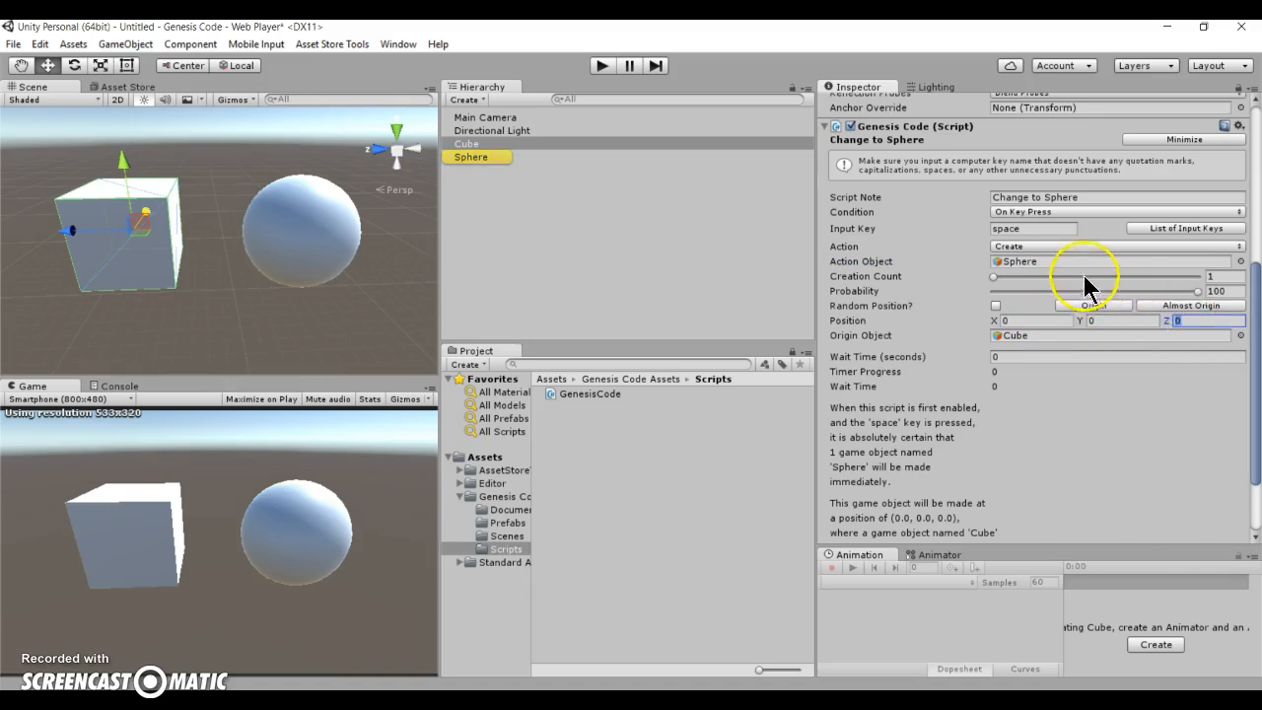
click(1114, 260)
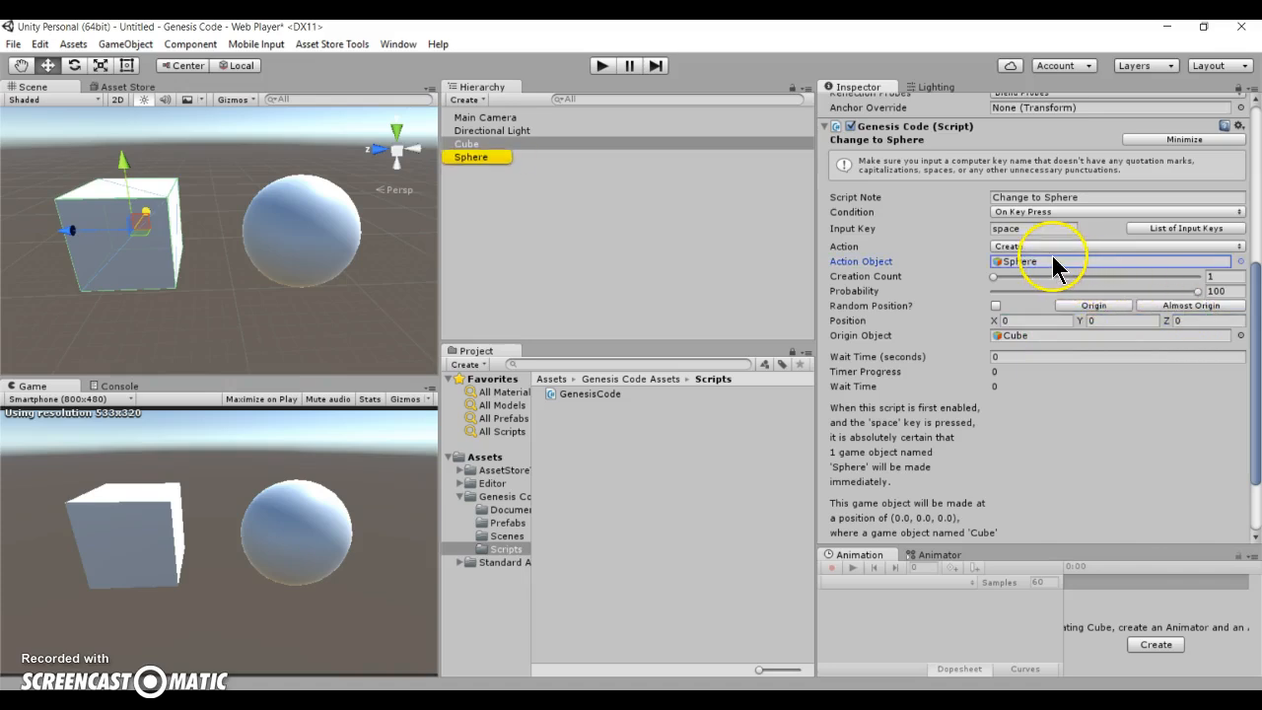
mouse_move(1022, 321)
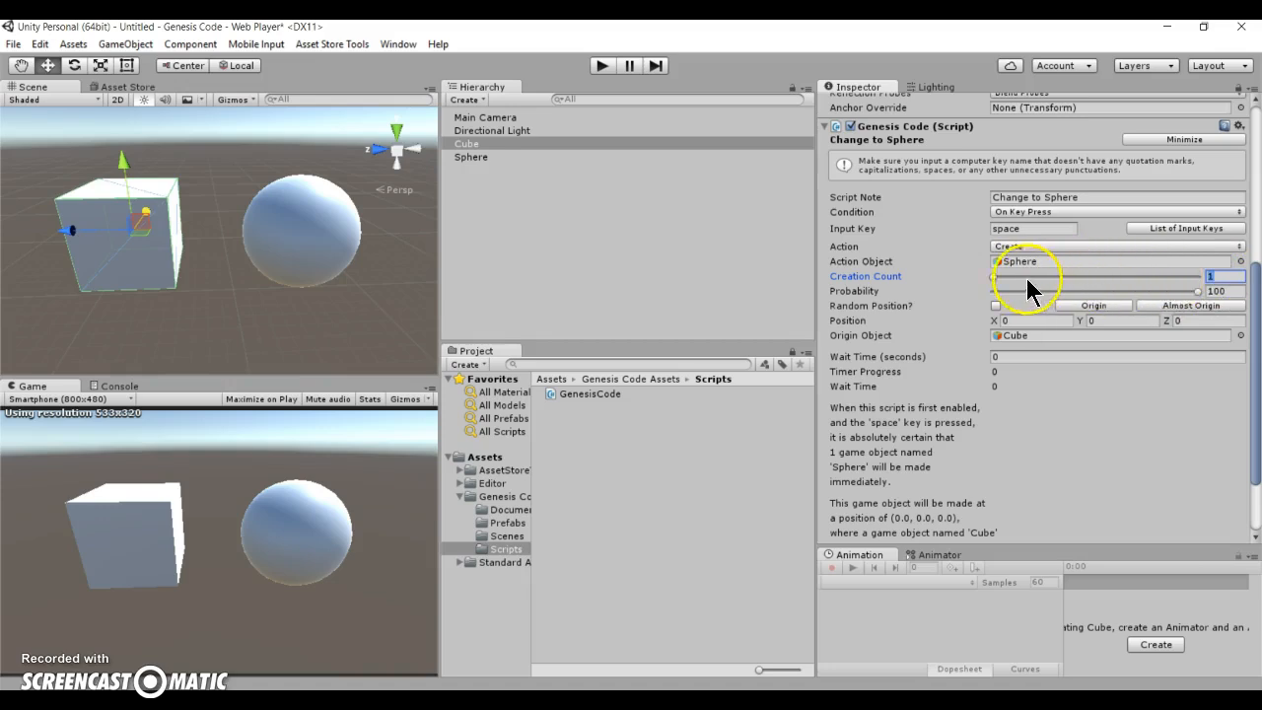
drag(996, 290, 1198, 290)
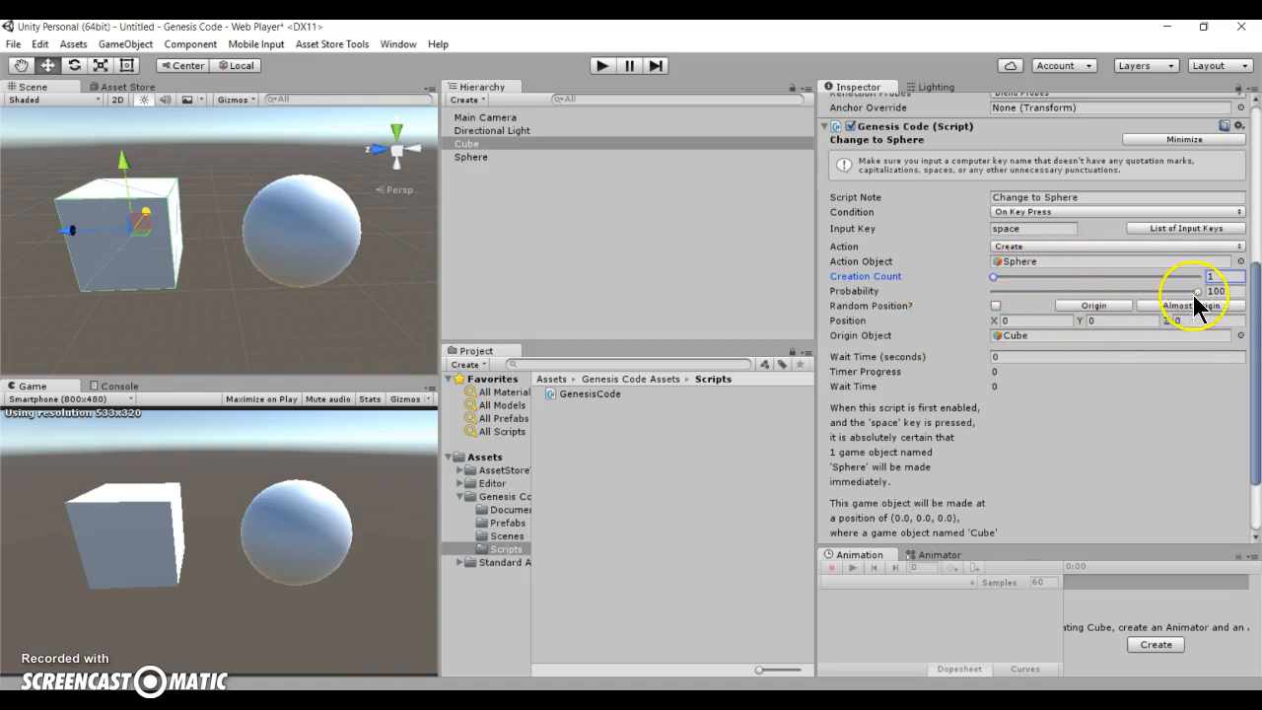
drag(1199, 290, 1085, 290)
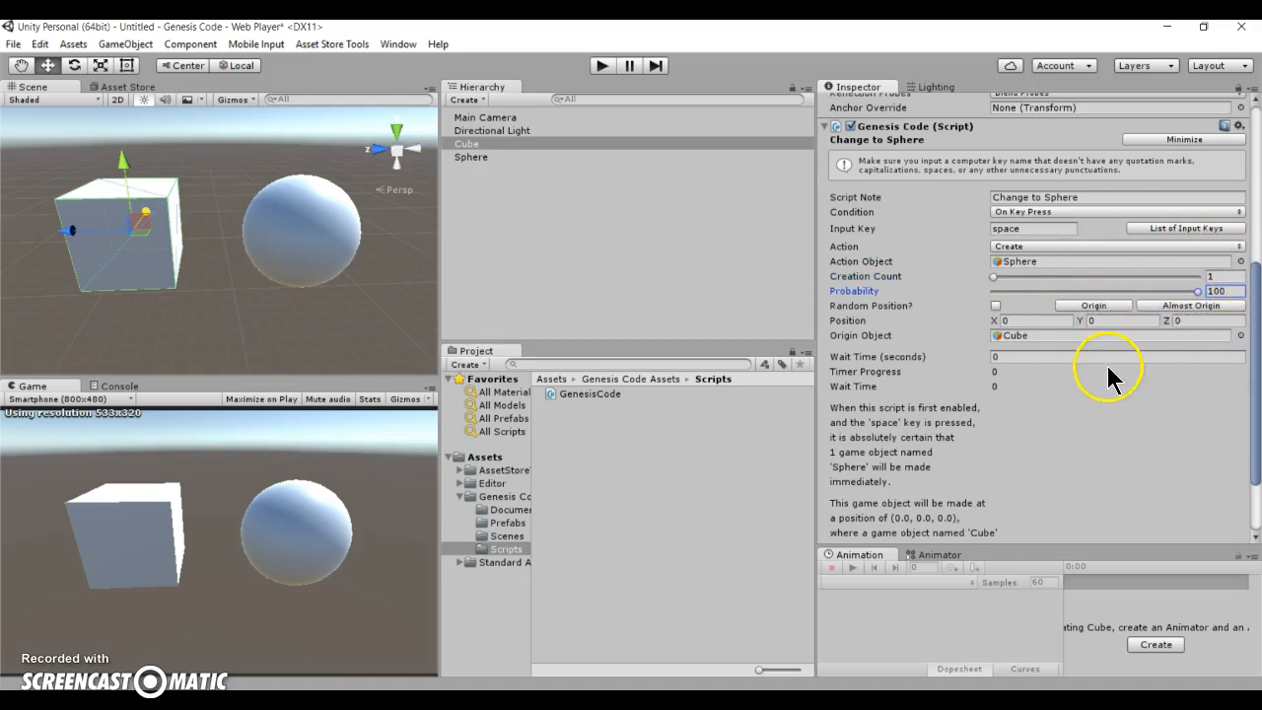
click(1029, 320)
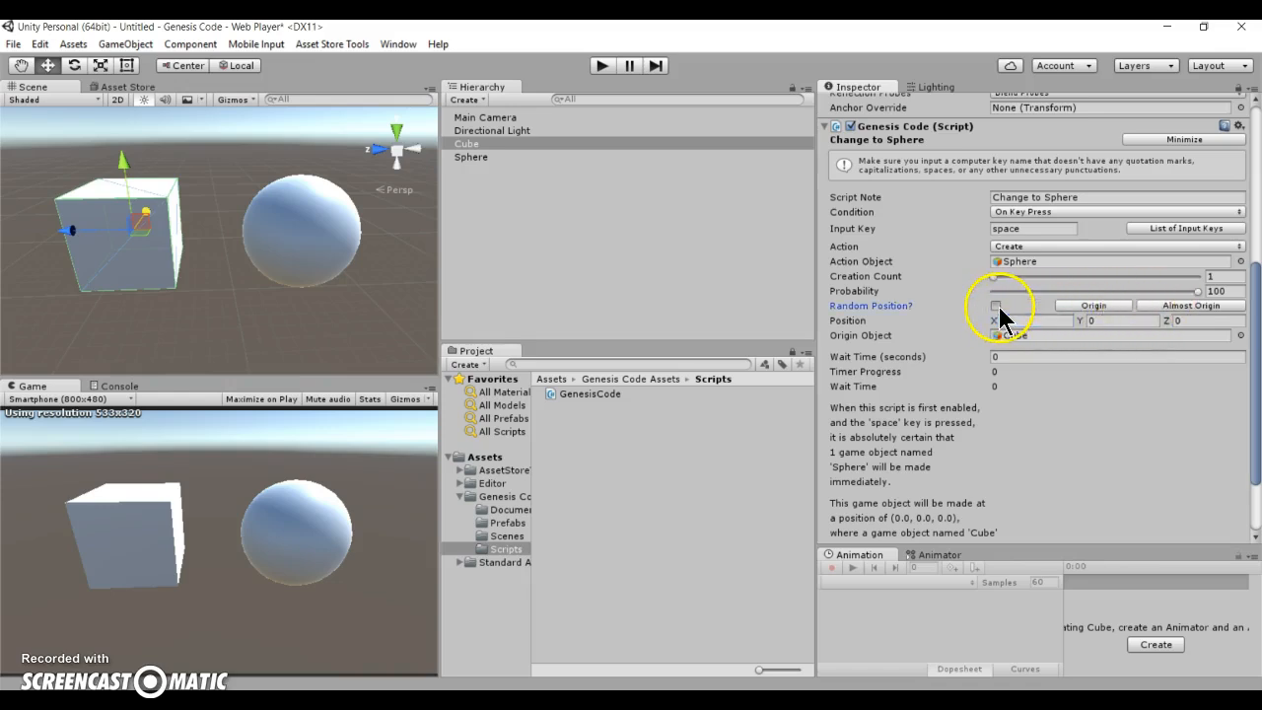
click(997, 305)
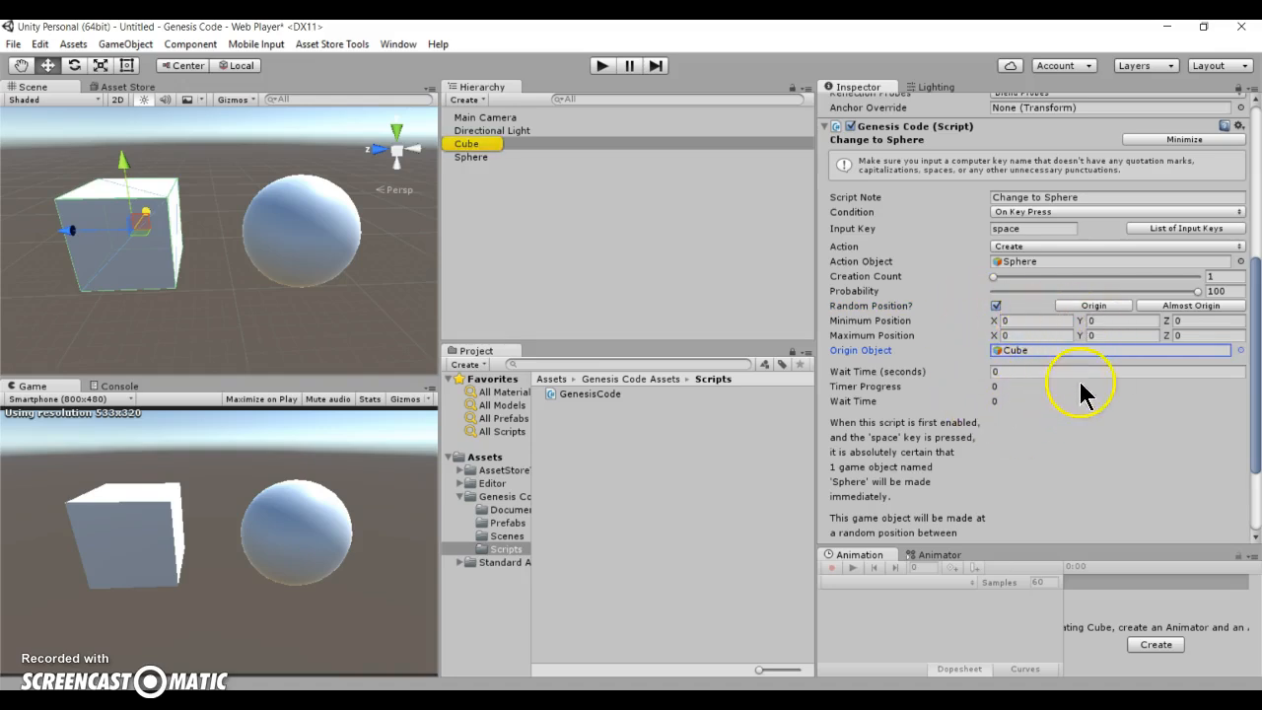
Set Minimum Position to -1,-1,-1 and Maximum Position to 1,1,1
scroll(down, 3)
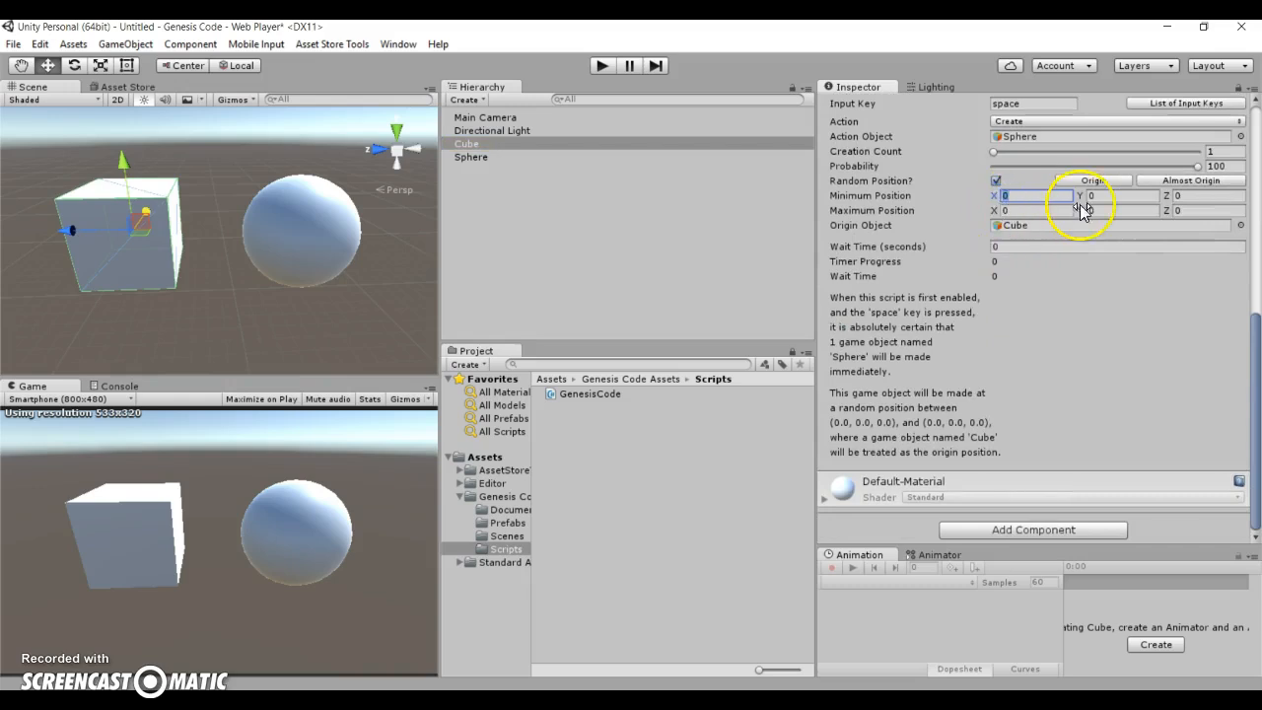
text(-5)
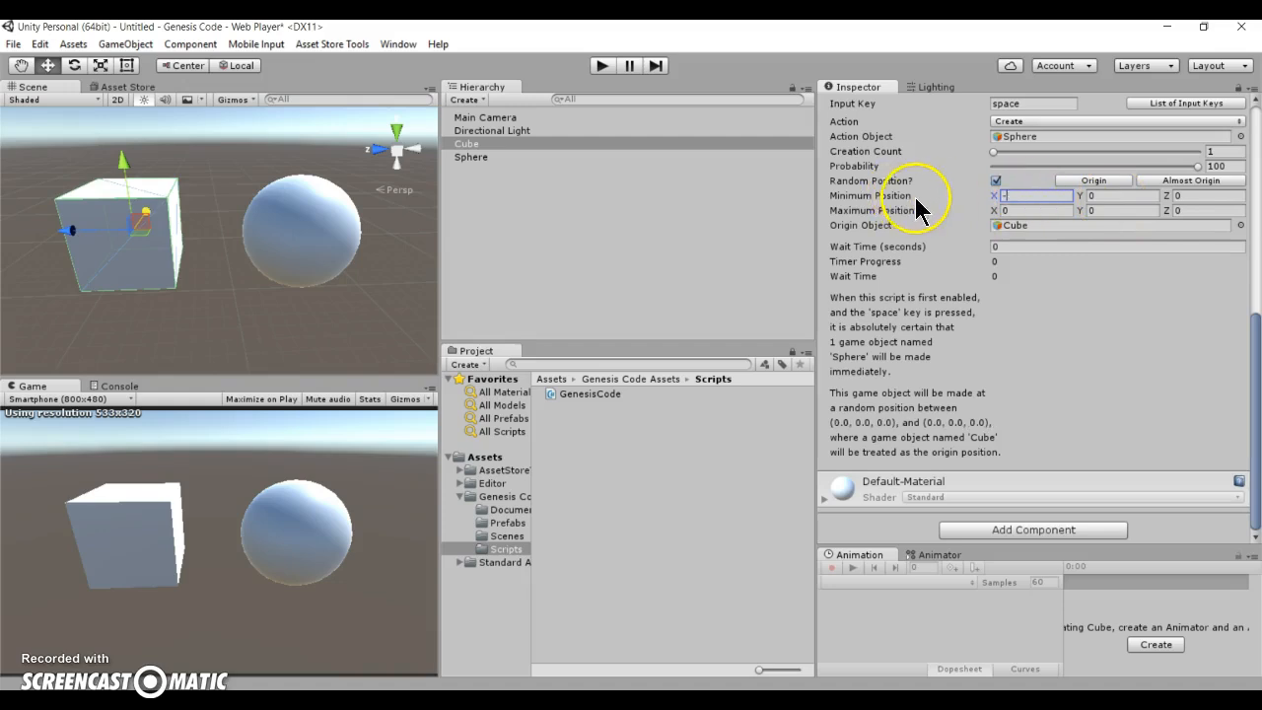
text(-1)
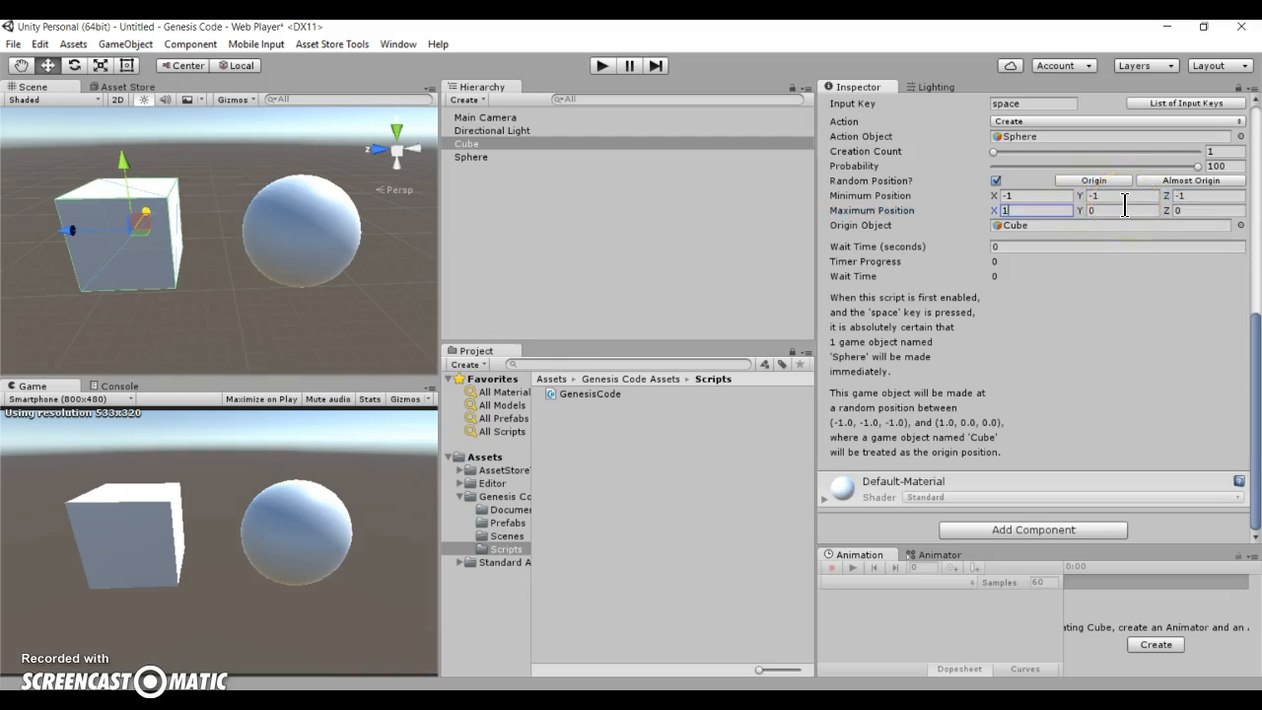
text(1)
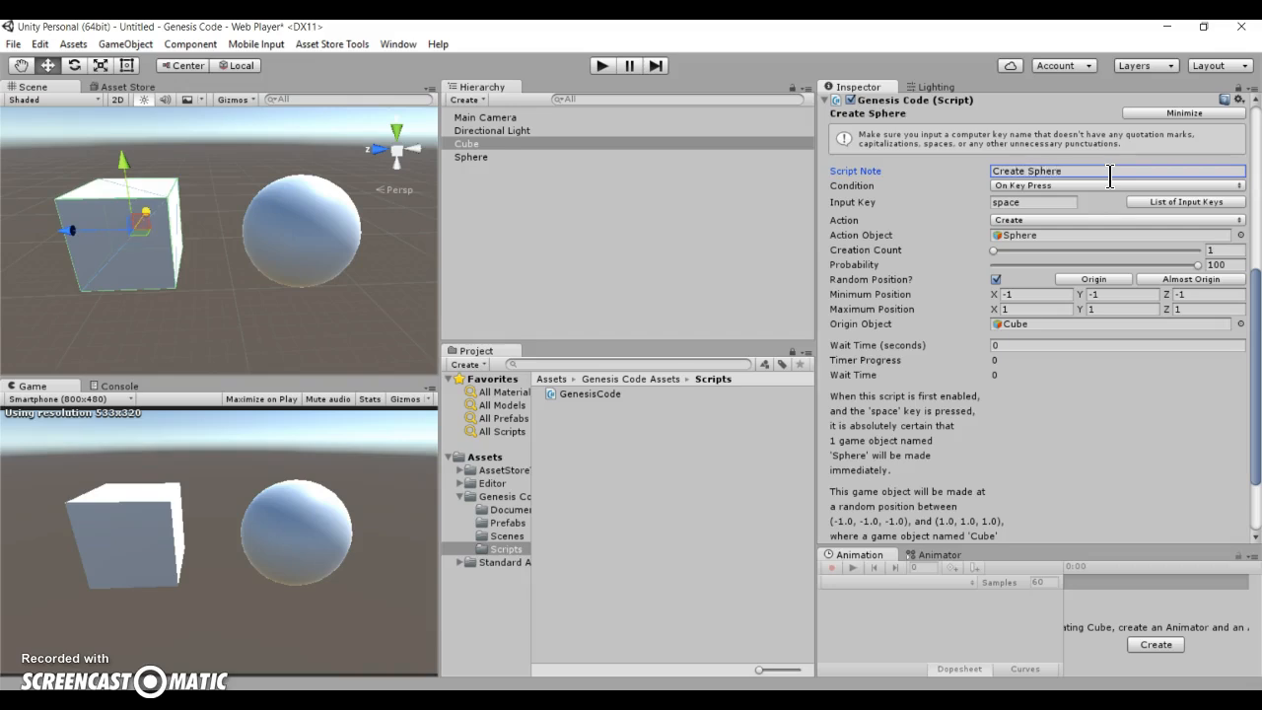
Play-test: space presses spawn Sphere clones around the Cube, then stop play mode
click(600, 65)
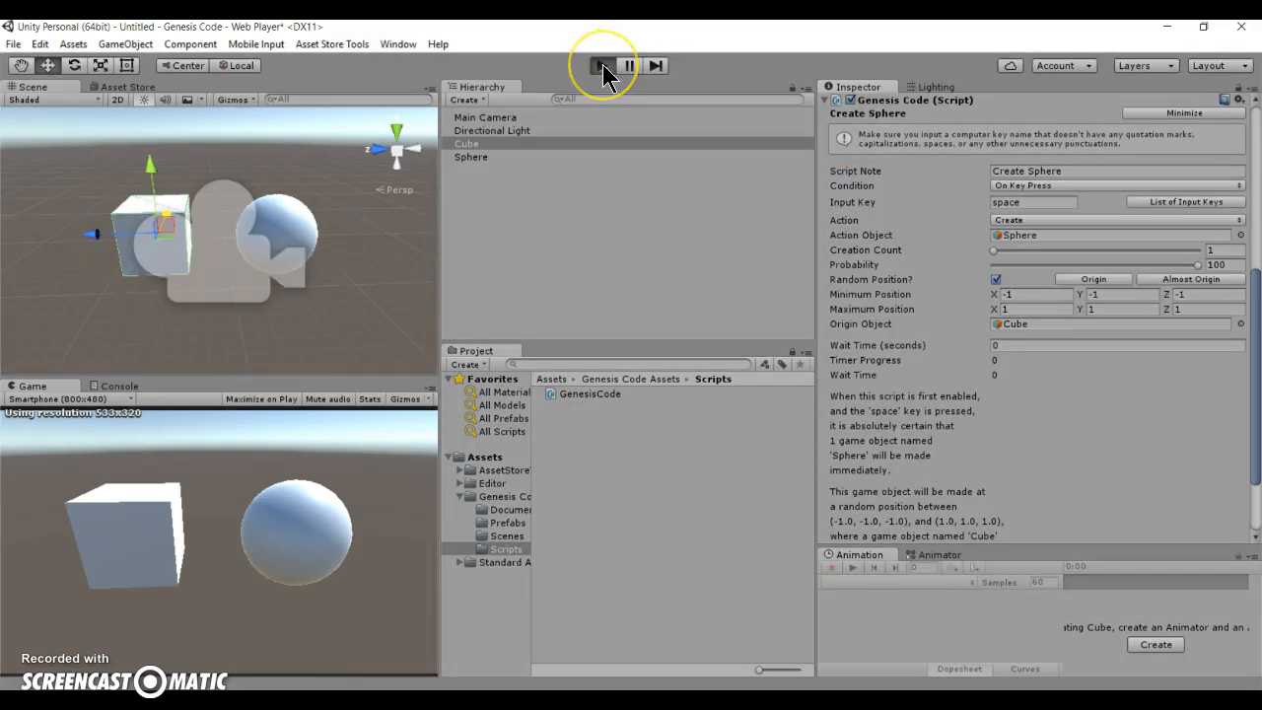
click(599, 65)
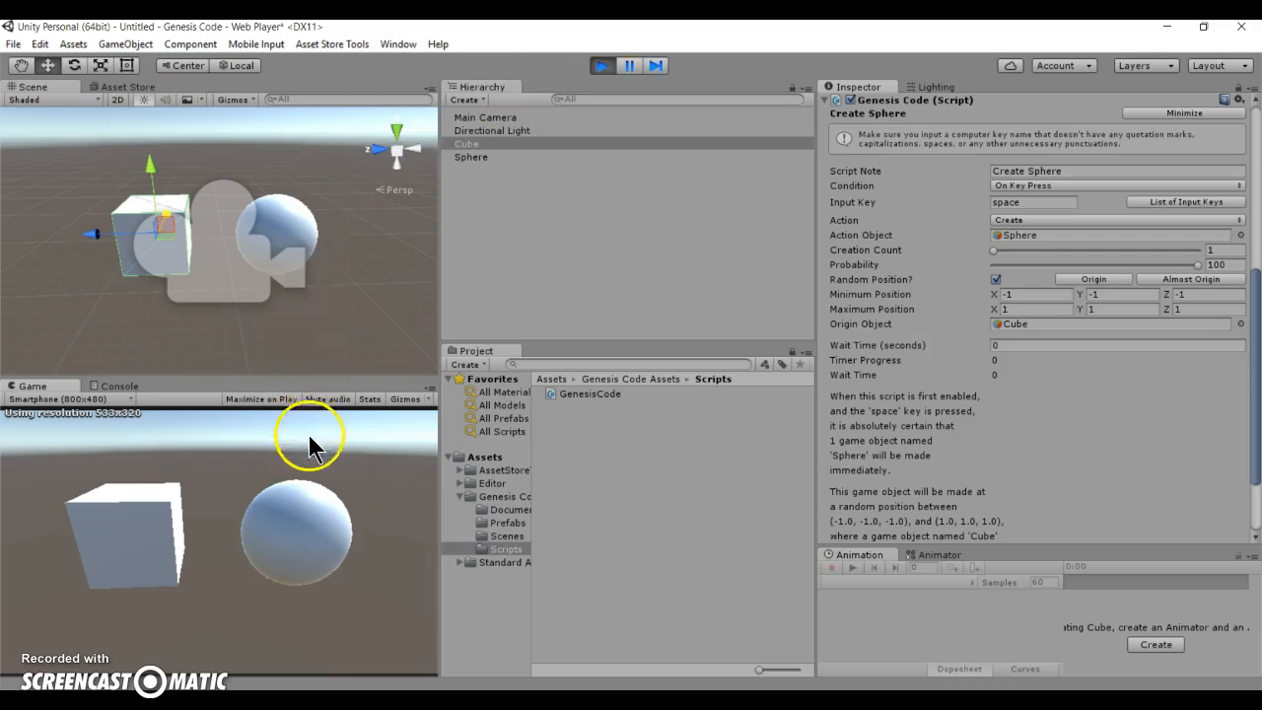
key(space)
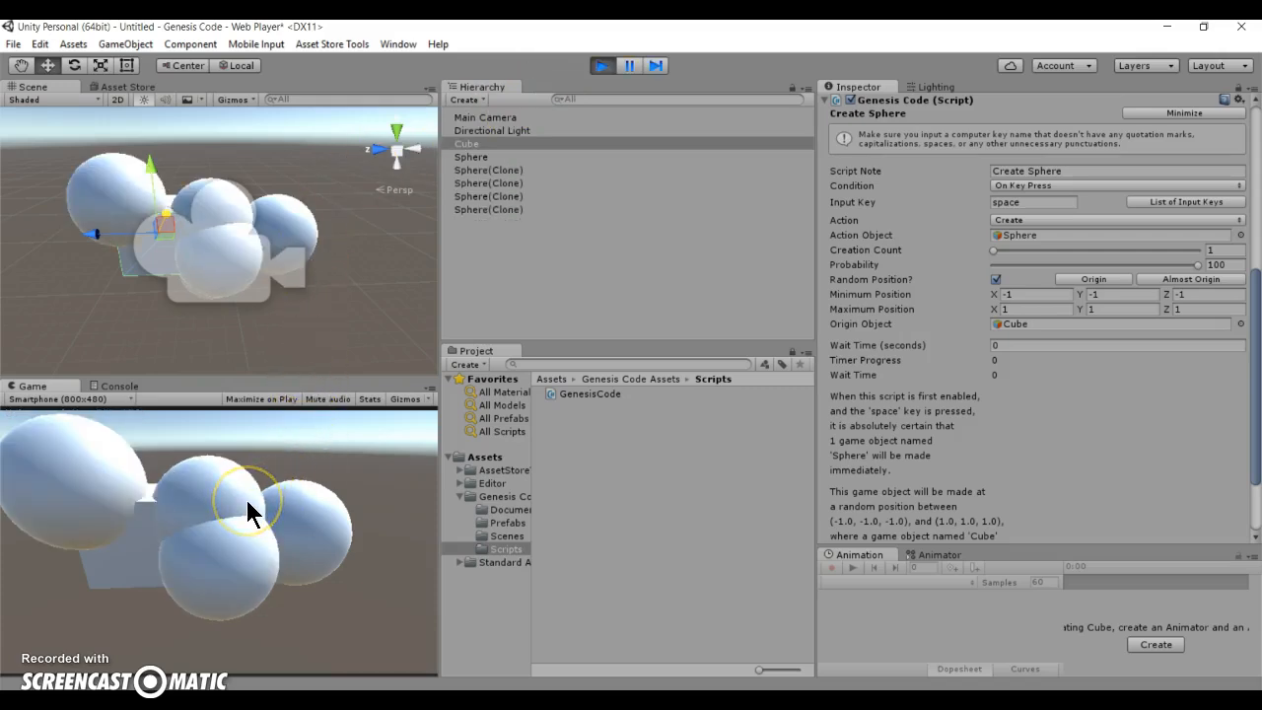
key(space)
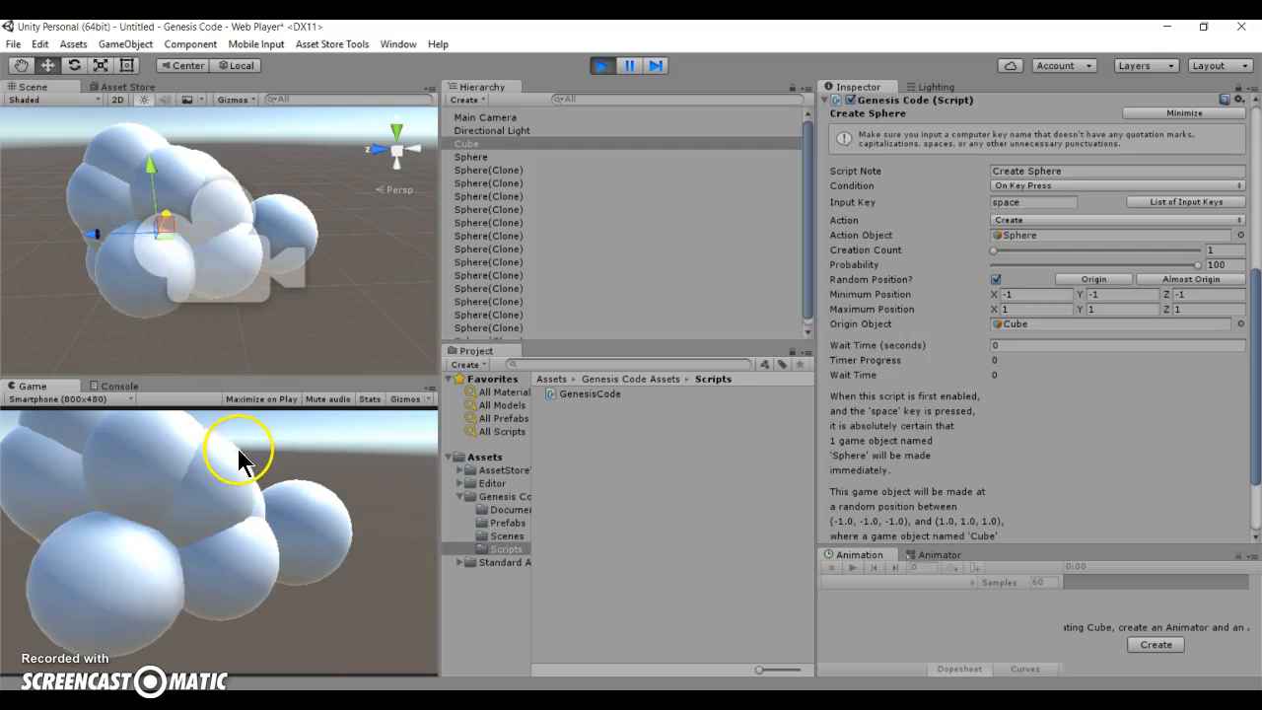
mouse_move(604, 83)
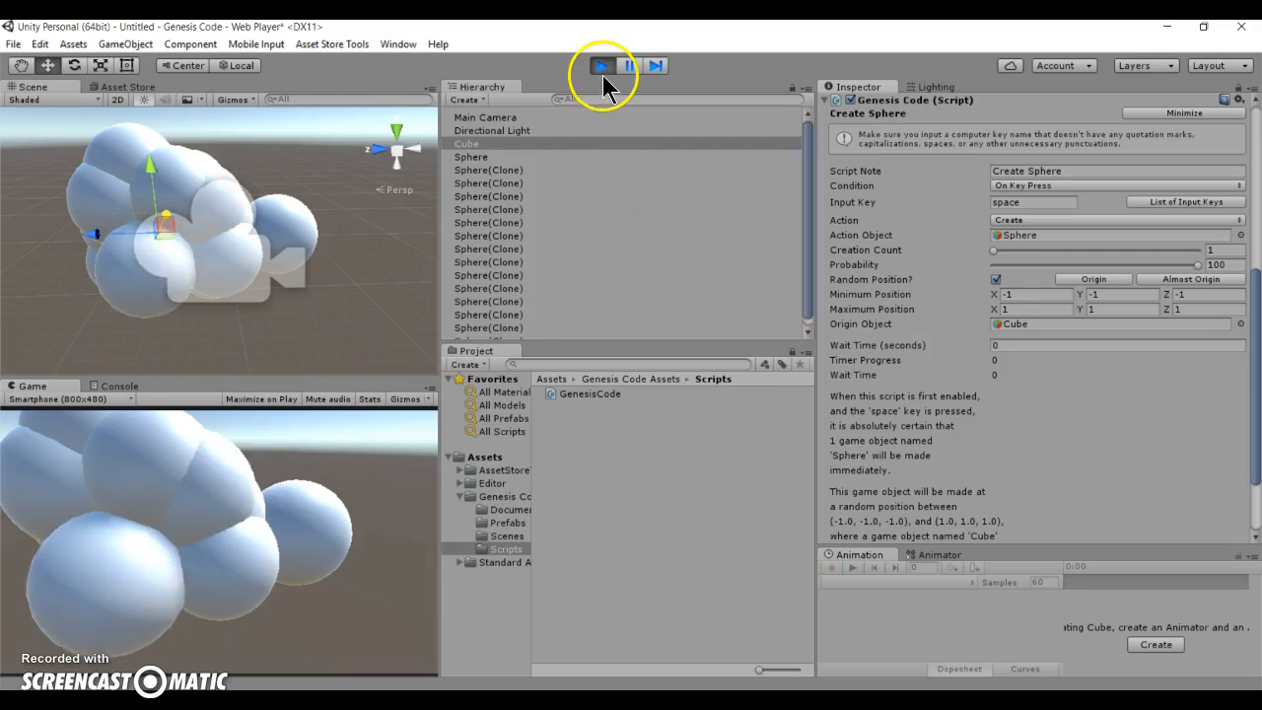
click(600, 66)
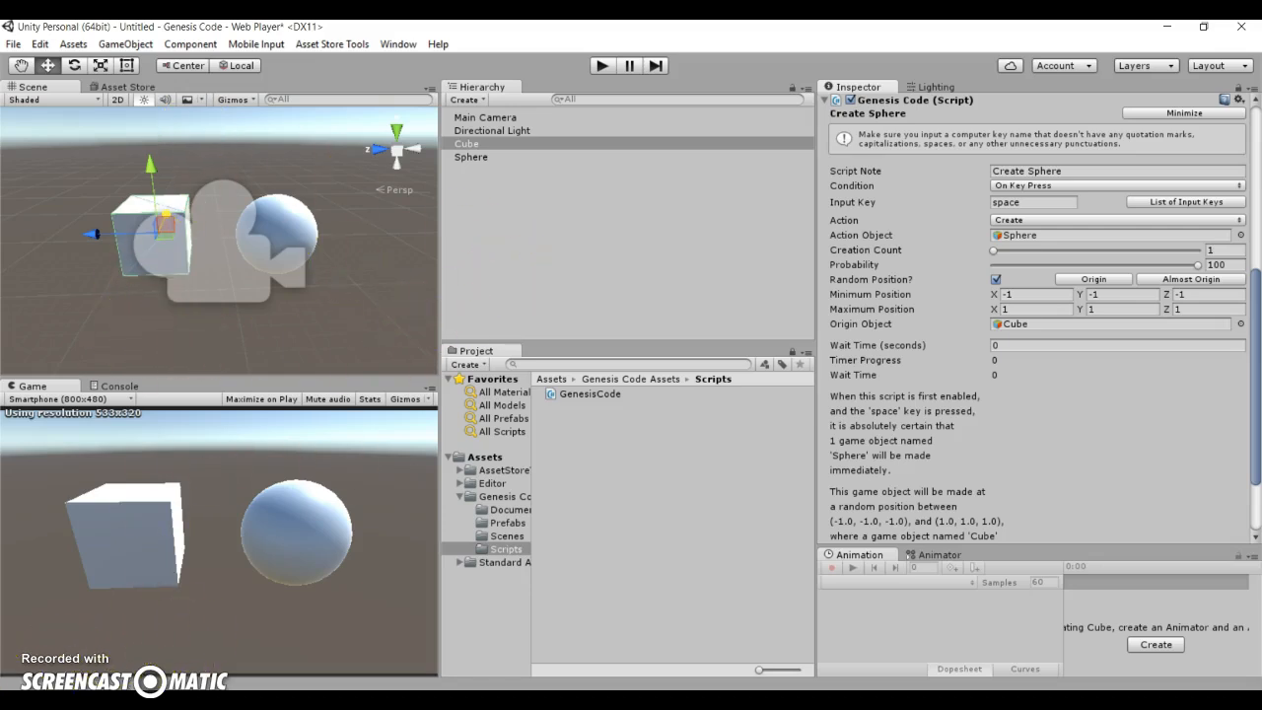
Review the random position fields and list the script's Action choices: Create, Change, Destroy, Teleport
click(996, 280)
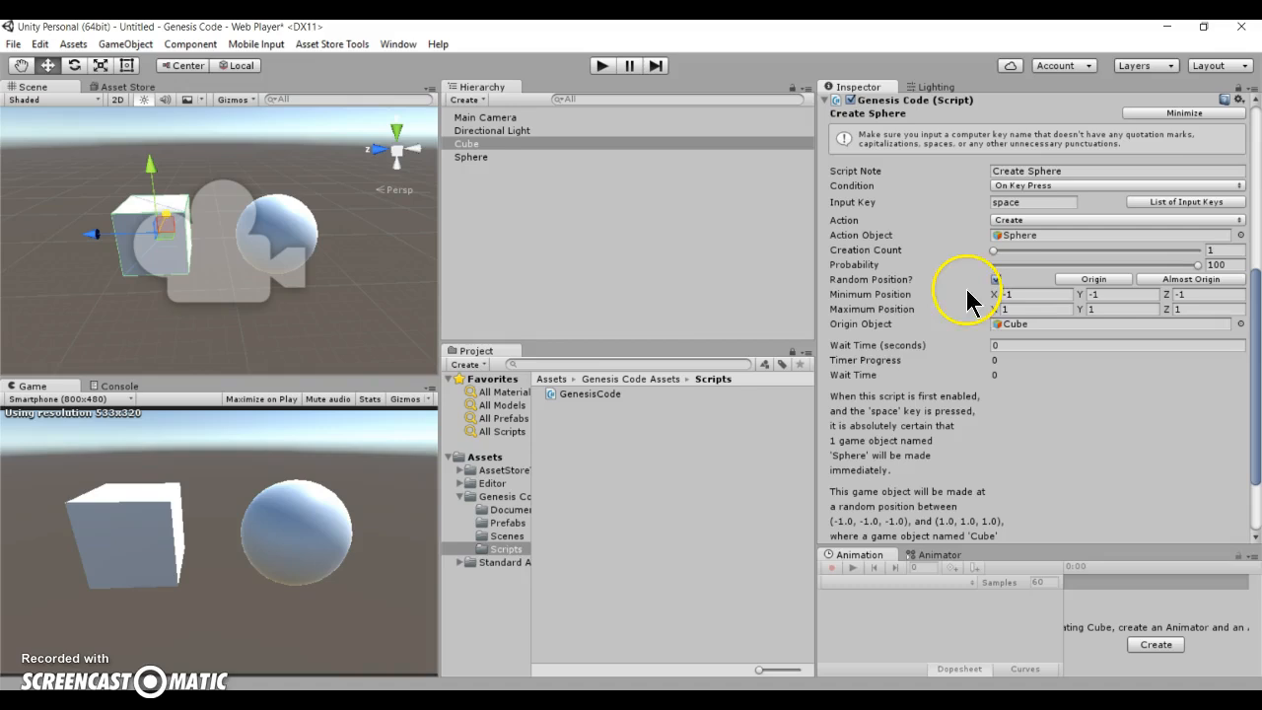
click(996, 280)
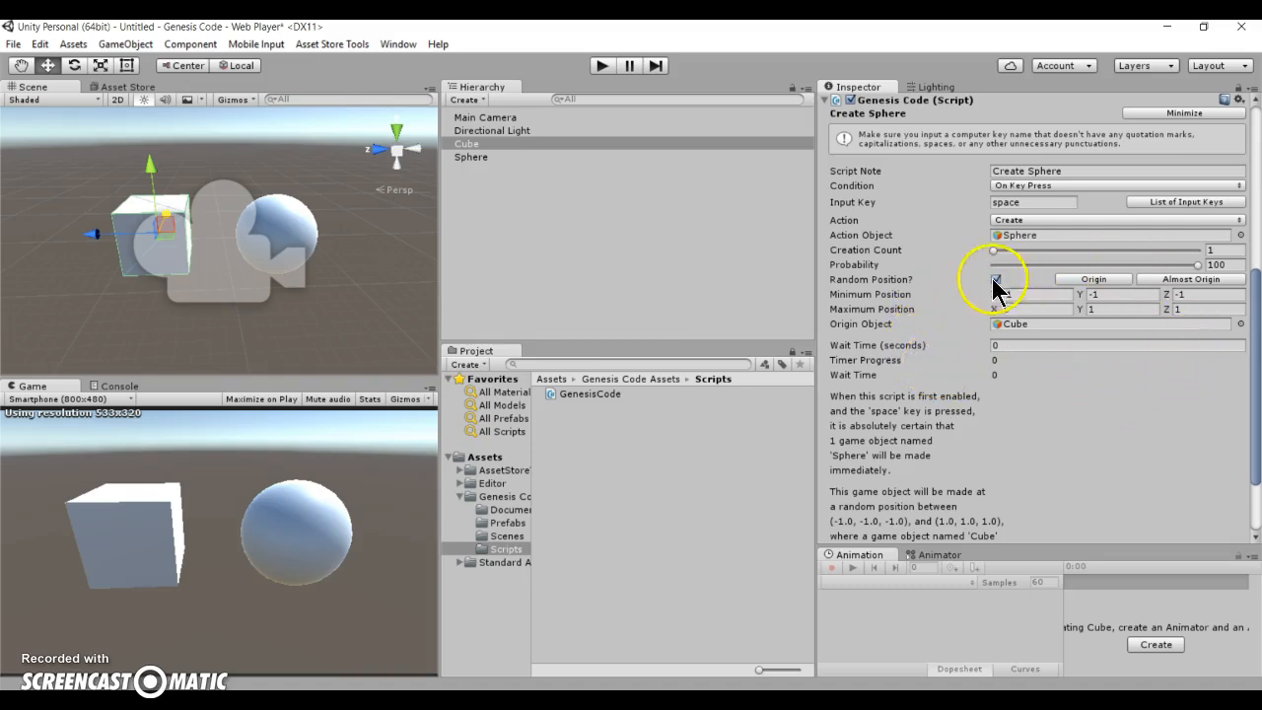
click(1018, 294)
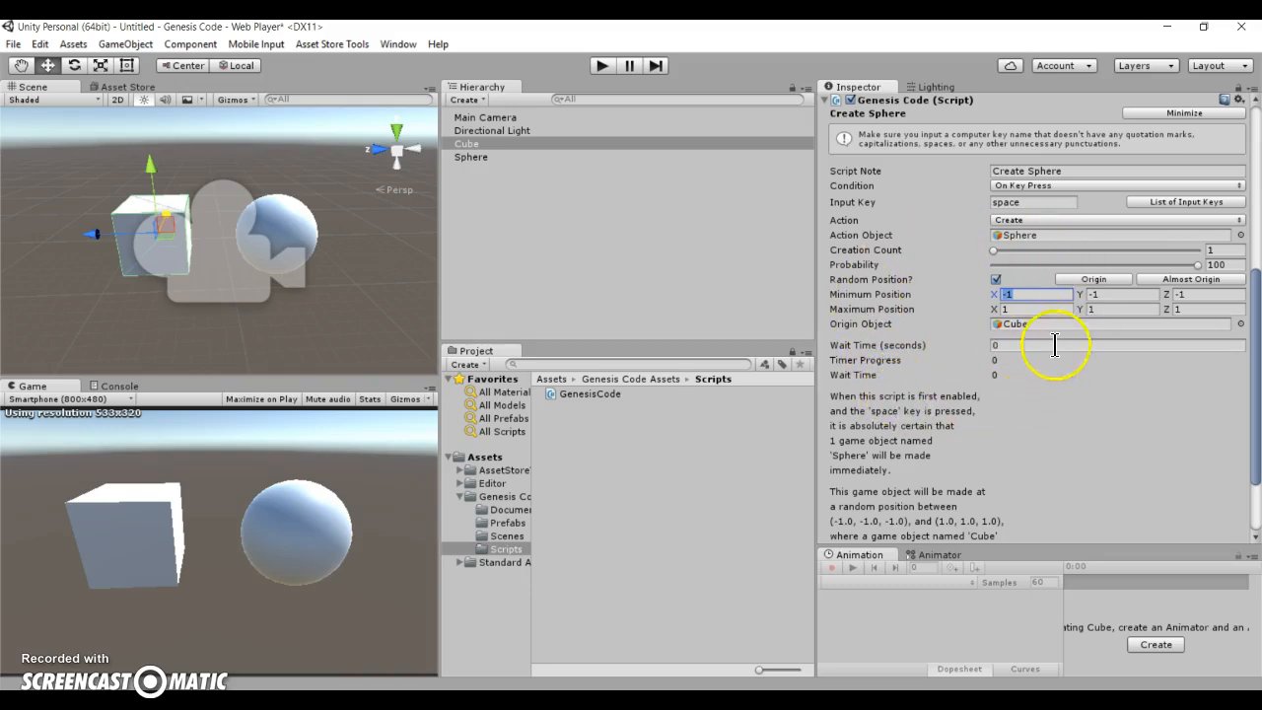
mouse_move(402, 284)
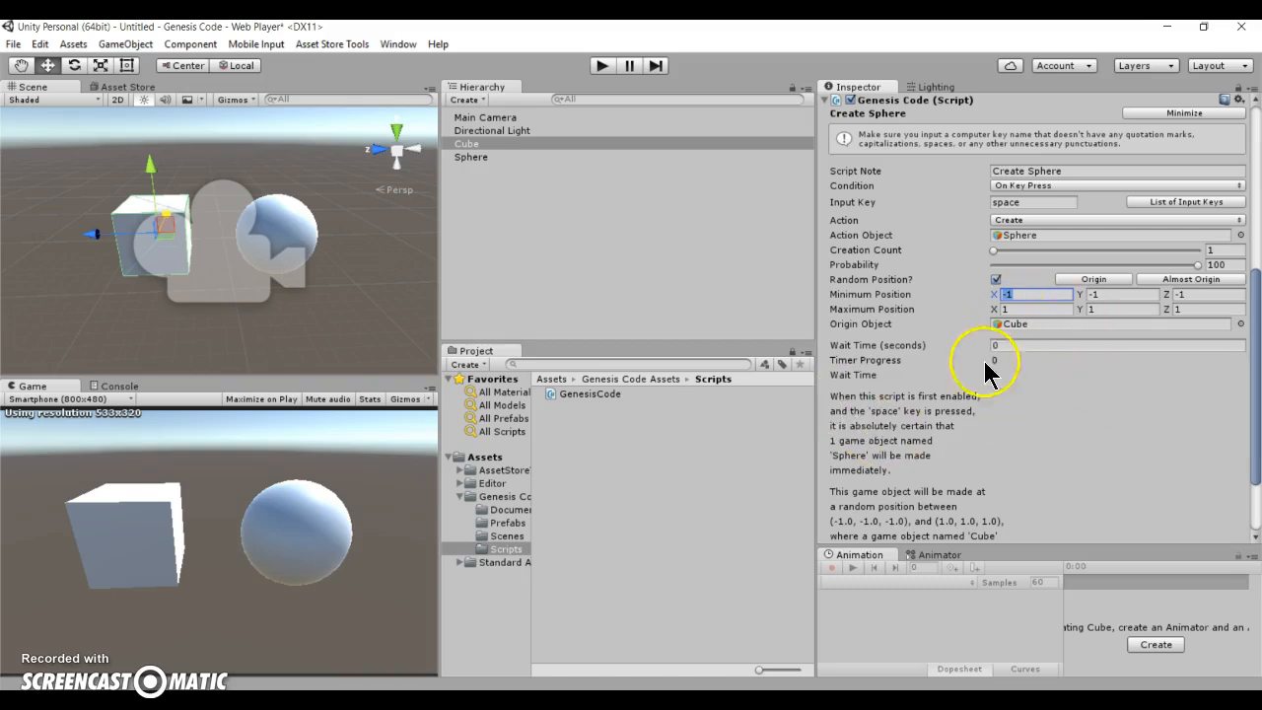
click(1114, 345)
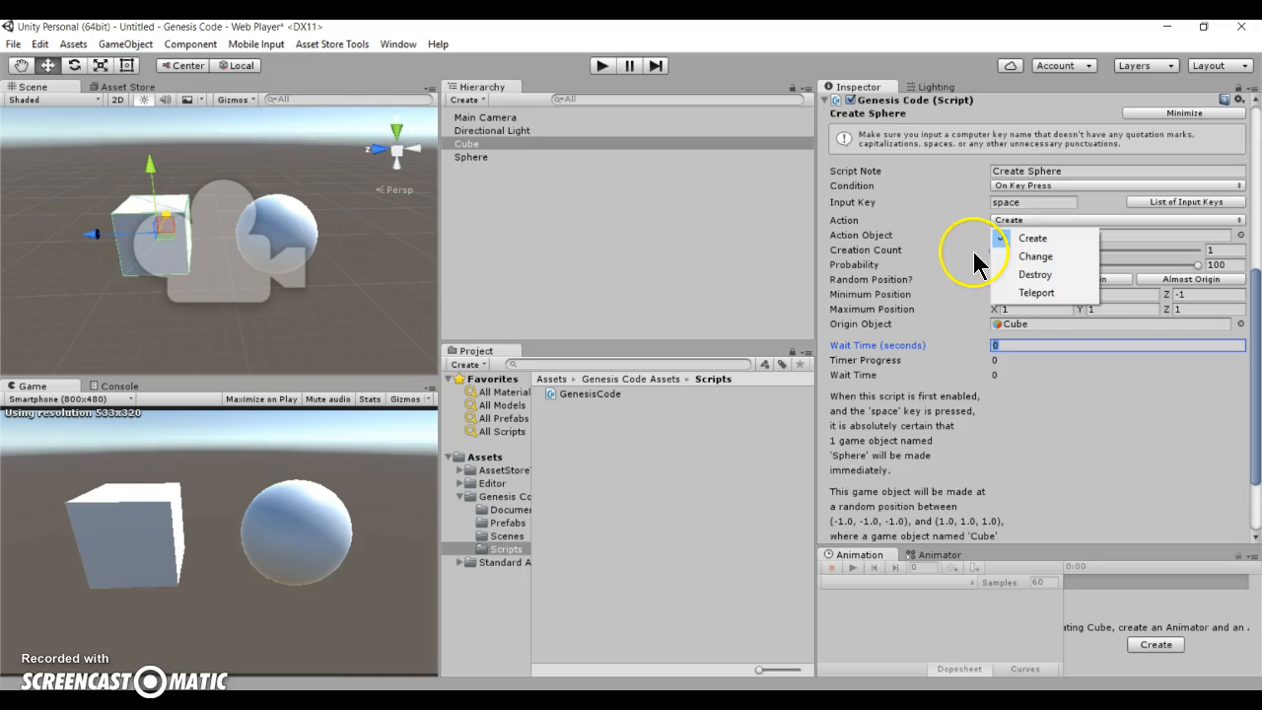
mouse_move(1035, 291)
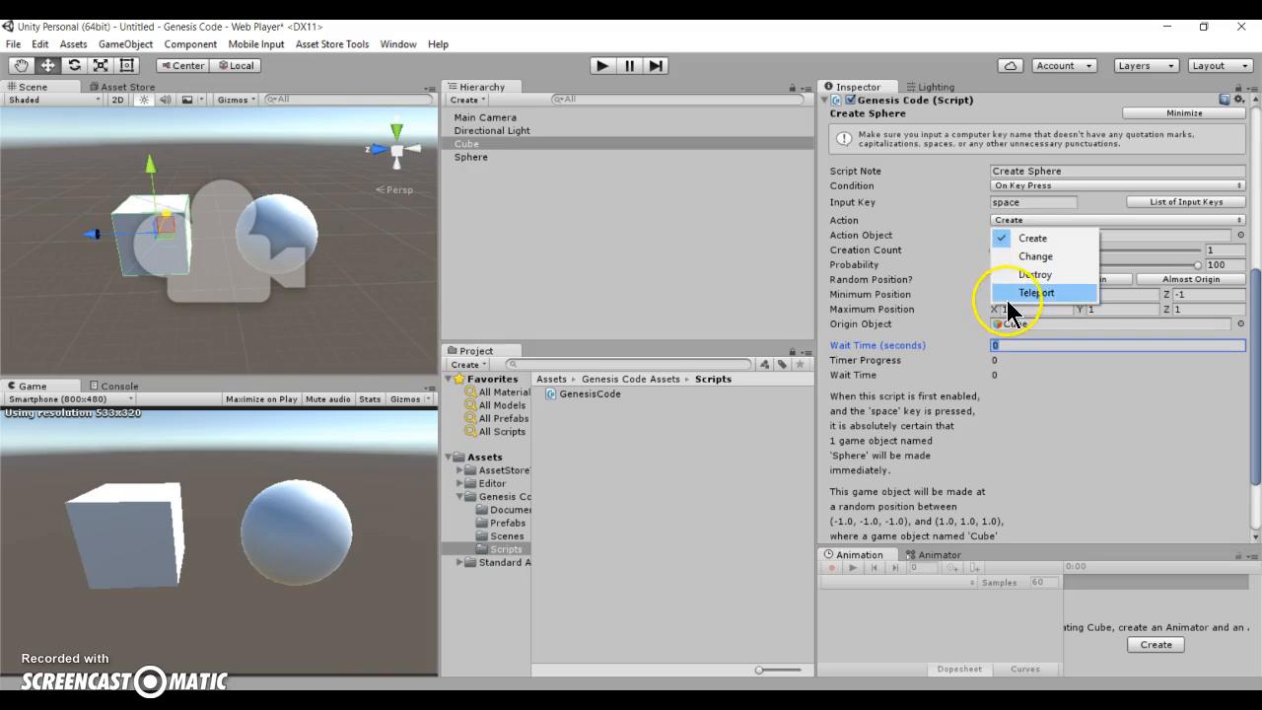
Set the Genesis Code action to Teleport so Sphere moves randomly around Cube on space
click(1034, 292)
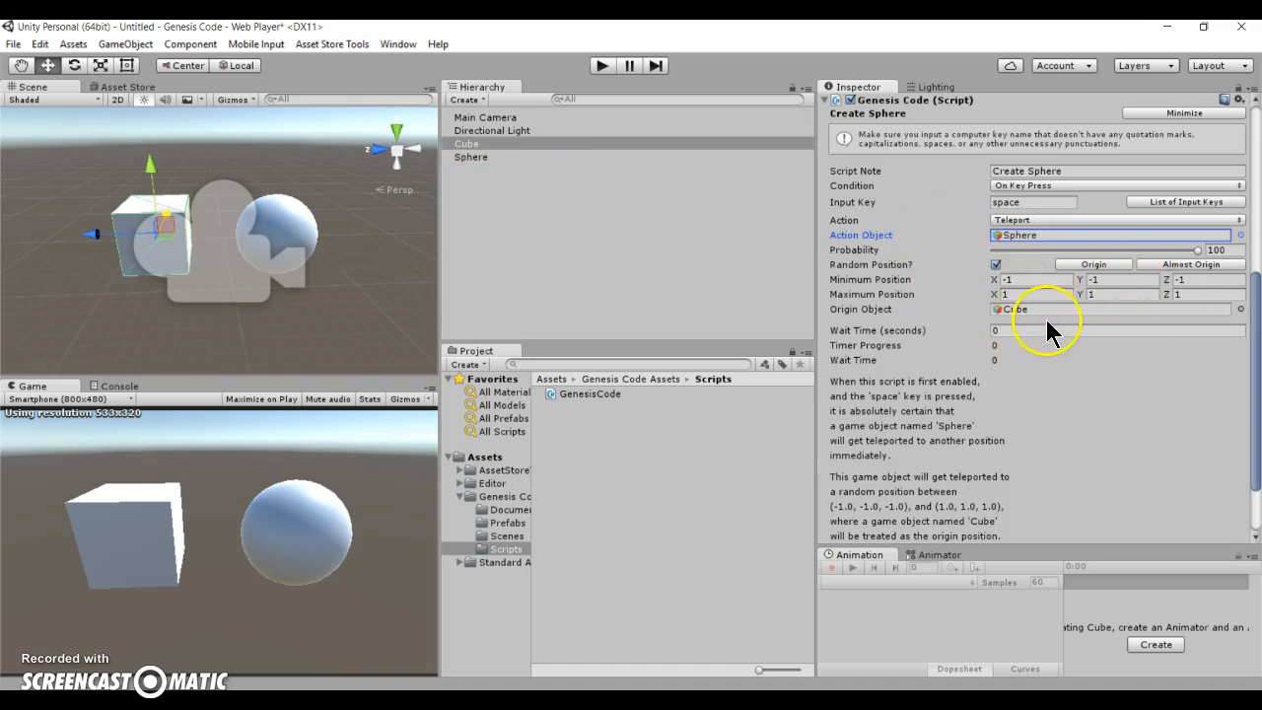
click(1203, 293)
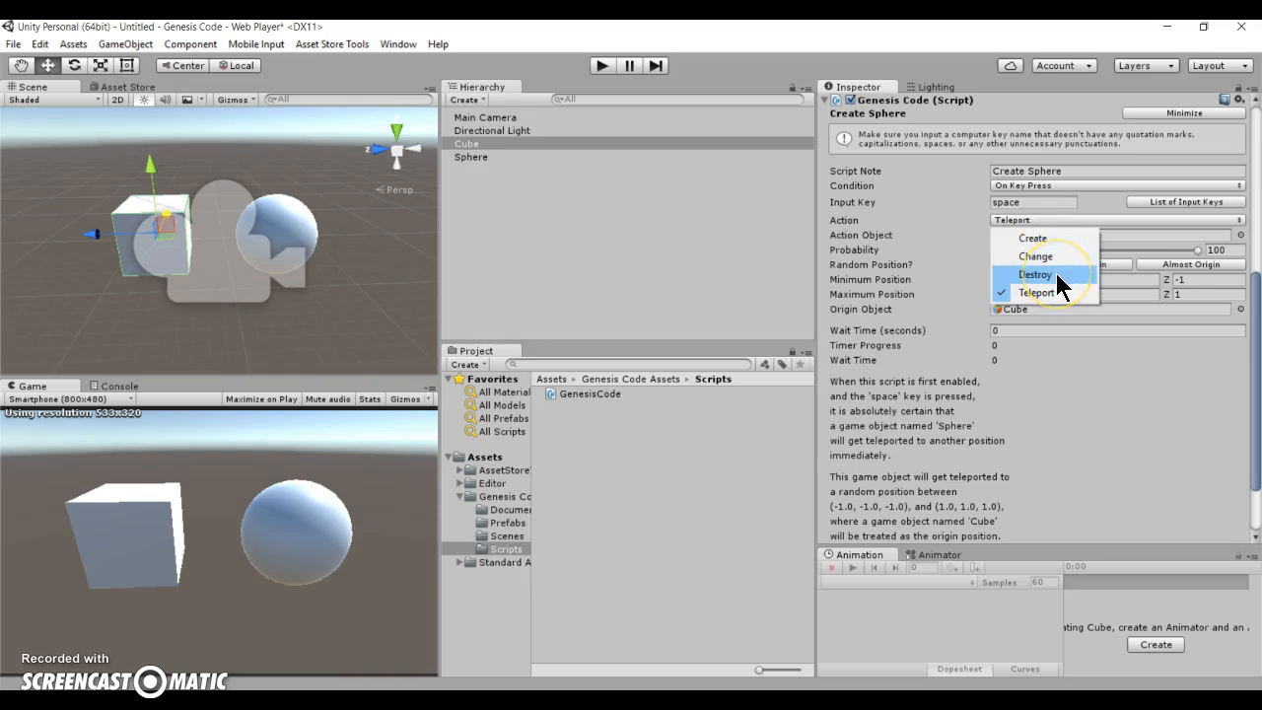
Set the action to Destroy with Sphere as the Action Object, removed on space
click(1035, 272)
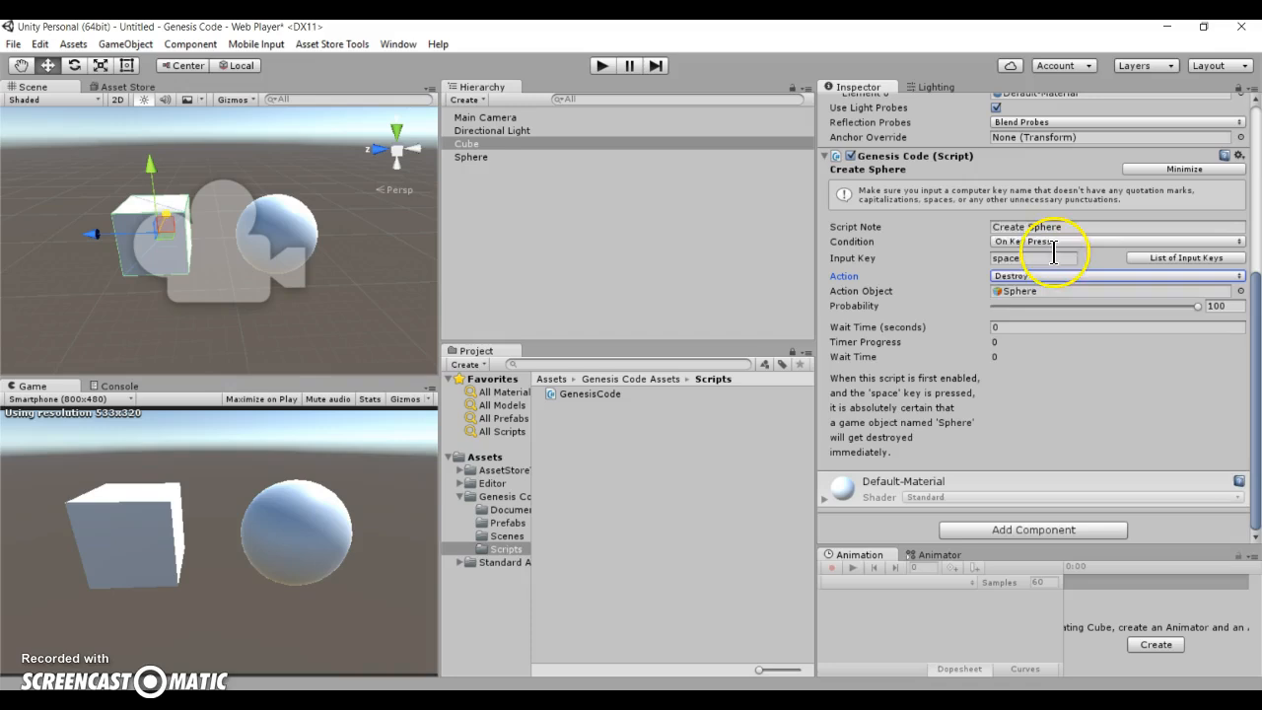
mouse_move(600, 166)
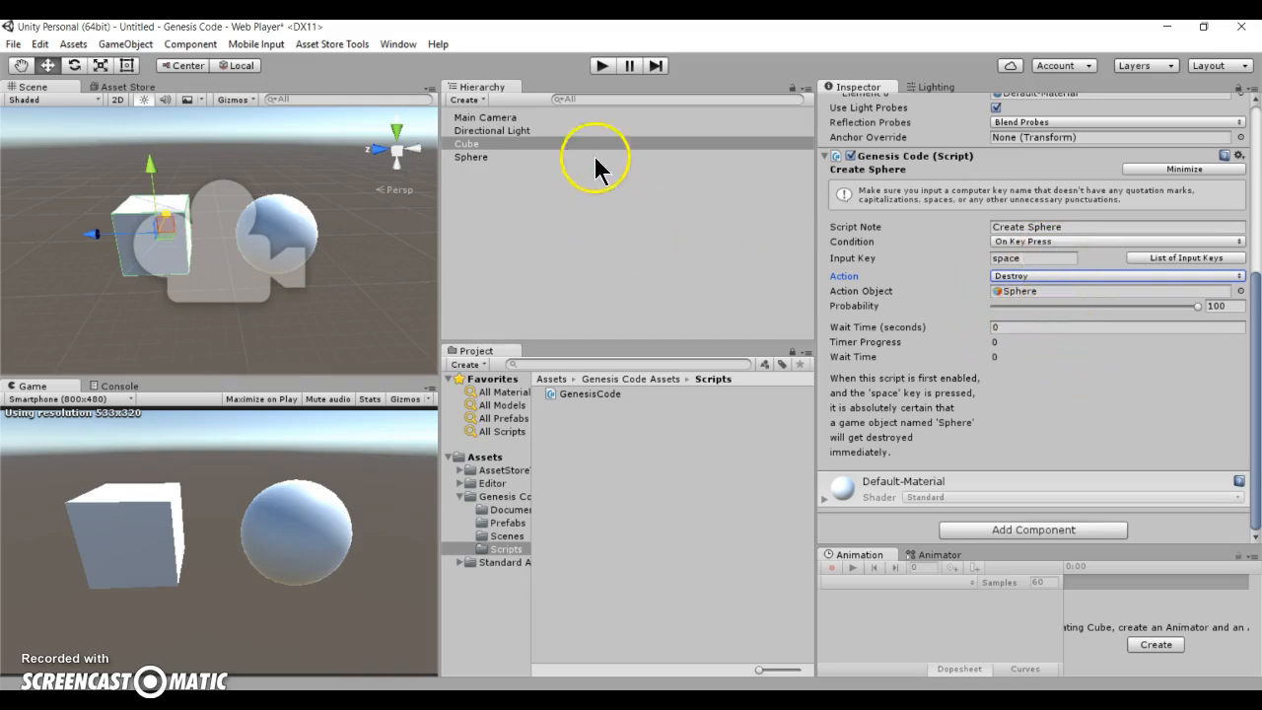
mouse_move(607, 156)
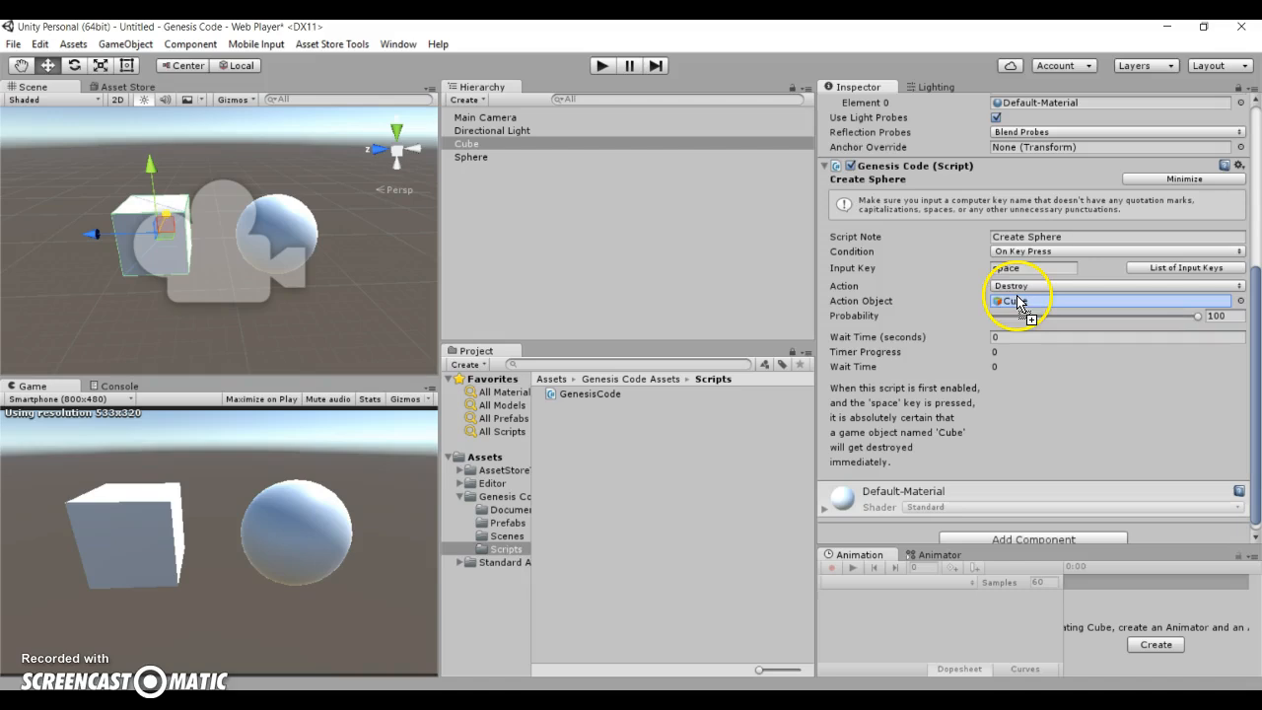
click(1017, 300)
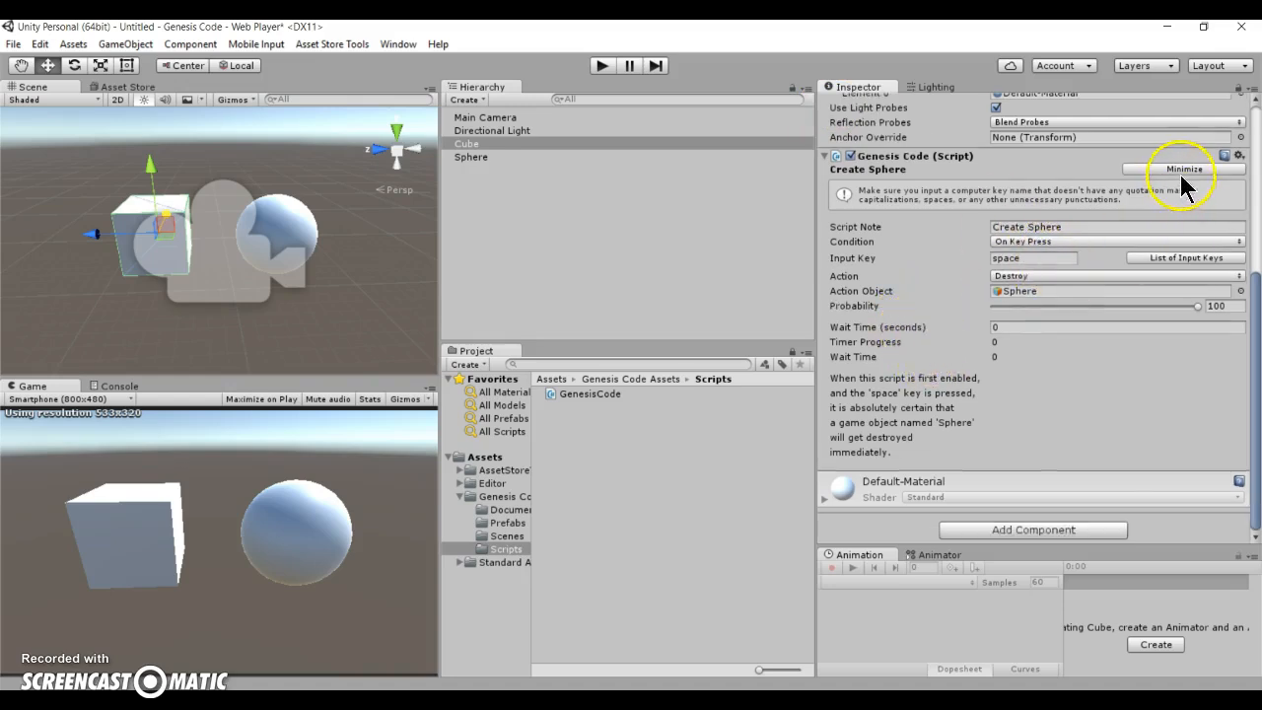
click(1114, 241)
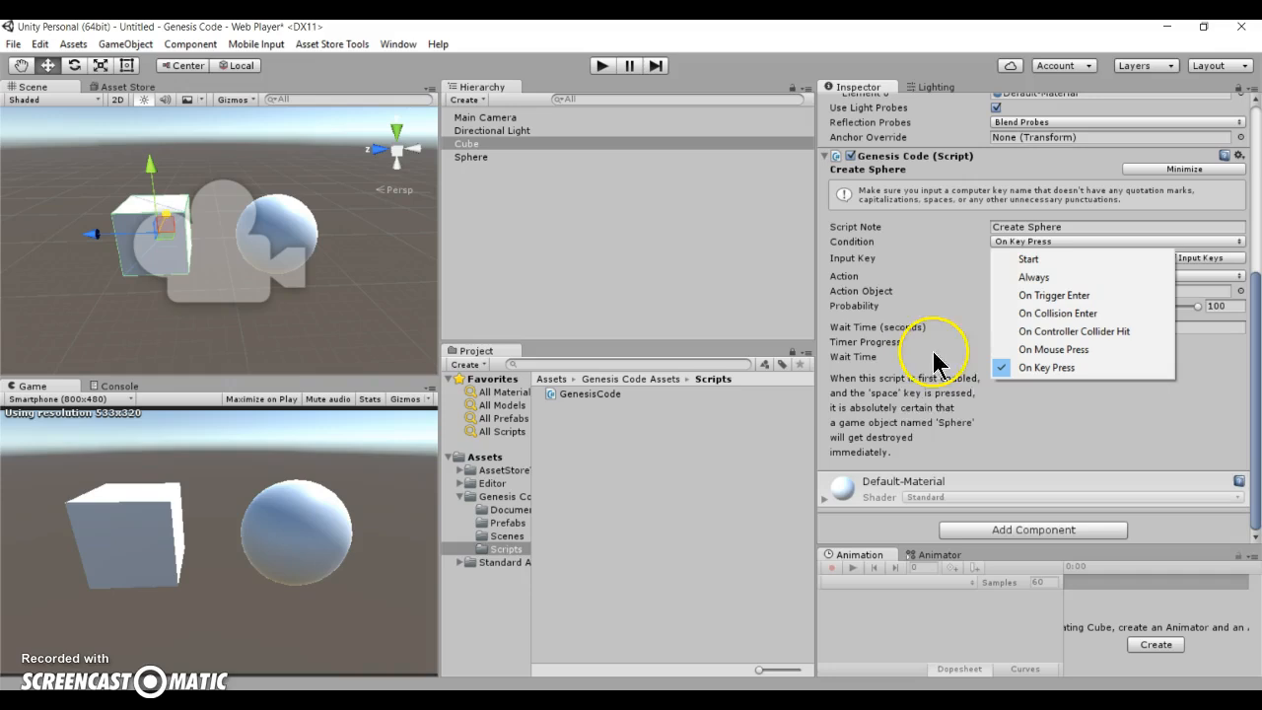
click(1049, 367)
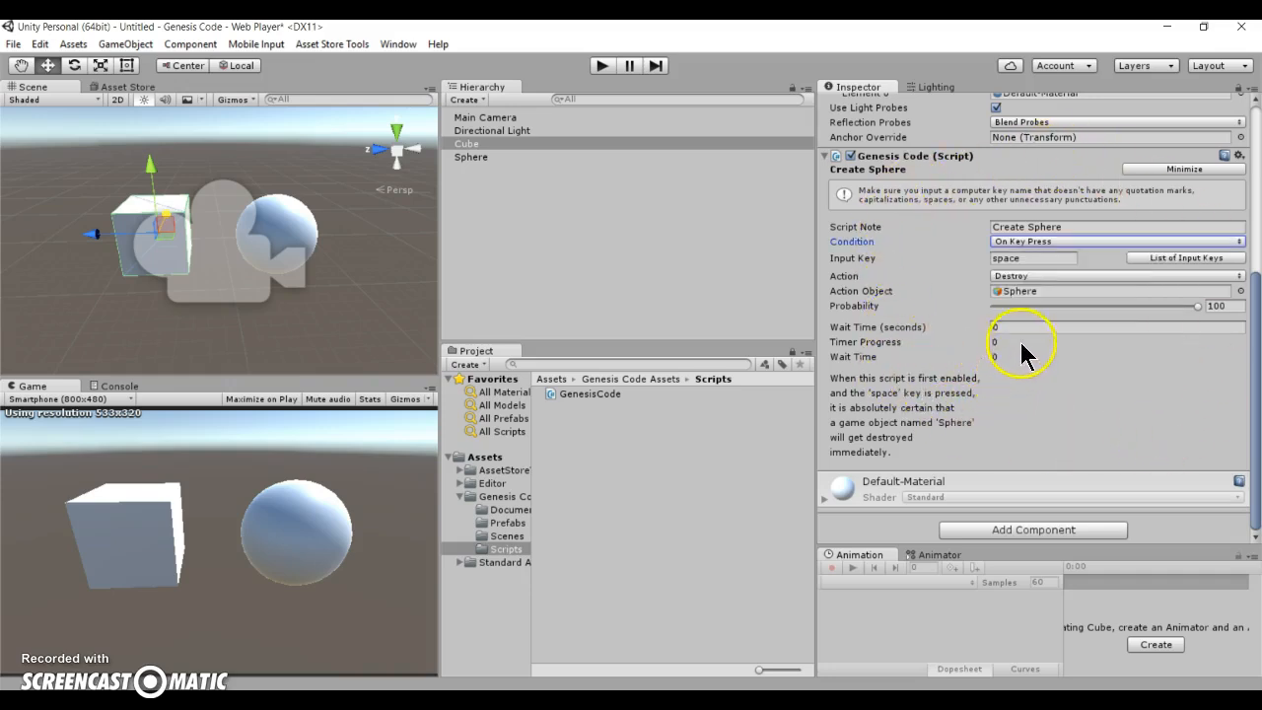
mouse_move(926, 288)
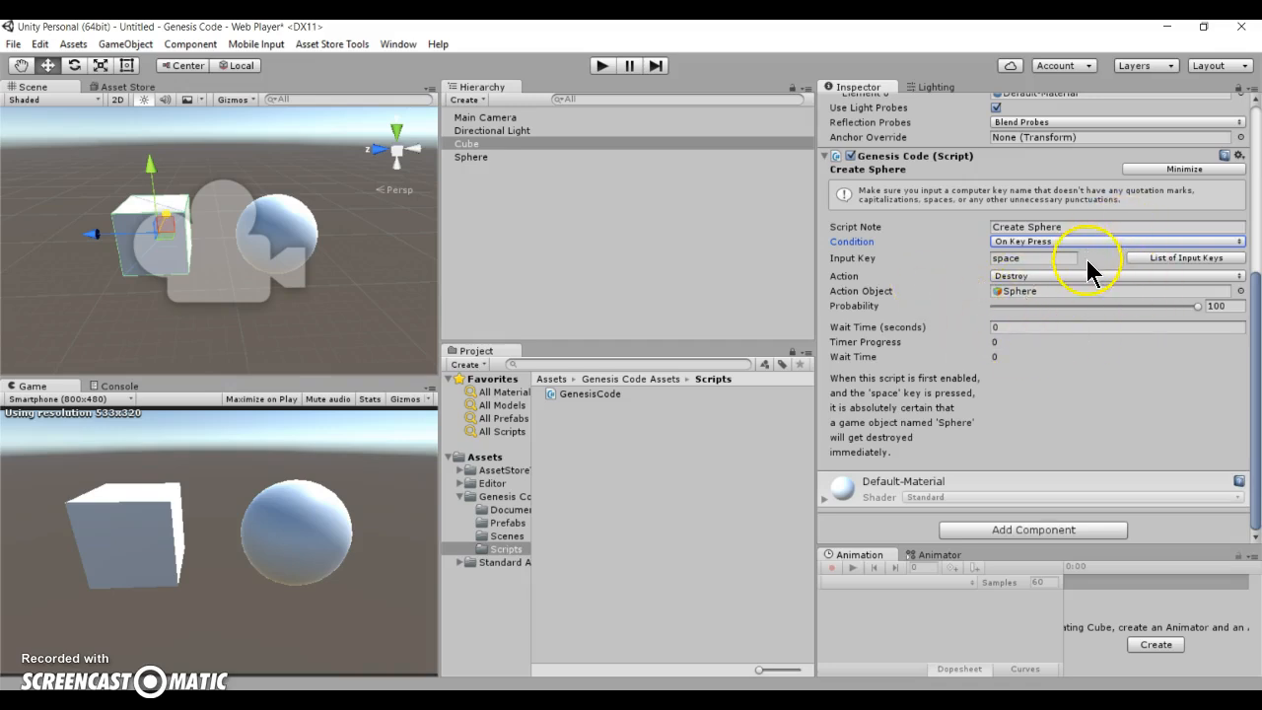
click(1108, 225)
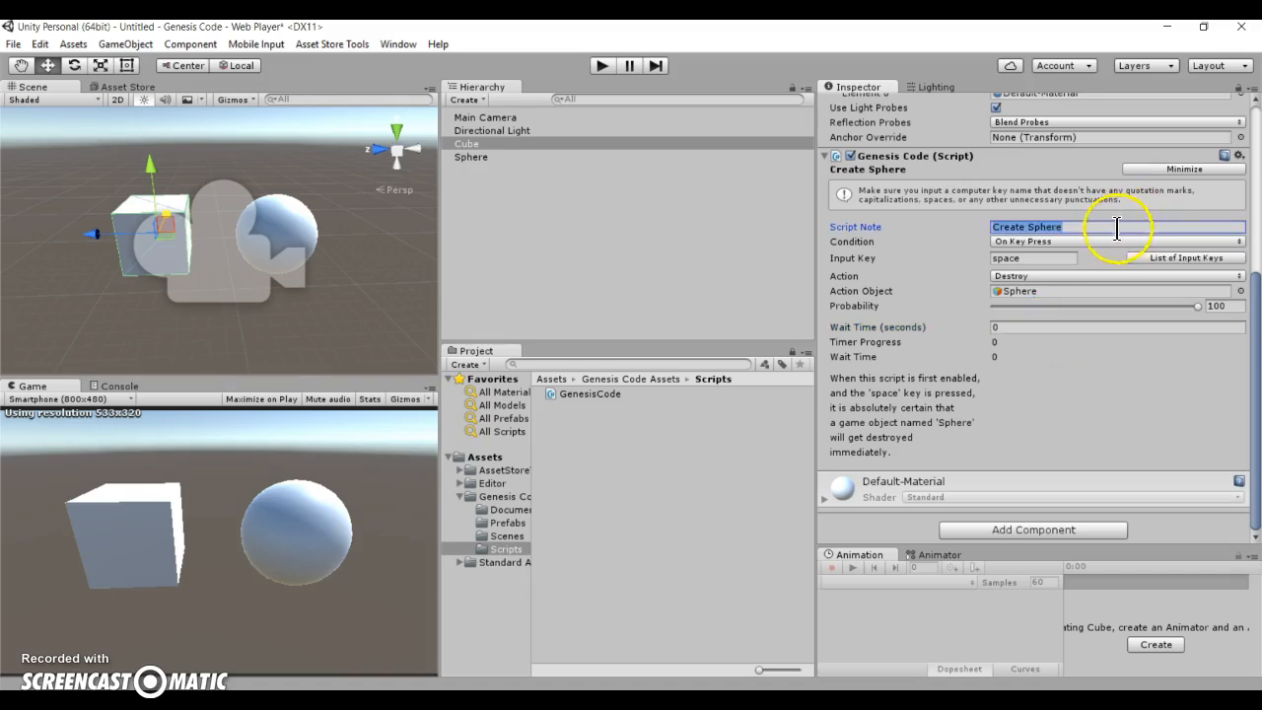
click(1114, 240)
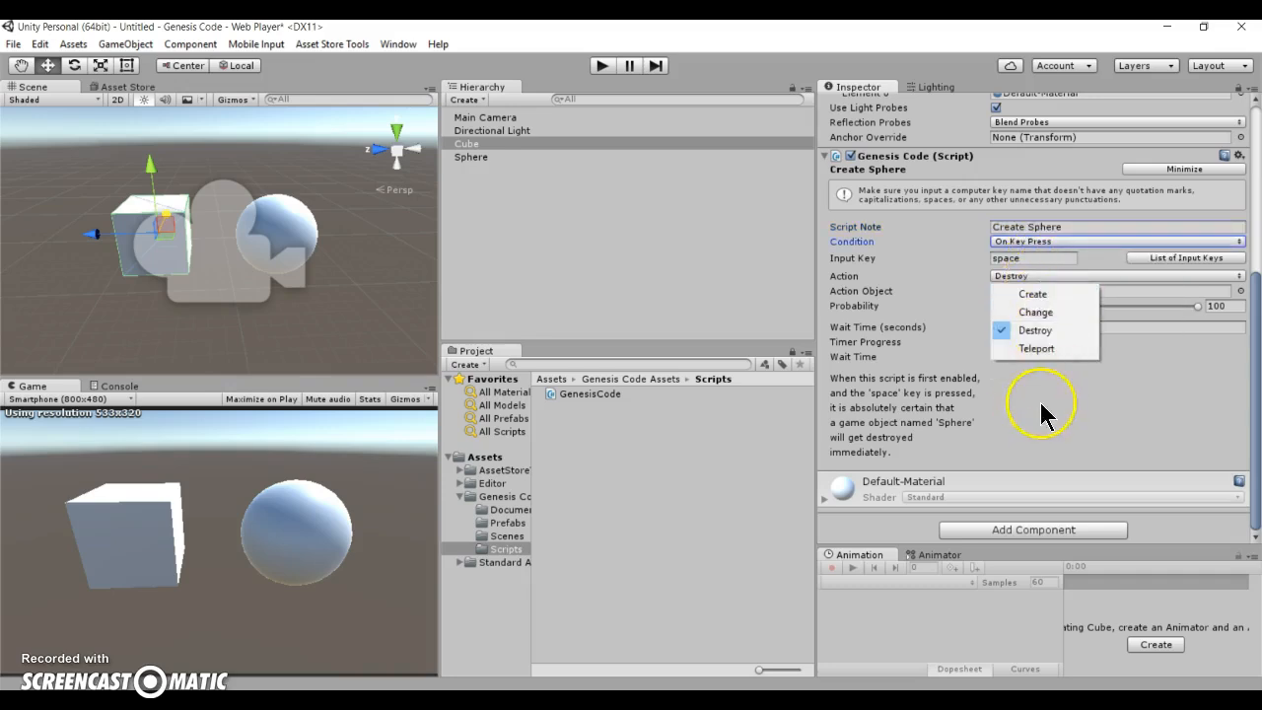
mouse_move(956, 318)
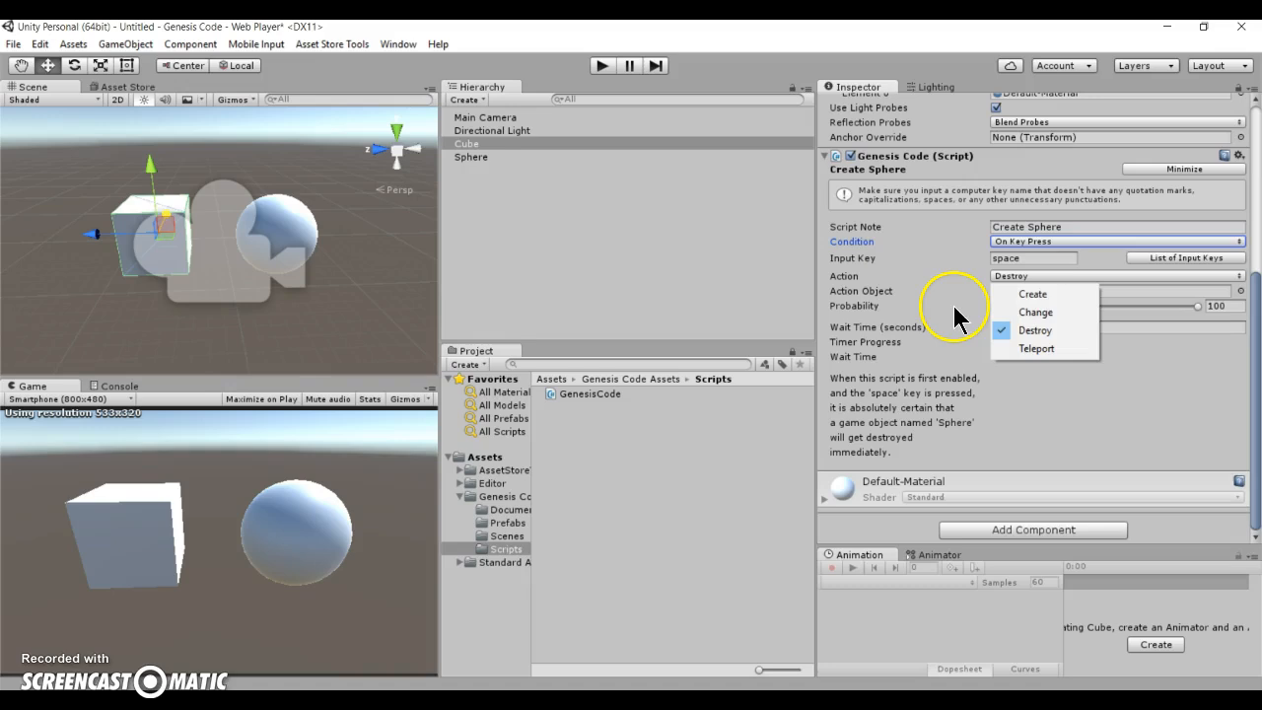
click(1037, 331)
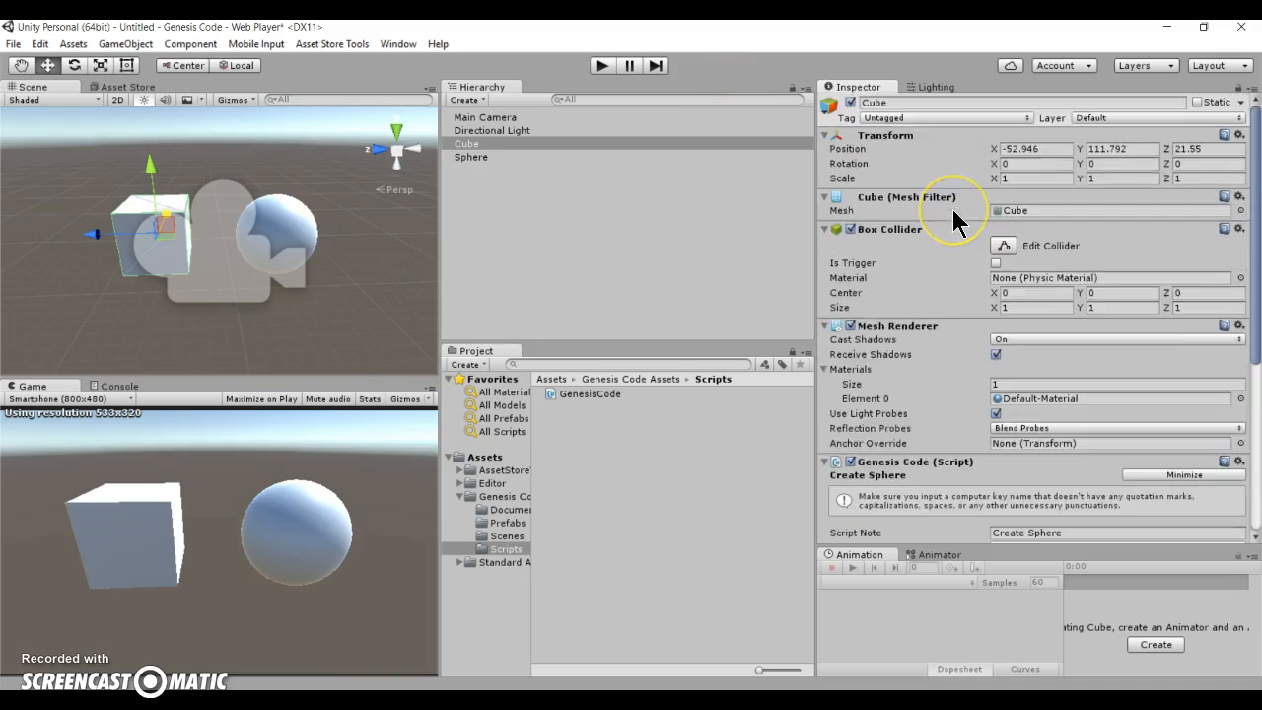
scroll(down, 3)
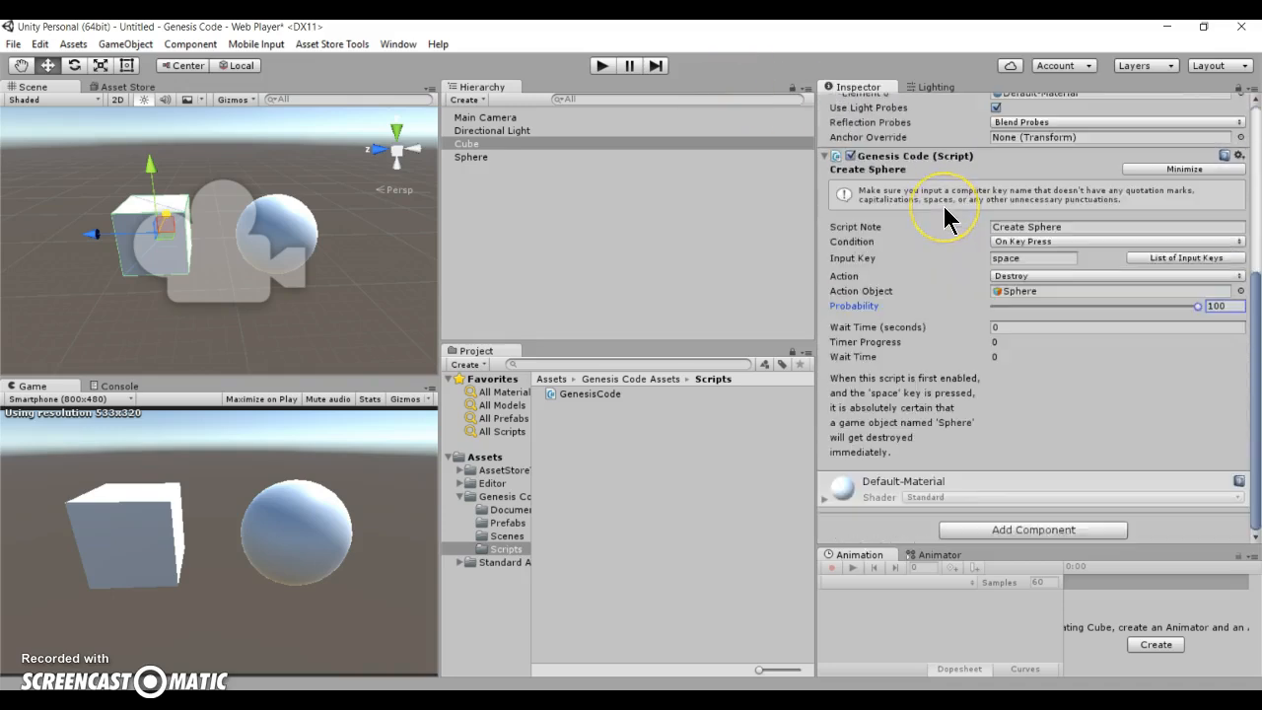
mouse_move(378, 615)
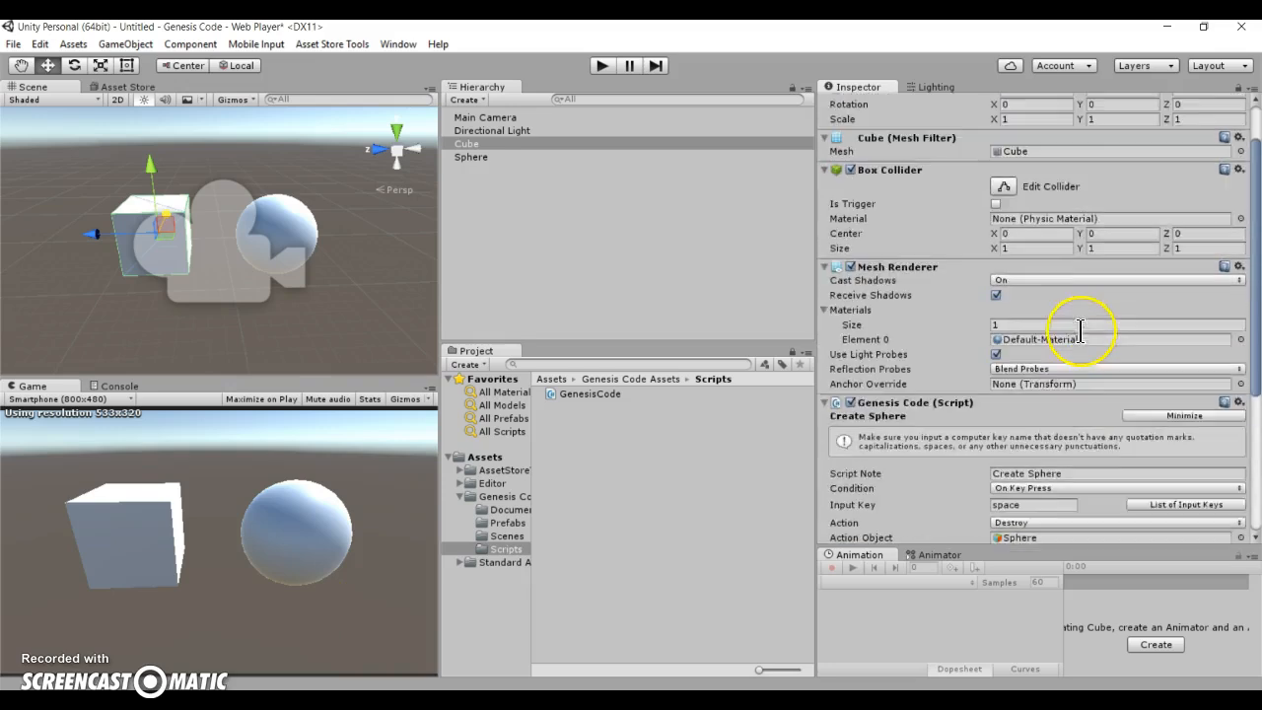
scroll(down, 3)
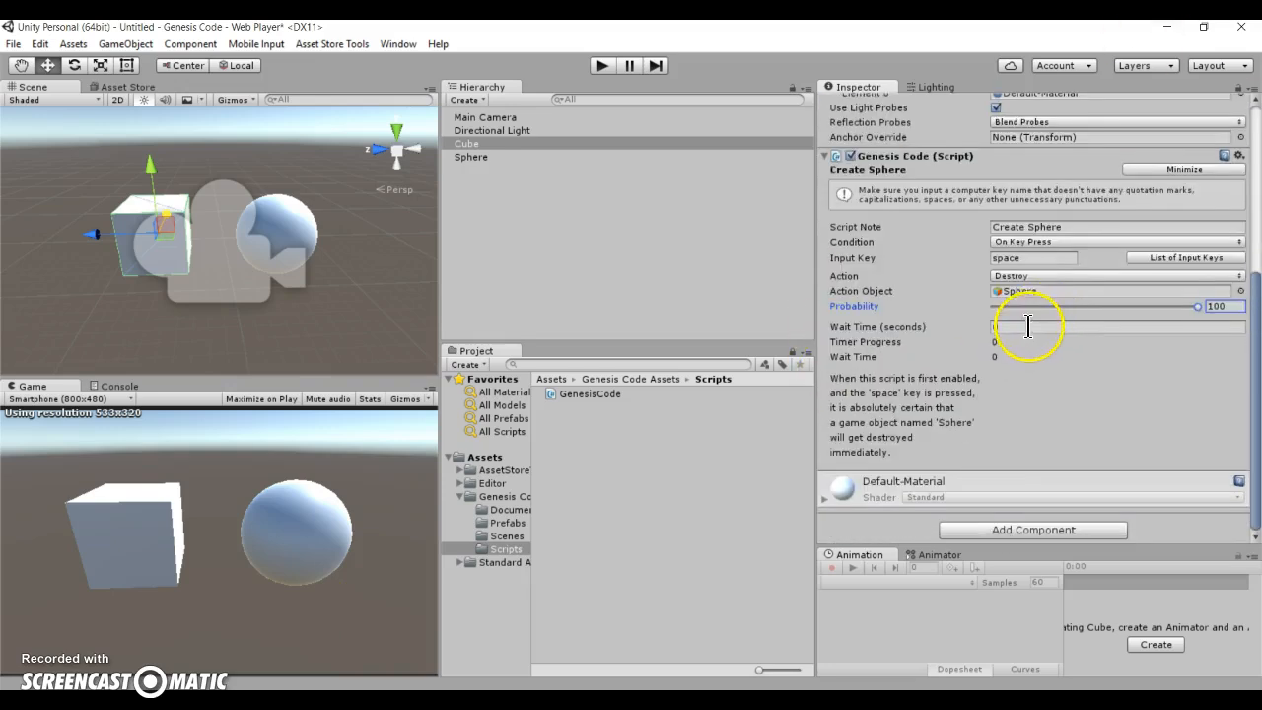
mouse_move(994, 327)
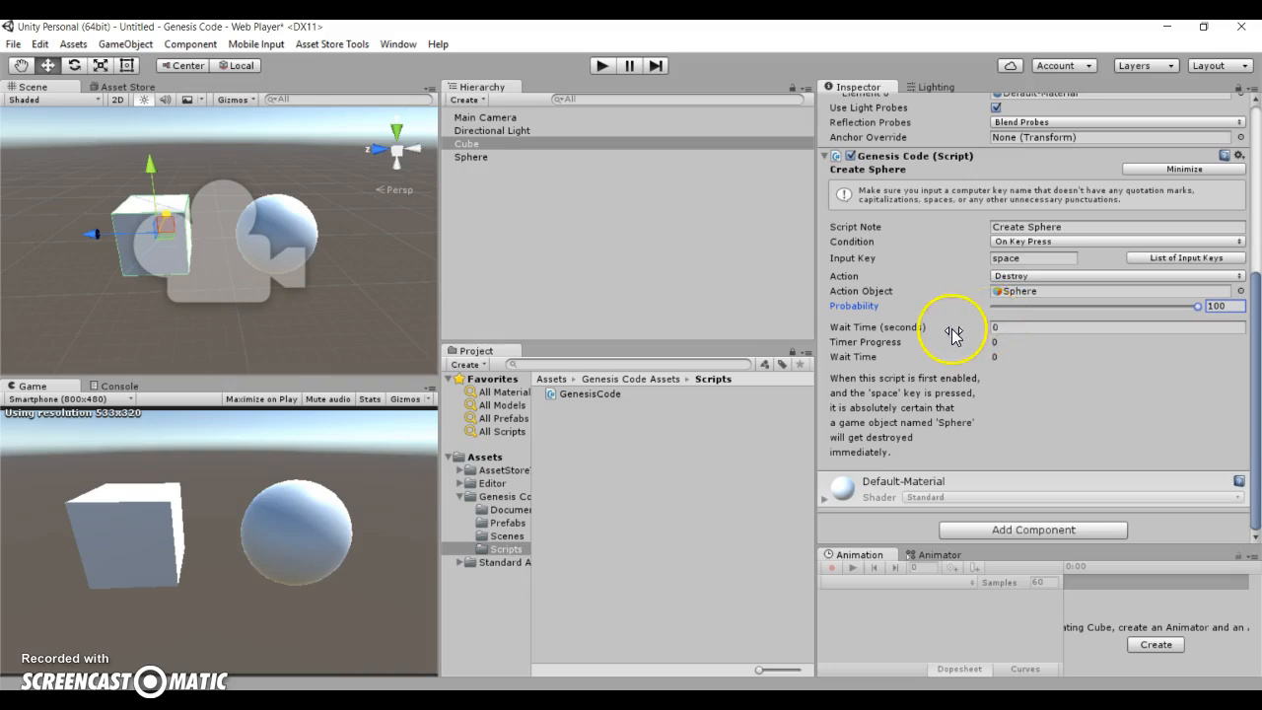
mouse_move(537, 197)
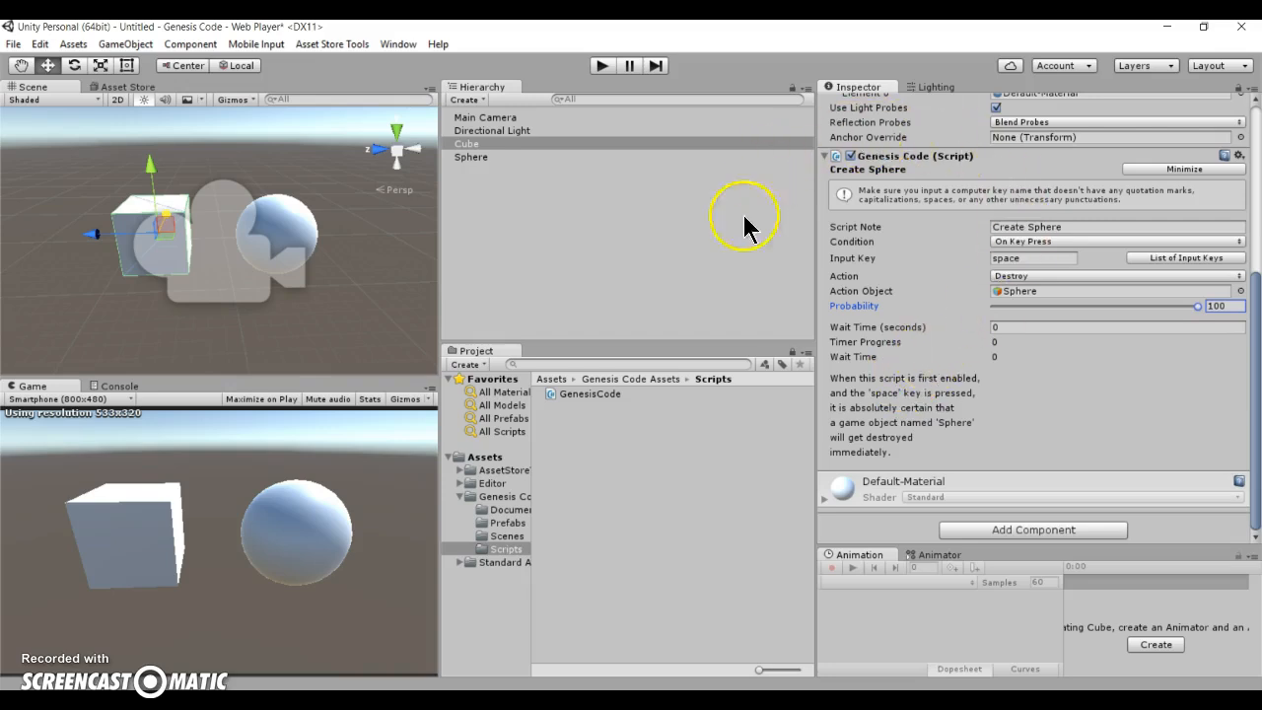
mouse_move(607, 157)
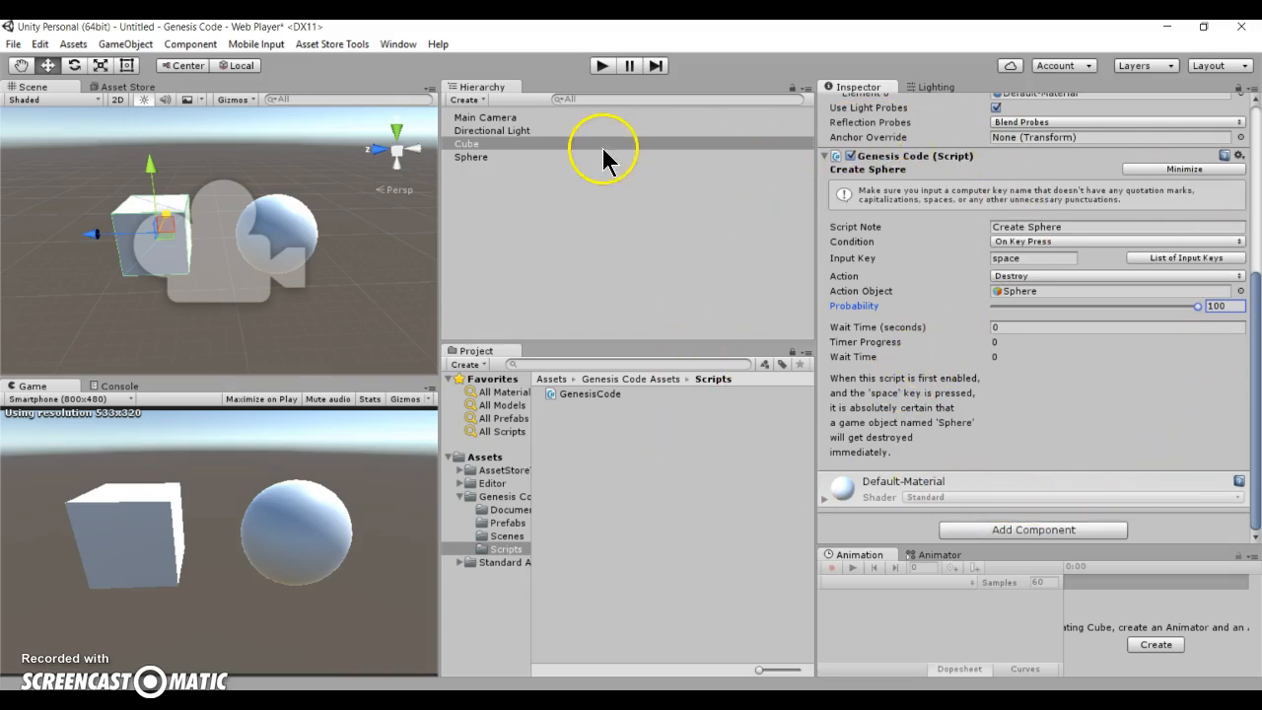